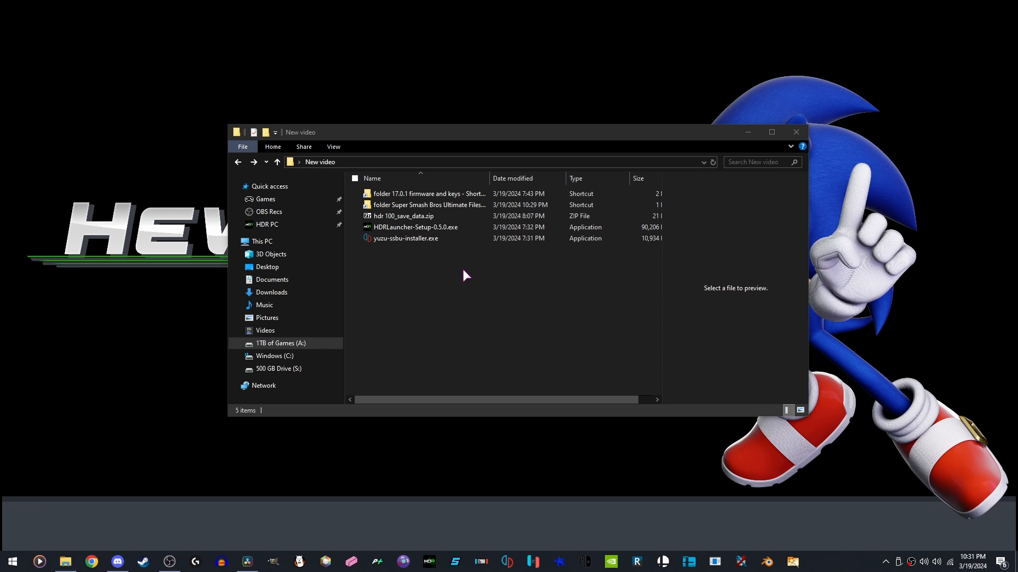
Install only yuzu, without SSBU Optimizer or a shortcut, into Desktop\New video\Yuzu+HDR
{"action": "left_click", "coordinate": [405, 238]}
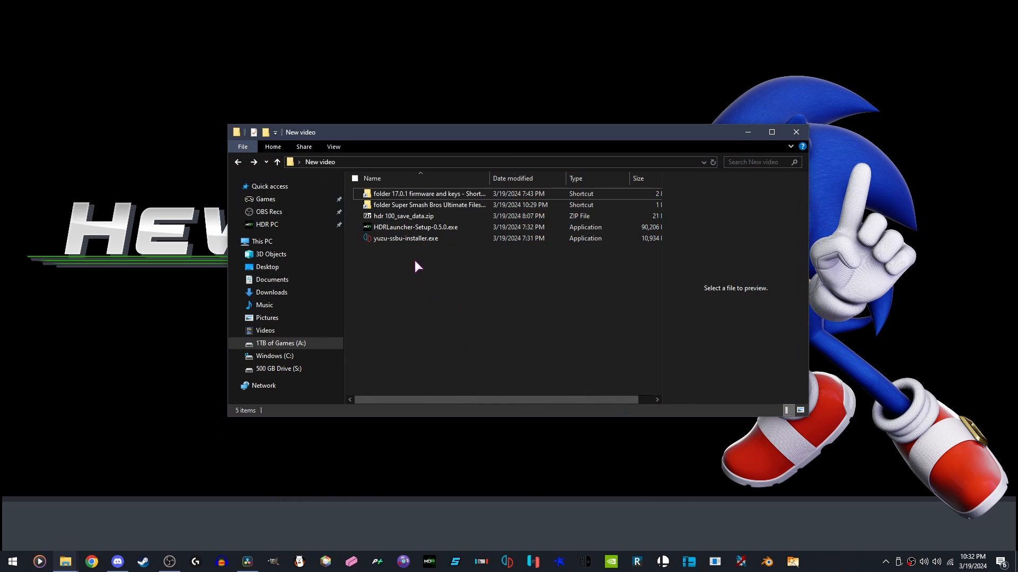
{"action": "mouse_move", "coordinate": [390, 247]}
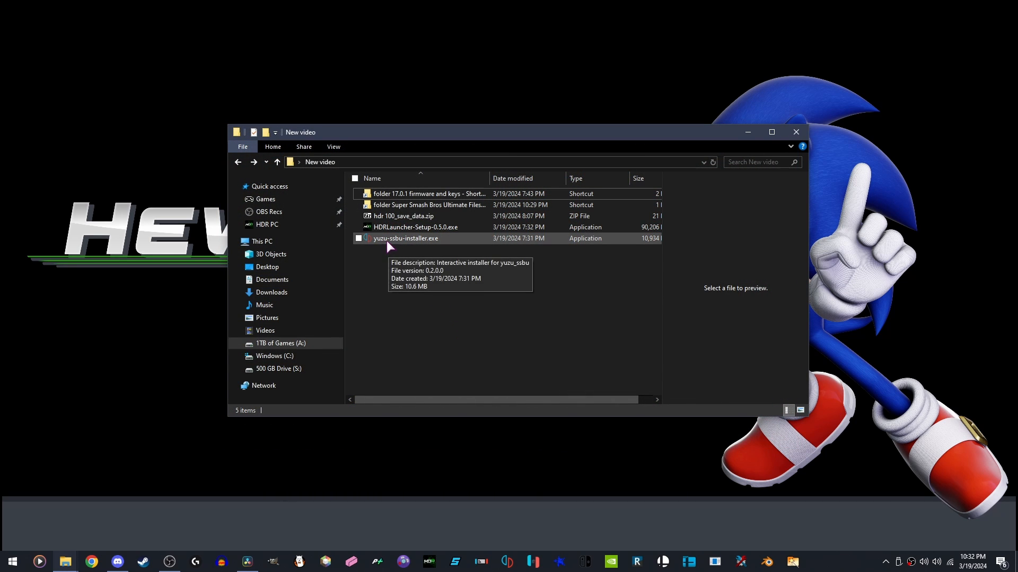
{"action": "double_click", "coordinate": [406, 238]}
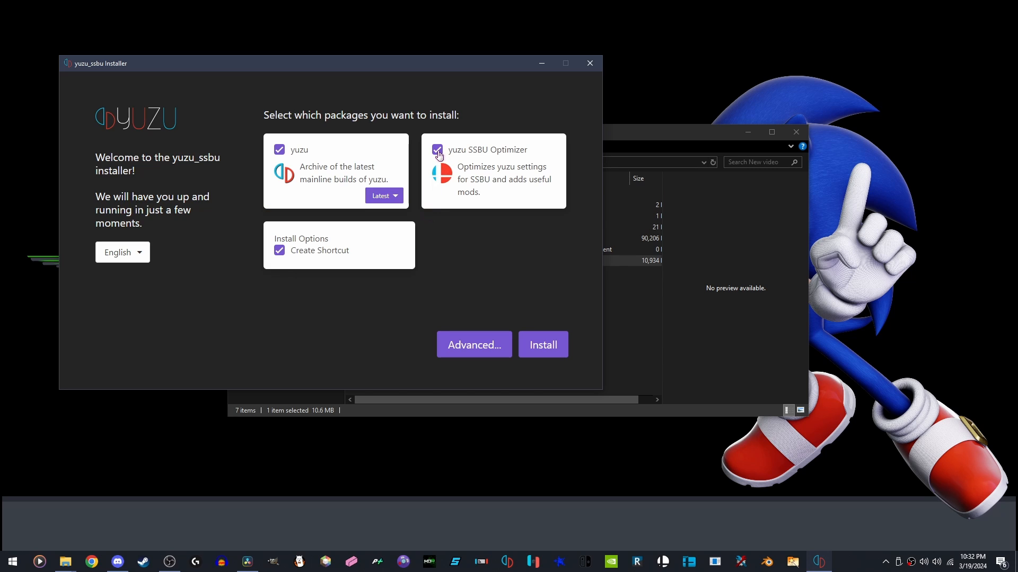
{"action": "left_click", "coordinate": [438, 149]}
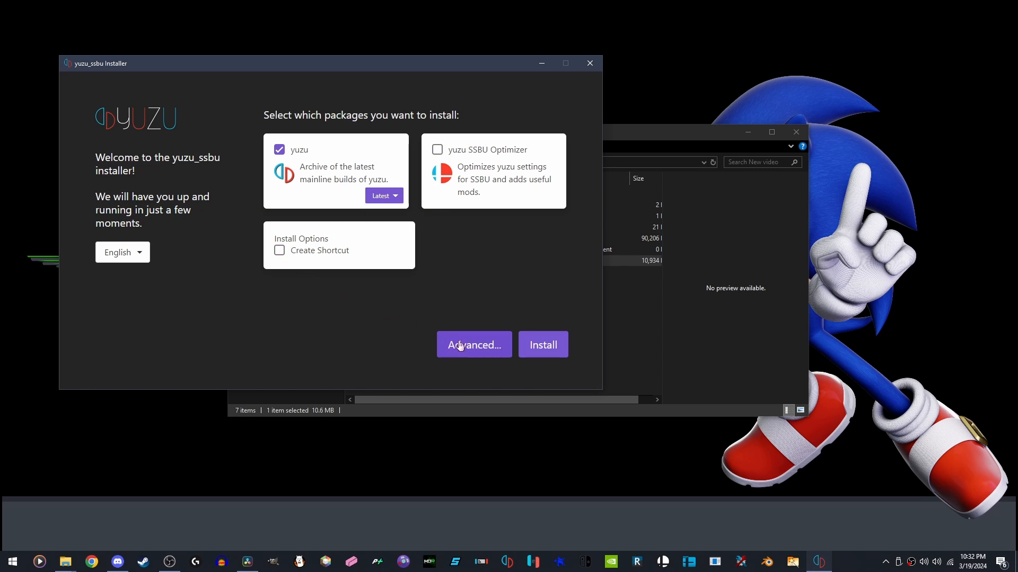
{"action": "left_click", "coordinate": [474, 345]}
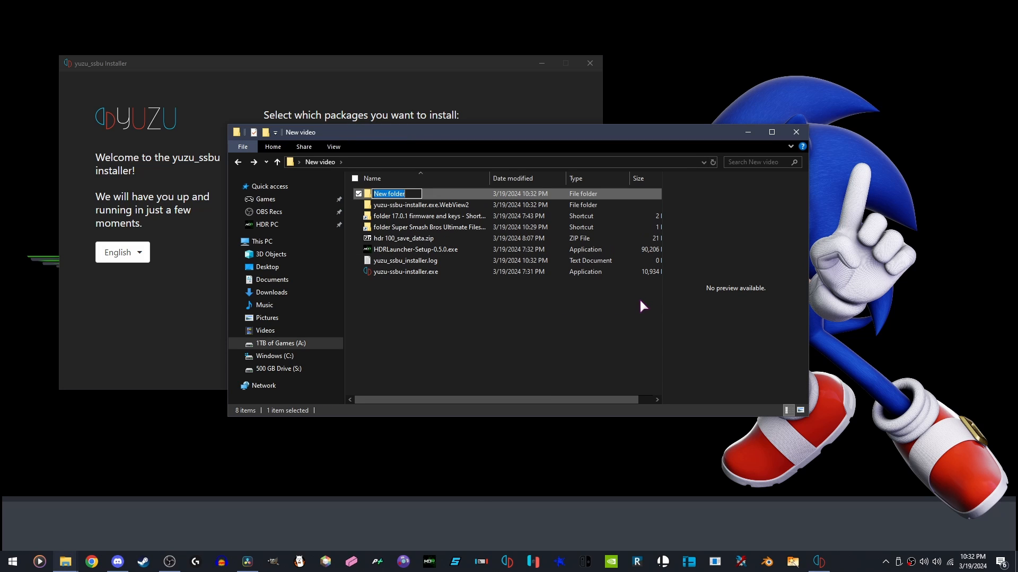
{"action": "type", "text": "Yuzu"}
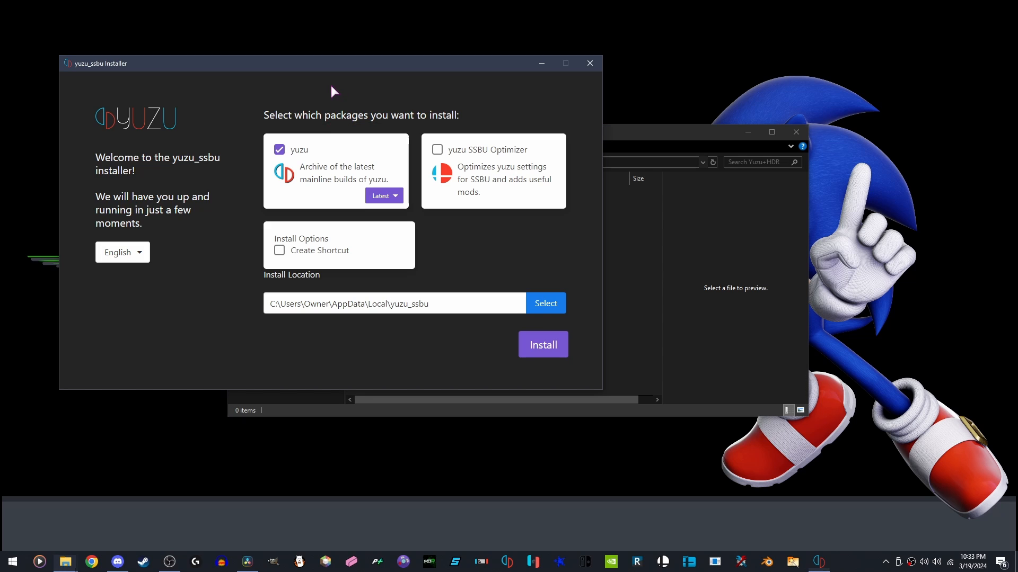
{"action": "type", "text": "C:\\Users\\Owner\\Desktop\\New video\\Yuzu+HDR"}
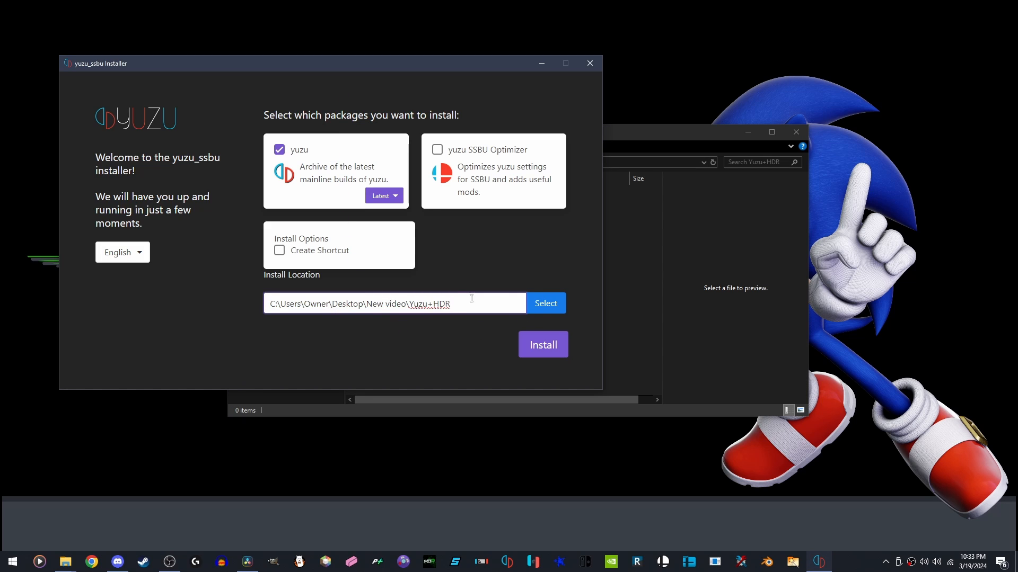
{"action": "mouse_move", "coordinate": [443, 330]}
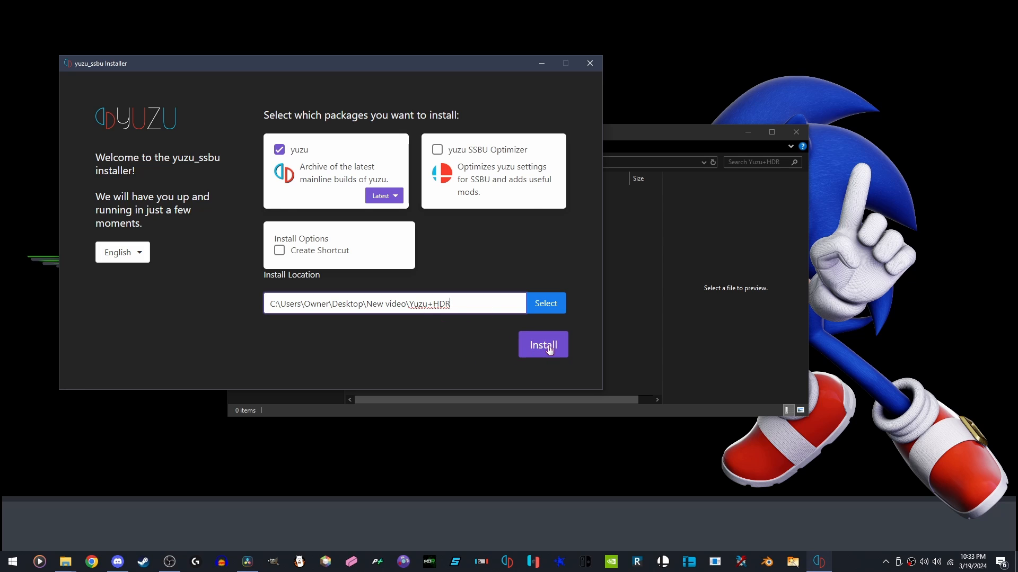
{"action": "left_click", "coordinate": [543, 345]}
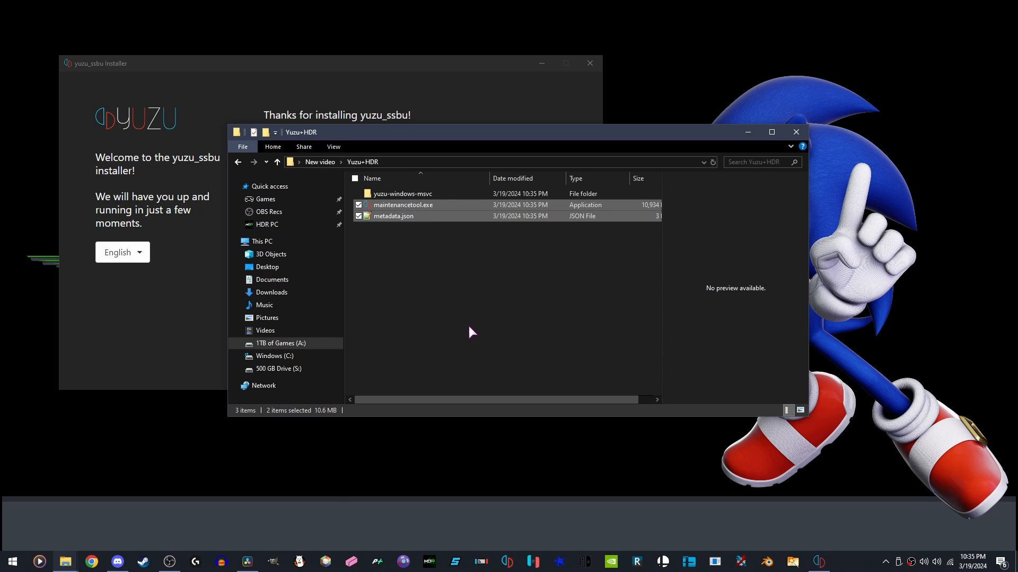
Delete maintenancetool.exe and metadata.json and go into yuzu-windows-msvc
{"action": "key", "text": "Delete"}
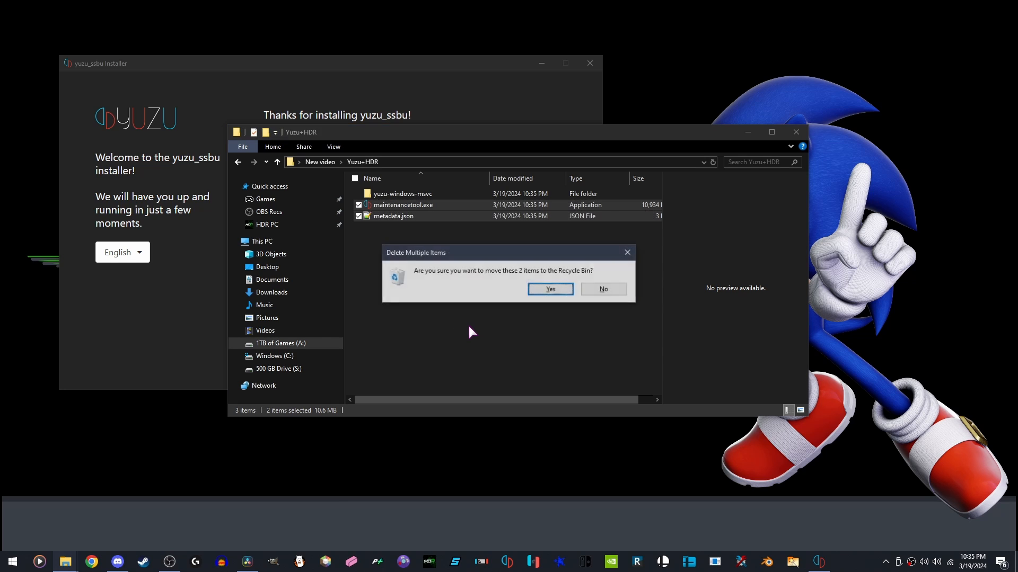
{"action": "left_click", "coordinate": [550, 288]}
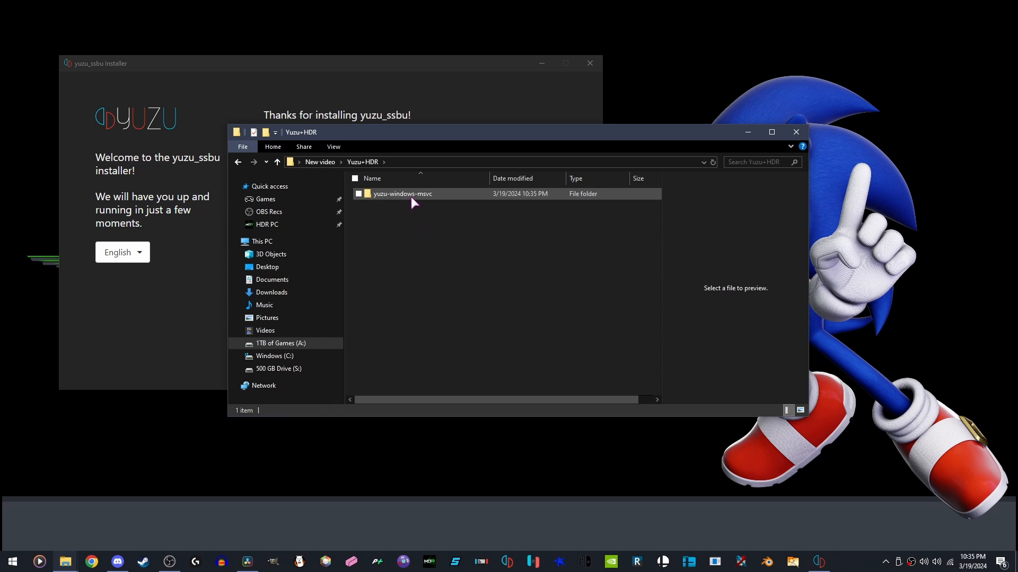
{"action": "double_click", "coordinate": [403, 194]}
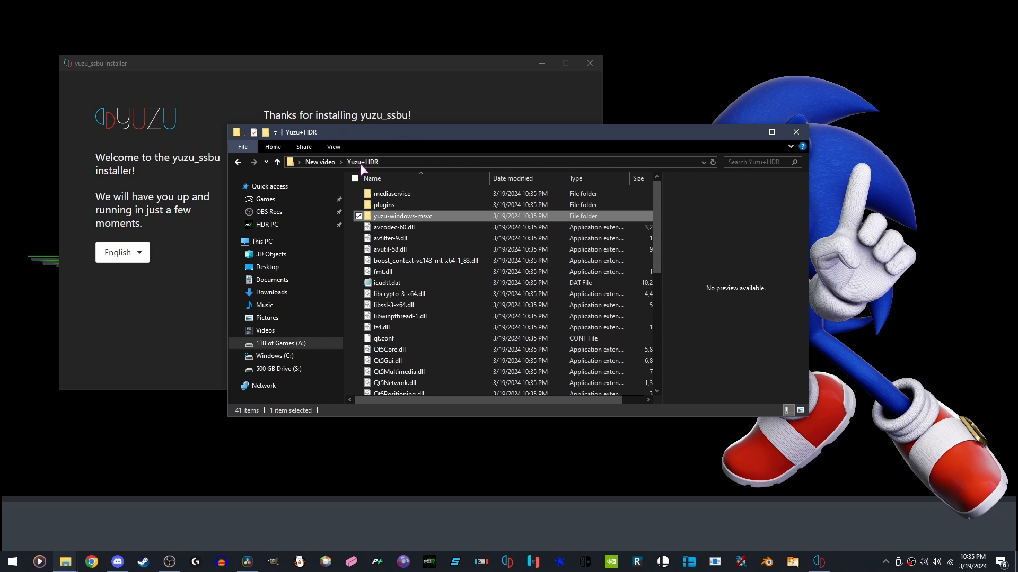
{"action": "mouse_move", "coordinate": [410, 222]}
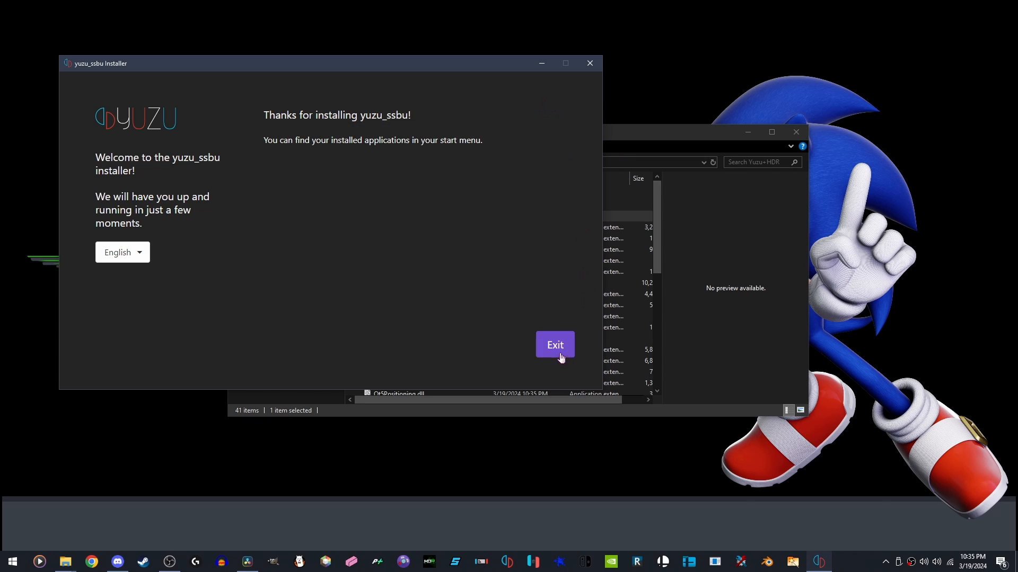
Exit the finished installer and locate yuzu.exe in the Yuzu+HDR folder
{"action": "left_click", "coordinate": [555, 345]}
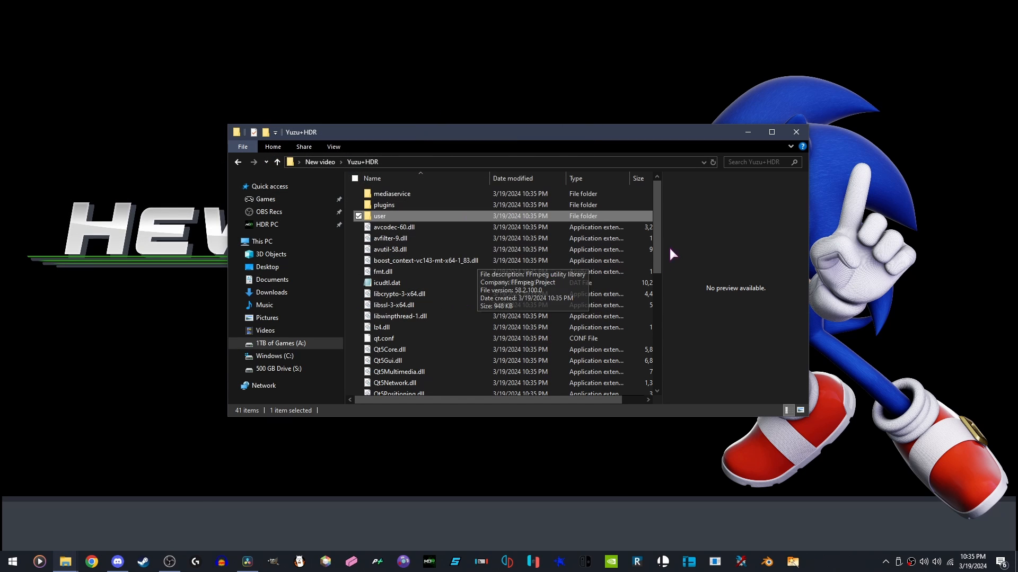
{"action": "scroll", "scroll_direction": "down", "scroll_amount": 3}
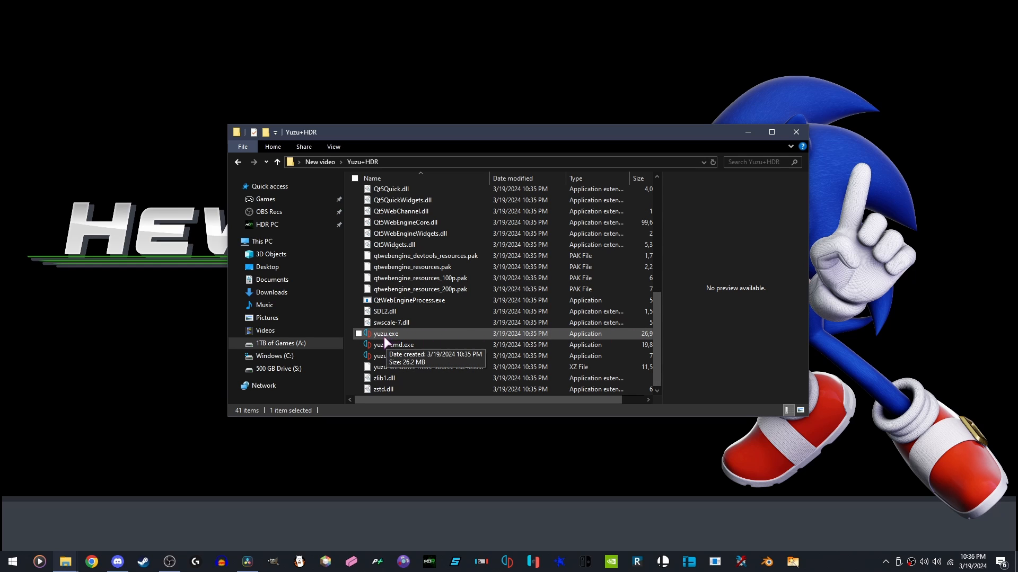
{"action": "left_click", "coordinate": [385, 334]}
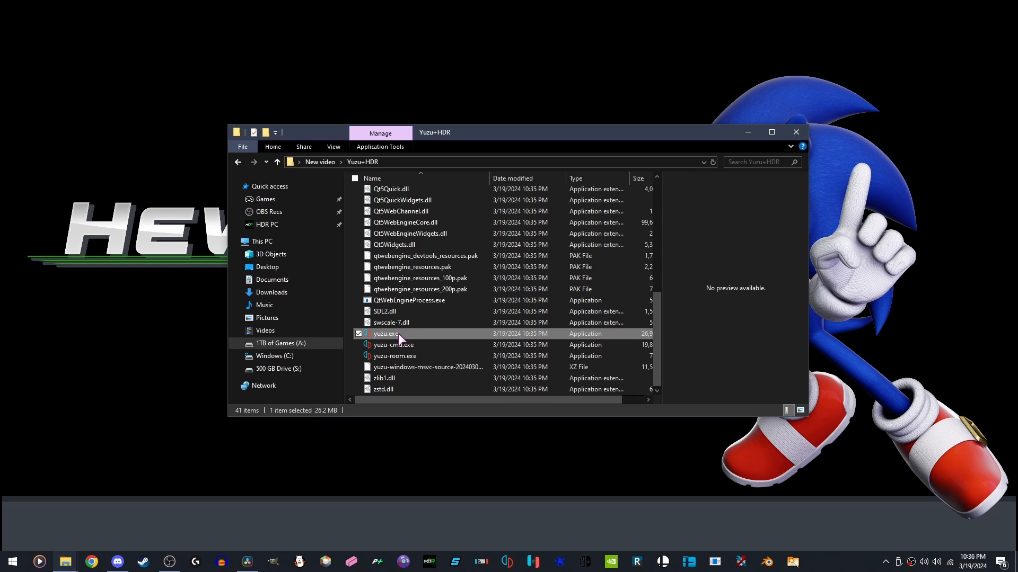
Launch yuzu, dismiss the missing keys warning, and decline sharing telemetry
{"action": "double_click", "coordinate": [386, 334]}
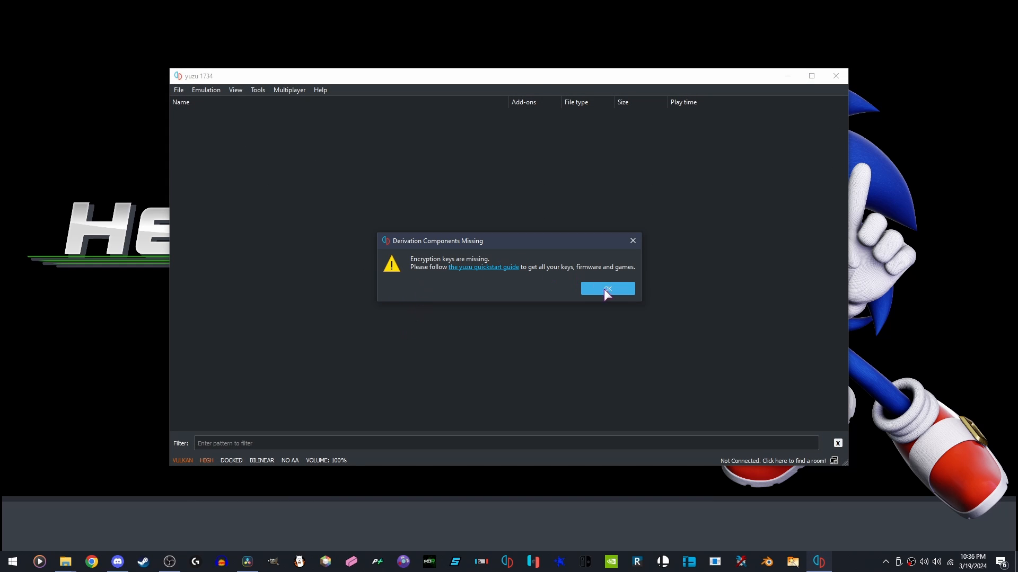
{"action": "left_click", "coordinate": [608, 289]}
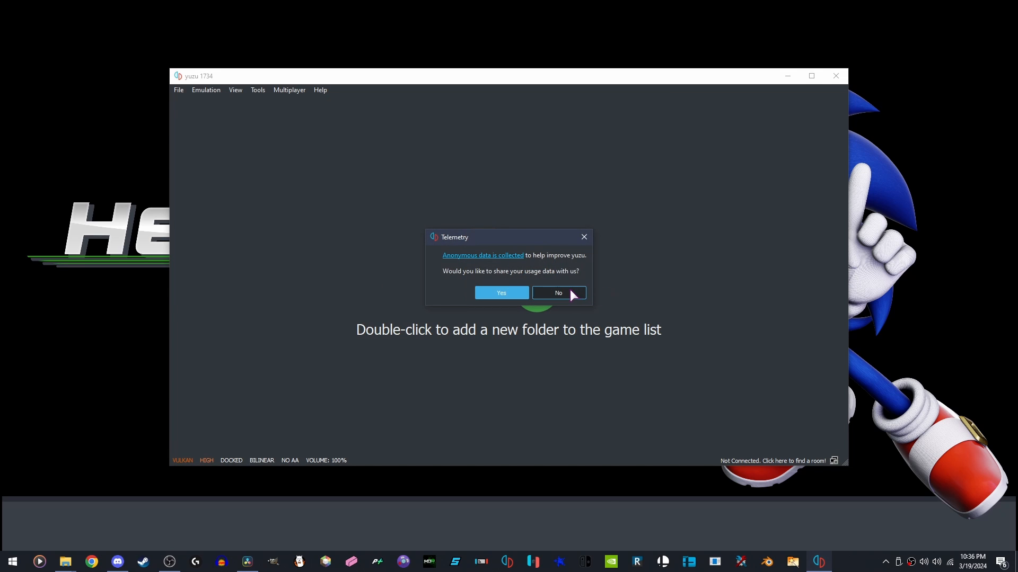
{"action": "left_click", "coordinate": [559, 292]}
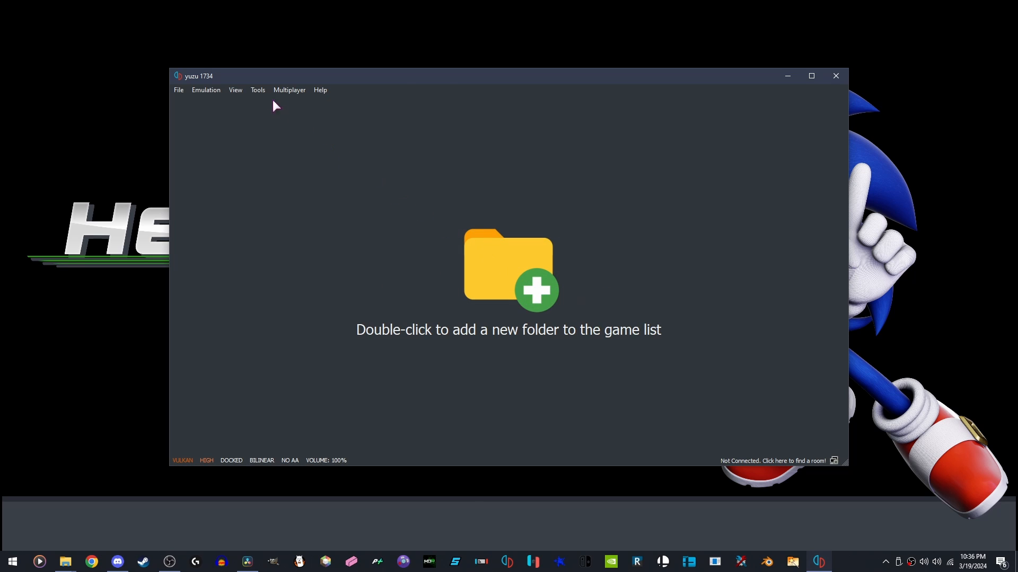
Install prod.keys from the 17.0.1 firmware and keys folder as decryption keys
{"action": "left_click", "coordinate": [258, 89]}
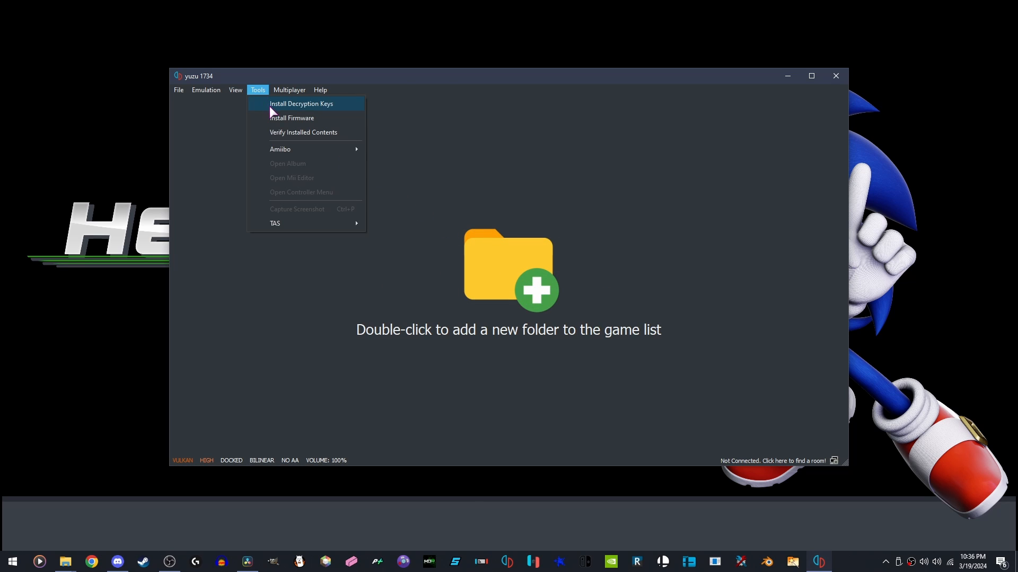
{"action": "left_click", "coordinate": [301, 104]}
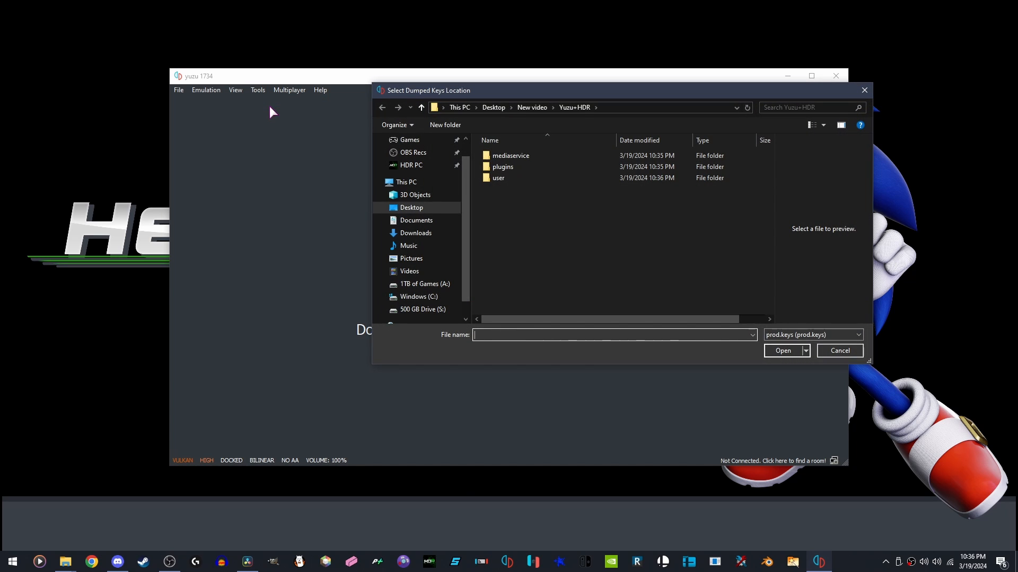
{"action": "left_click", "coordinate": [531, 107]}
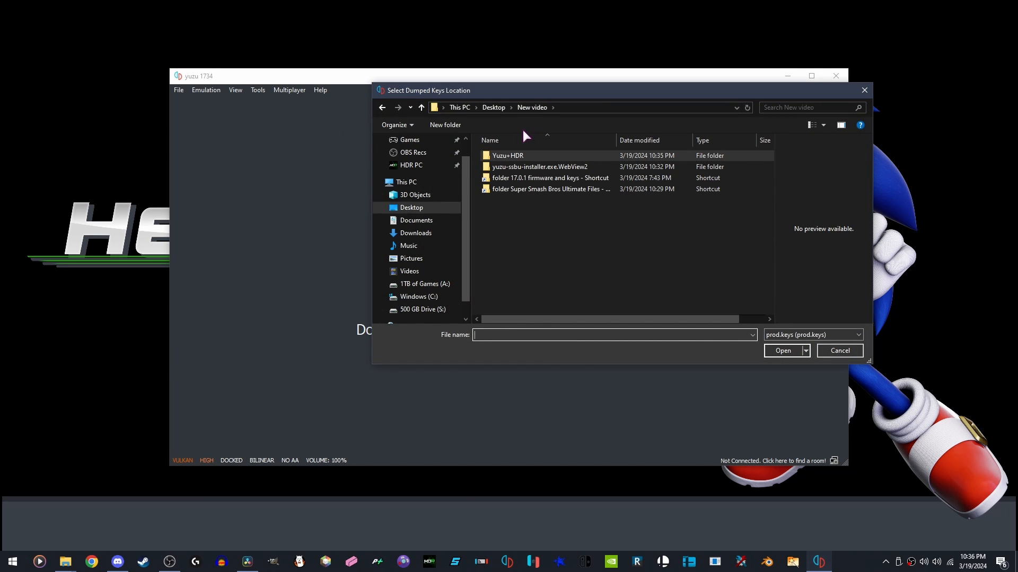
{"action": "left_click", "coordinate": [550, 177]}
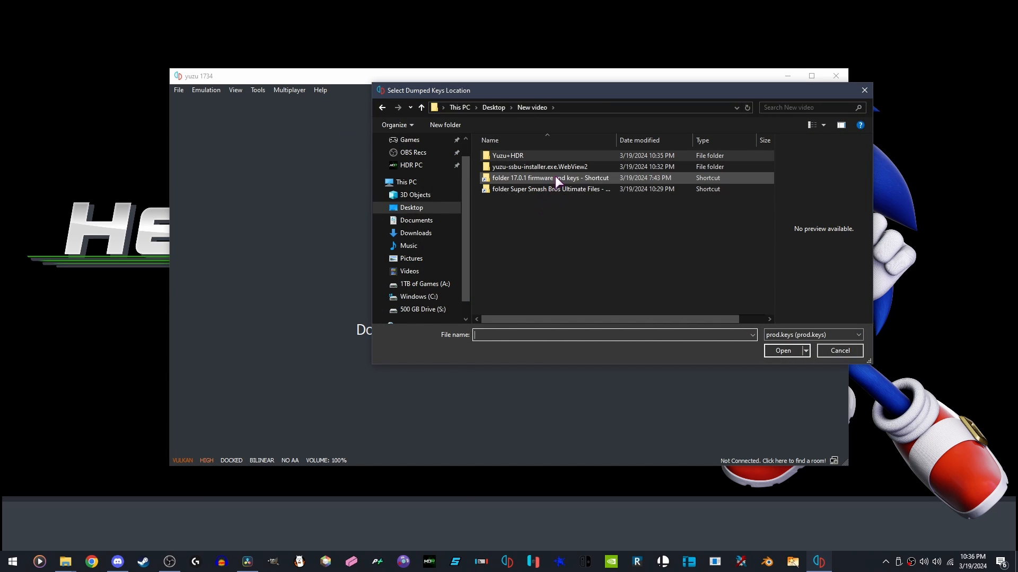
{"action": "left_click", "coordinate": [549, 177]}
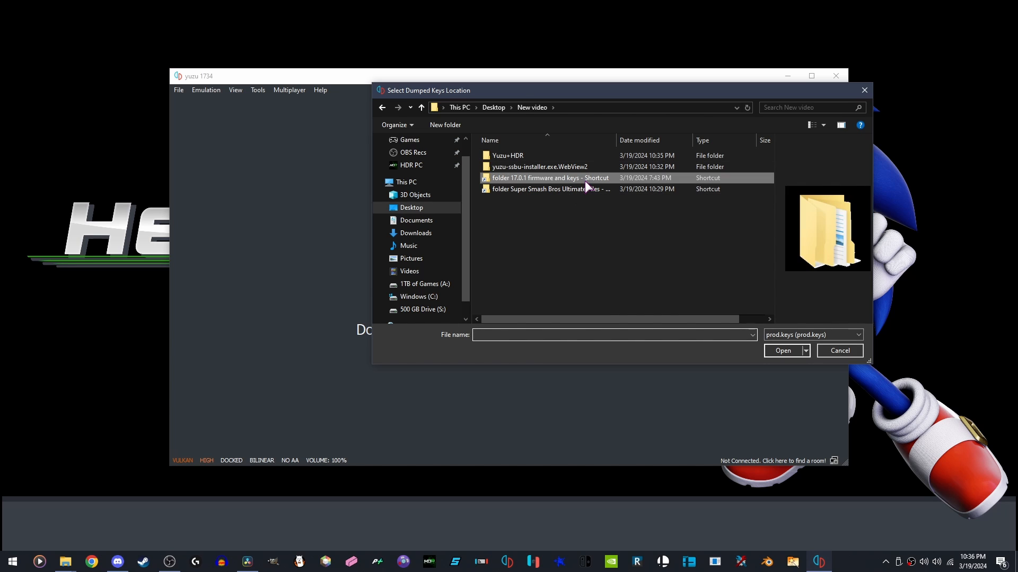
{"action": "double_click", "coordinate": [549, 177]}
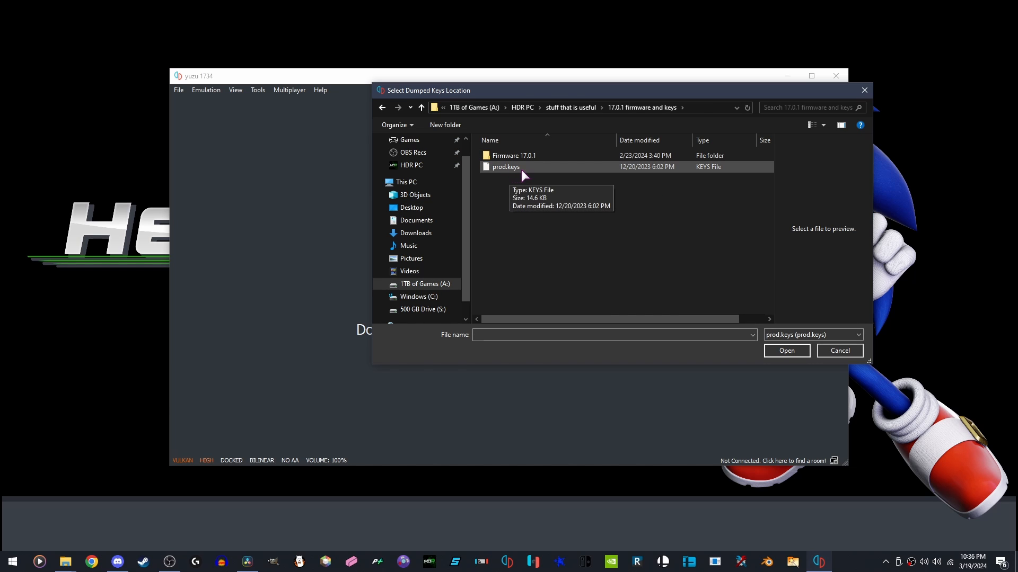
{"action": "left_click", "coordinate": [786, 350]}
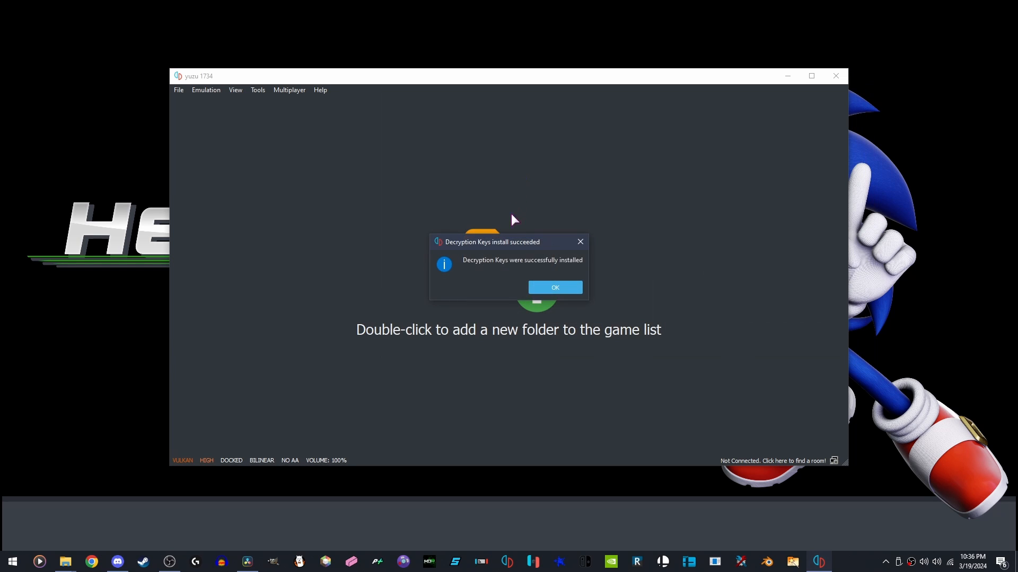
{"action": "left_click", "coordinate": [554, 287]}
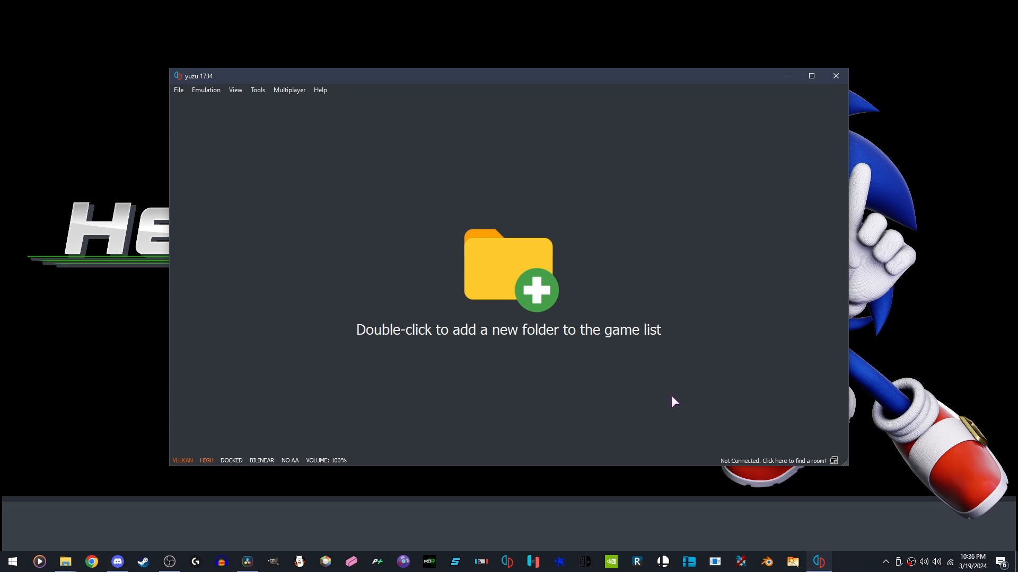
{"action": "right_click", "coordinate": [818, 562]}
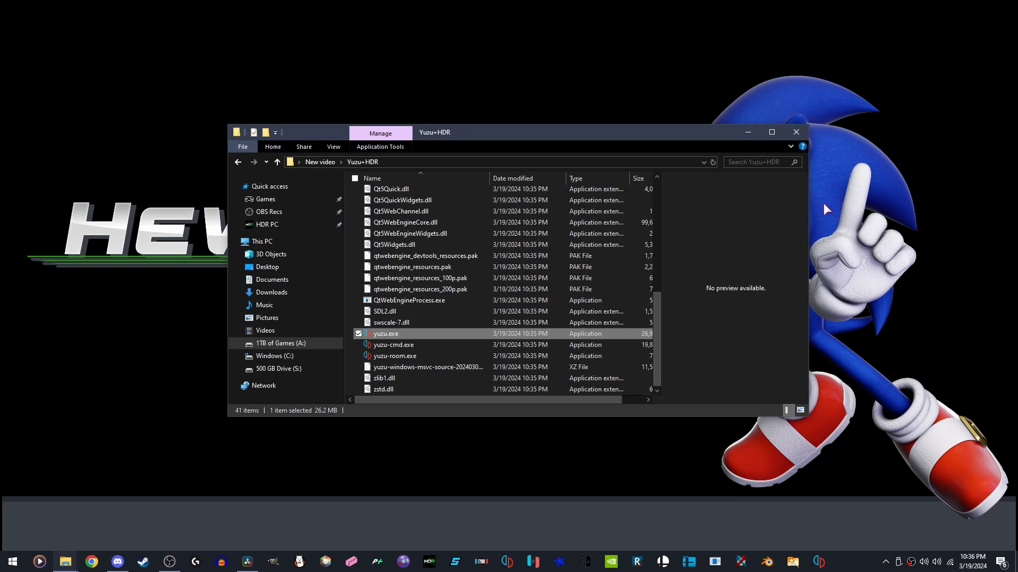
Install firmware 17.0.1 from the Firmware 17.0.1 folder, then hide File Explorer
{"action": "double_click", "coordinate": [384, 333]}
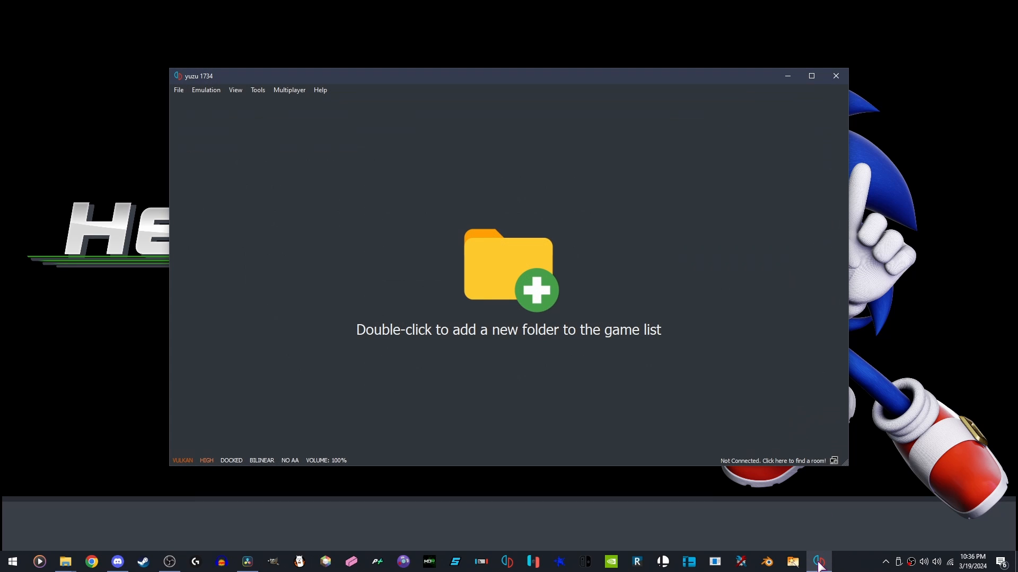
{"action": "left_click", "coordinate": [257, 90]}
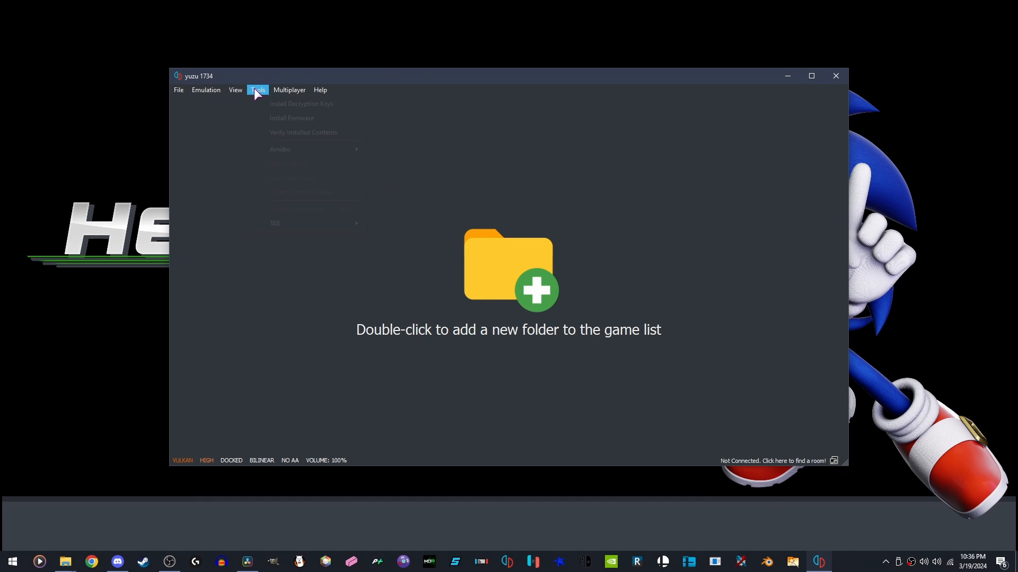
{"action": "left_click", "coordinate": [292, 118]}
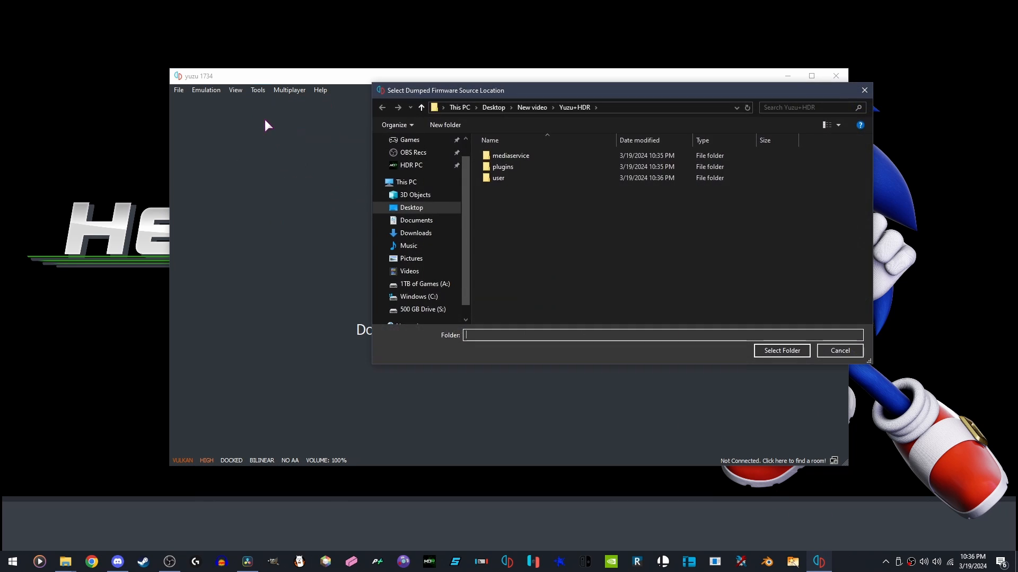
{"action": "left_click", "coordinate": [532, 107]}
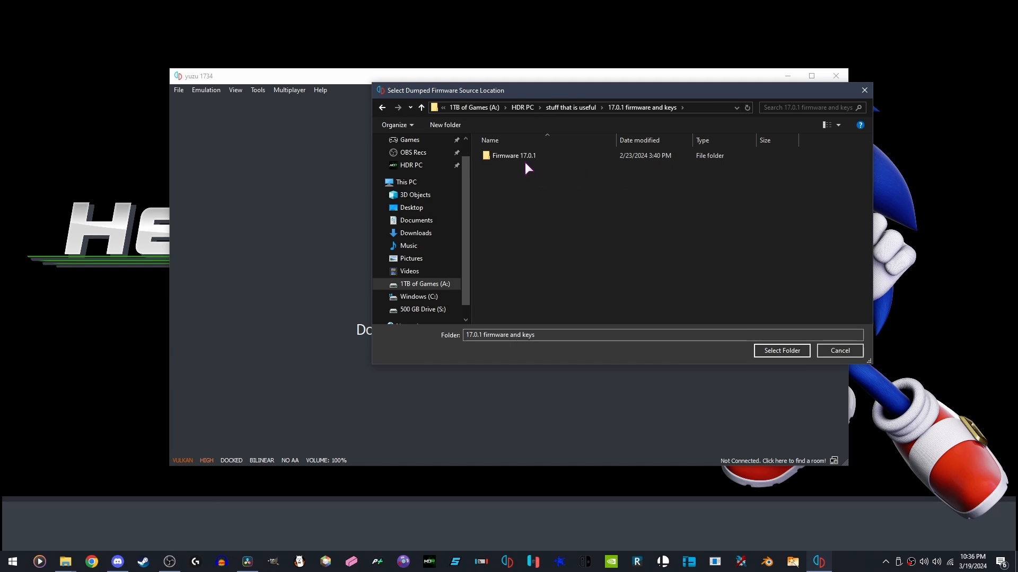
{"action": "double_click", "coordinate": [513, 155]}
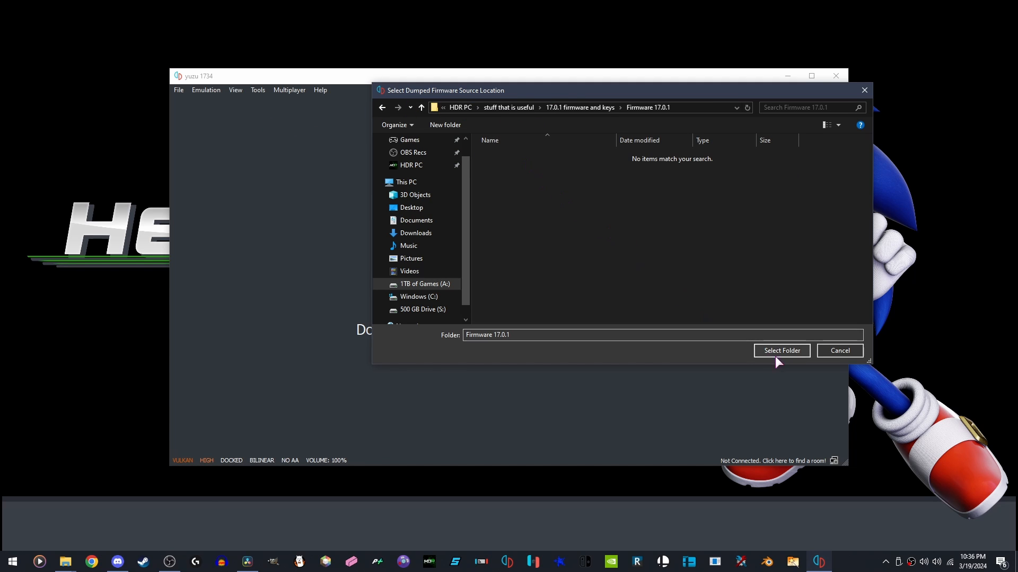
{"action": "left_click", "coordinate": [781, 350]}
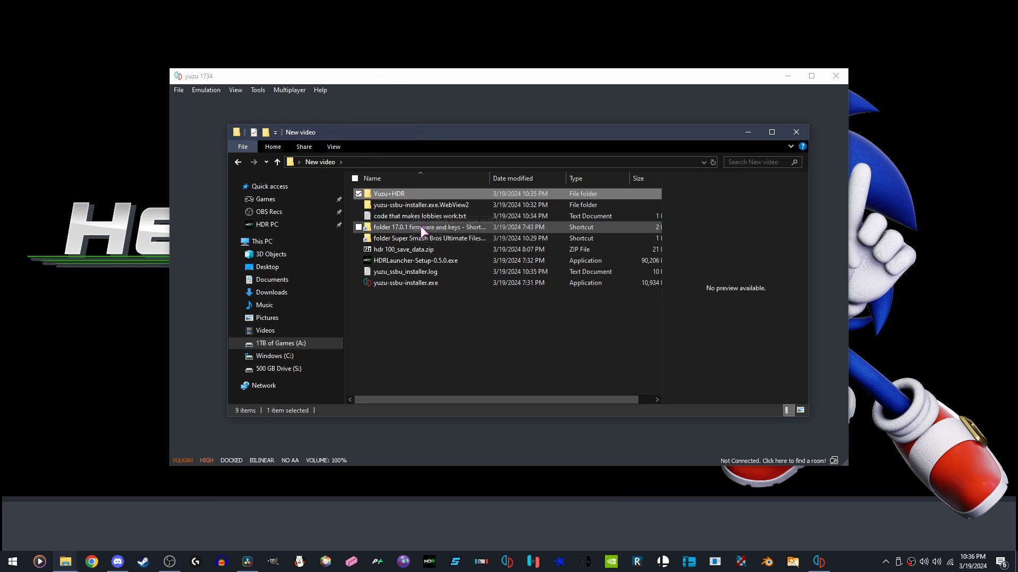
{"action": "double_click", "coordinate": [429, 228]}
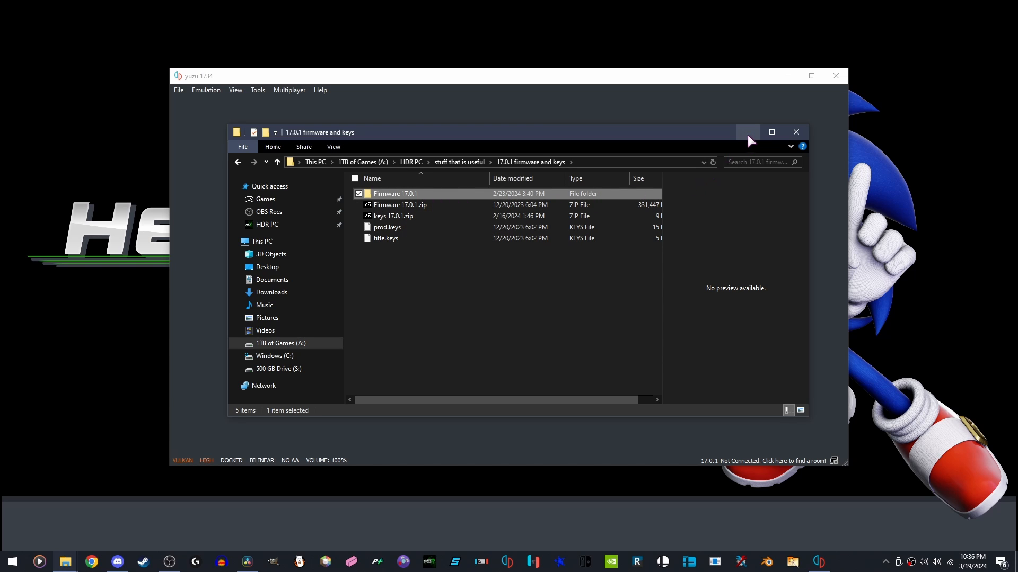
{"action": "left_click", "coordinate": [796, 132]}
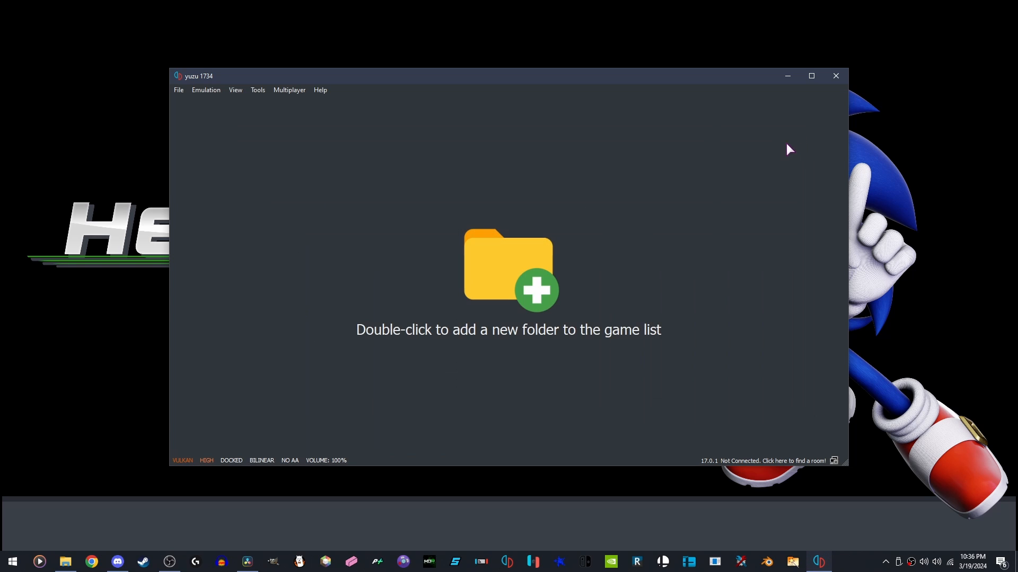
{"action": "mouse_move", "coordinate": [843, 104]}
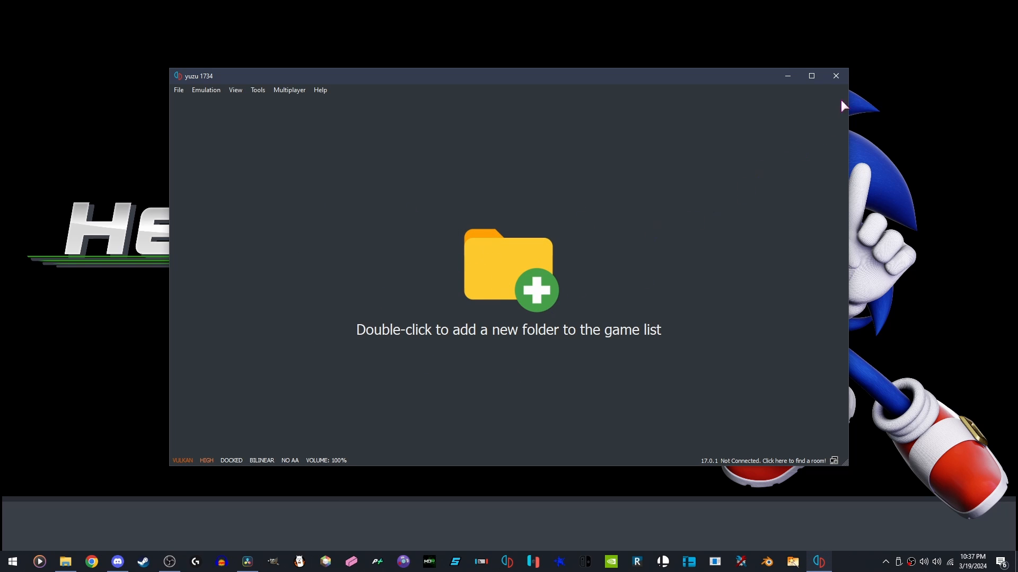
Add A:/HDR PC/Super Smash Bros Ultimate/Base as a game list folder
{"action": "left_click", "coordinate": [836, 76]}
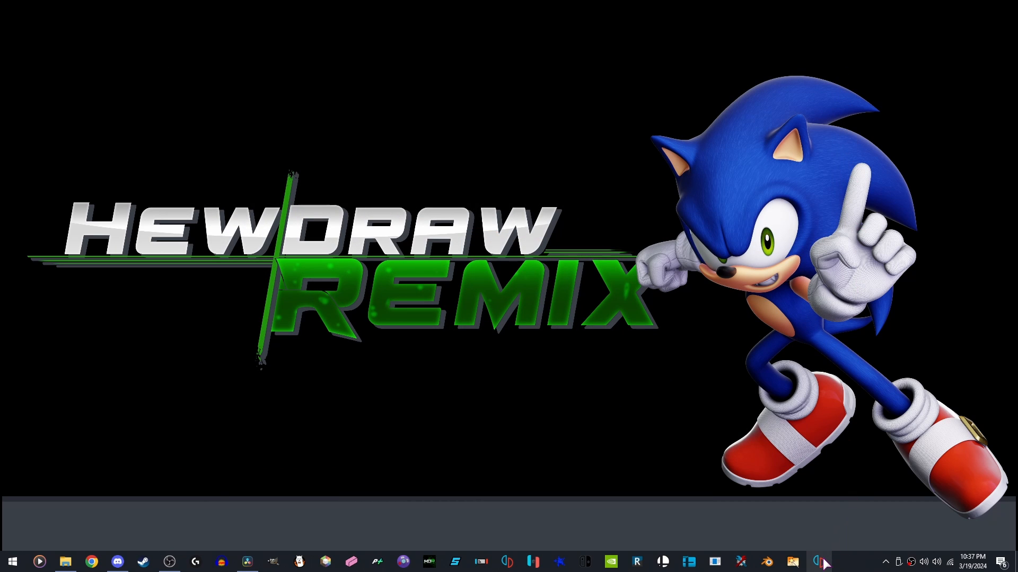
{"action": "left_click", "coordinate": [818, 561]}
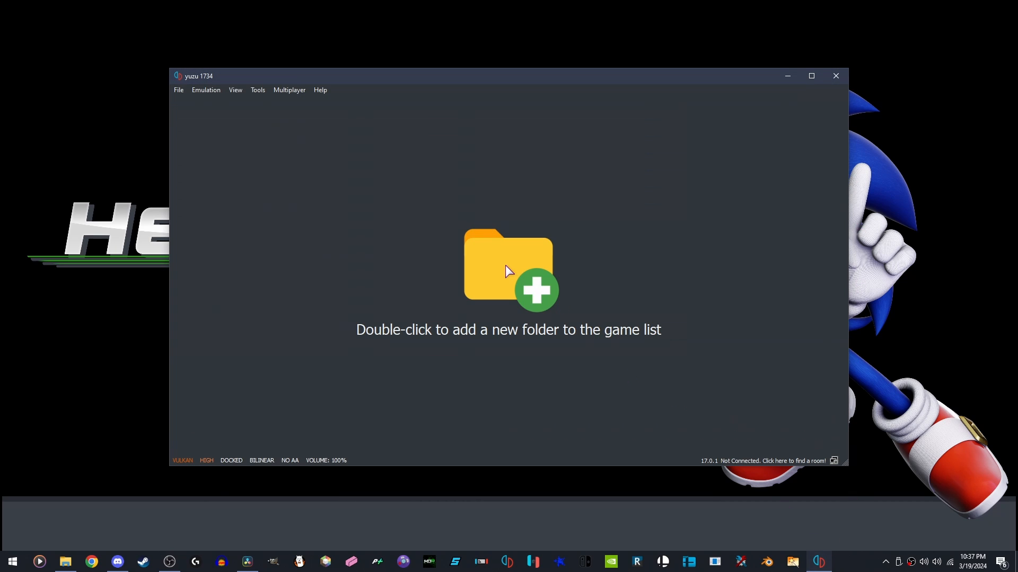
{"action": "double_click", "coordinate": [503, 266]}
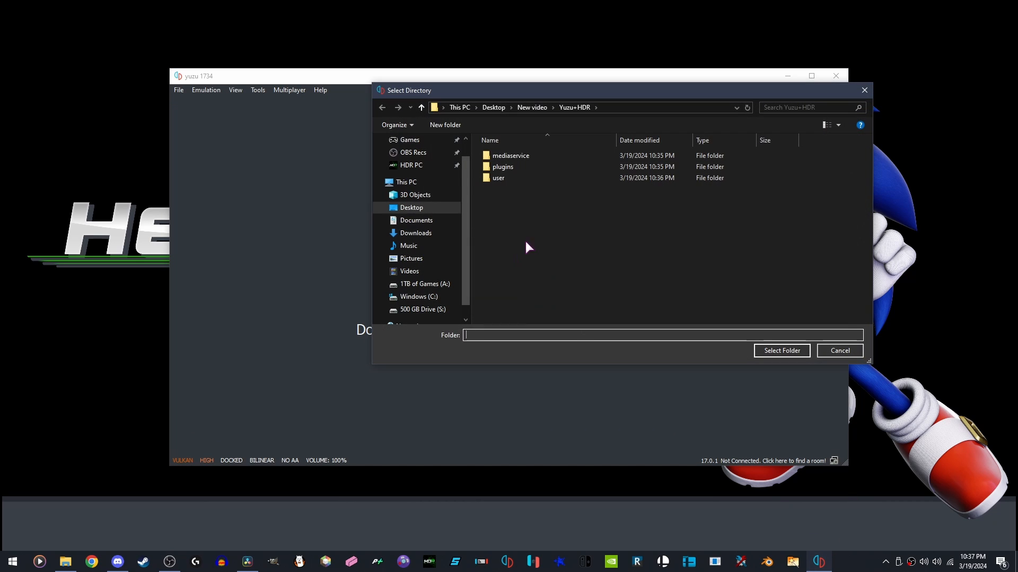
{"action": "left_click", "coordinate": [420, 108]}
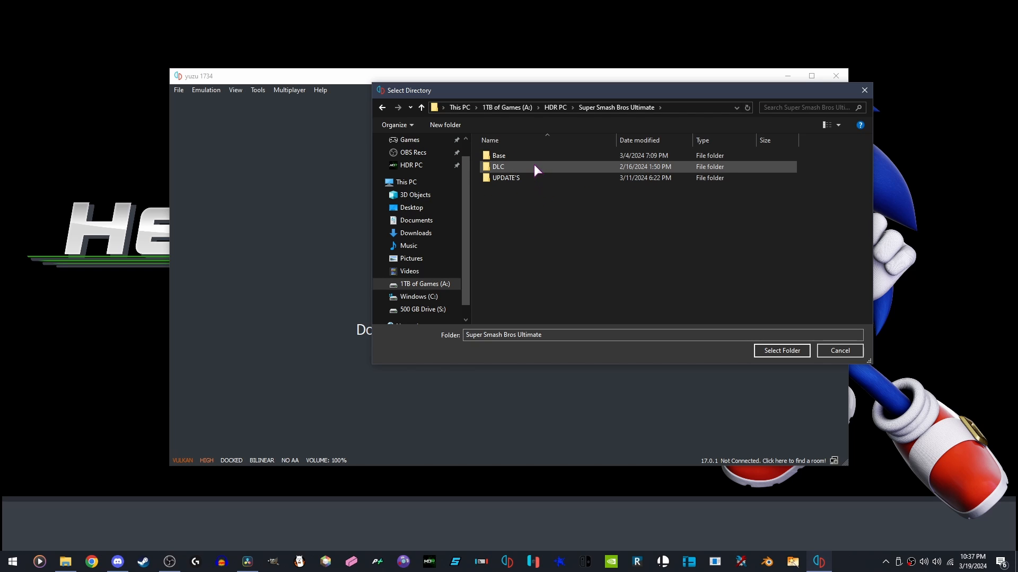
{"action": "double_click", "coordinate": [498, 156]}
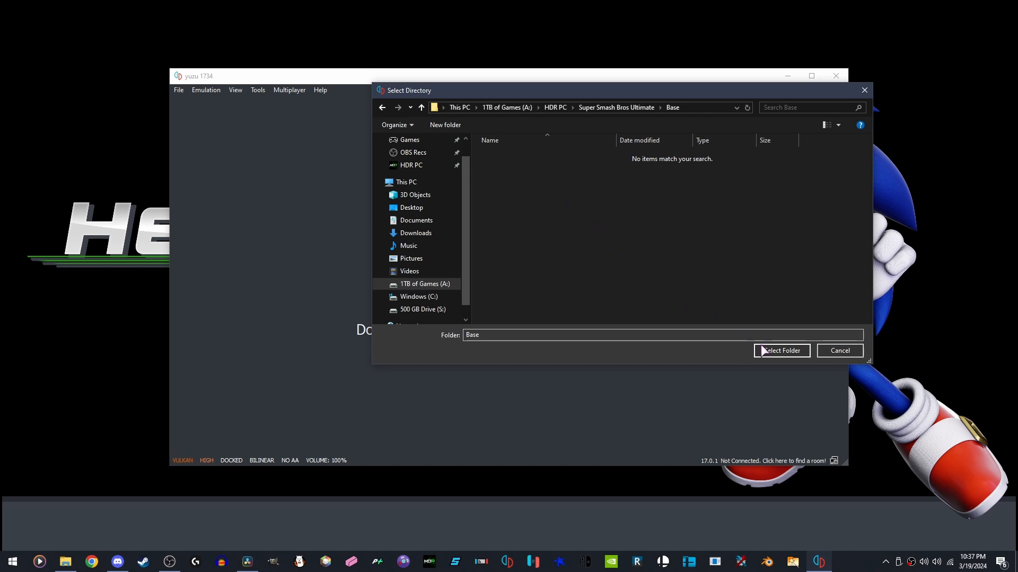
{"action": "left_click", "coordinate": [781, 351]}
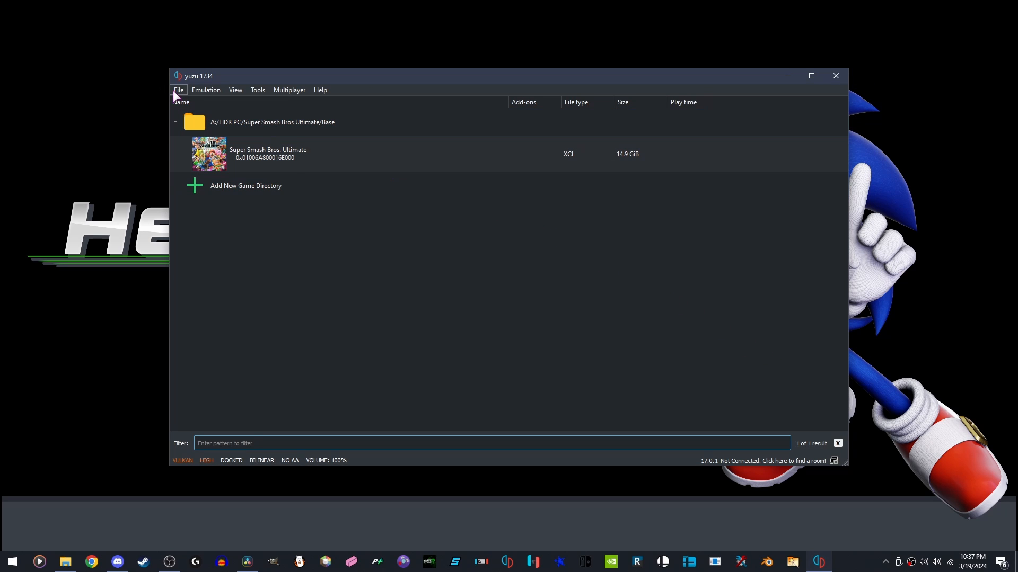
Install the Super Smash Bros. Ultimate v13.0.2 update .nsp from the UPDATE'S folder
{"action": "left_click", "coordinate": [179, 89]}
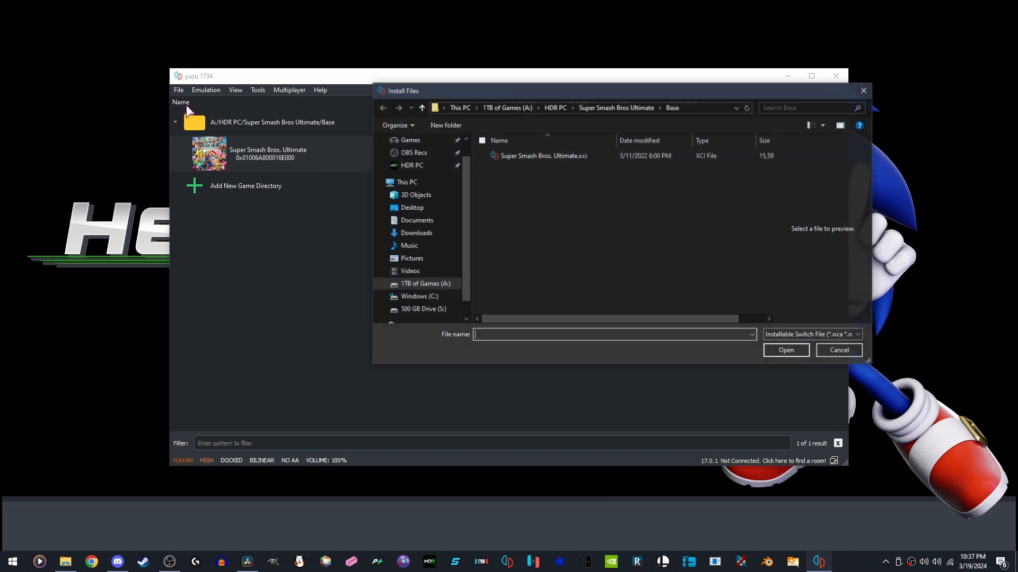
{"action": "mouse_move", "coordinate": [623, 118]}
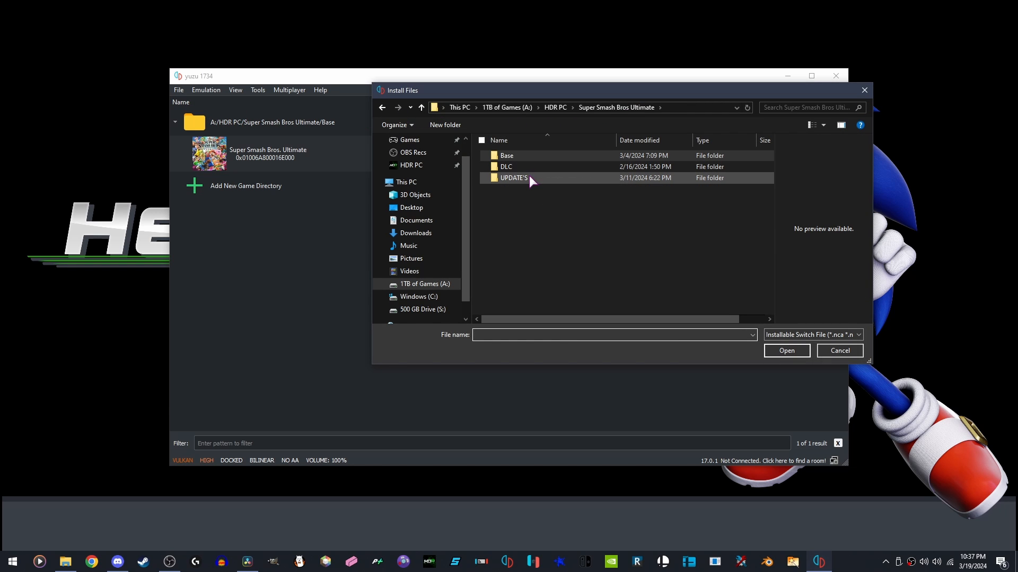
{"action": "double_click", "coordinate": [512, 177]}
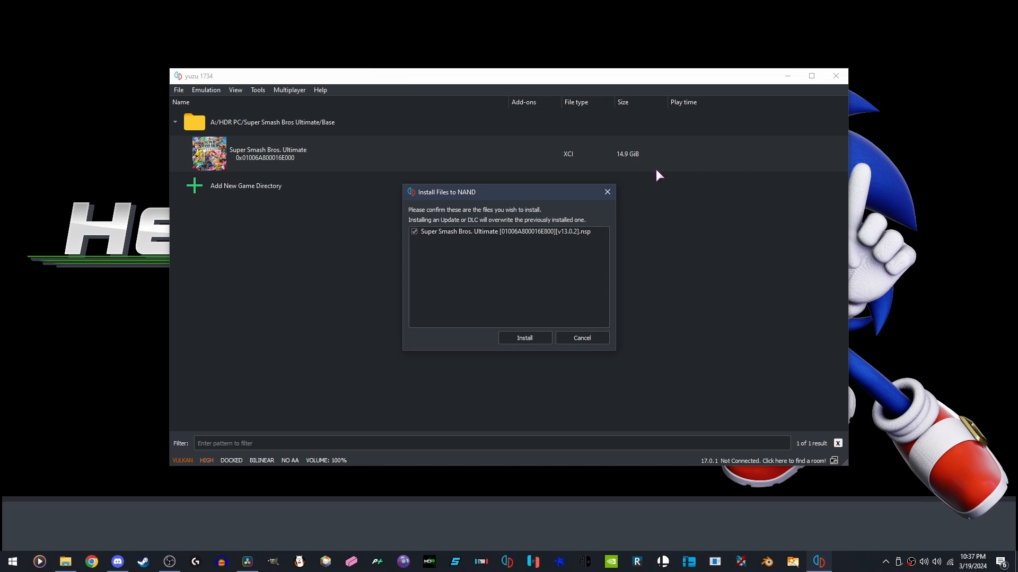
{"action": "left_click", "coordinate": [525, 337]}
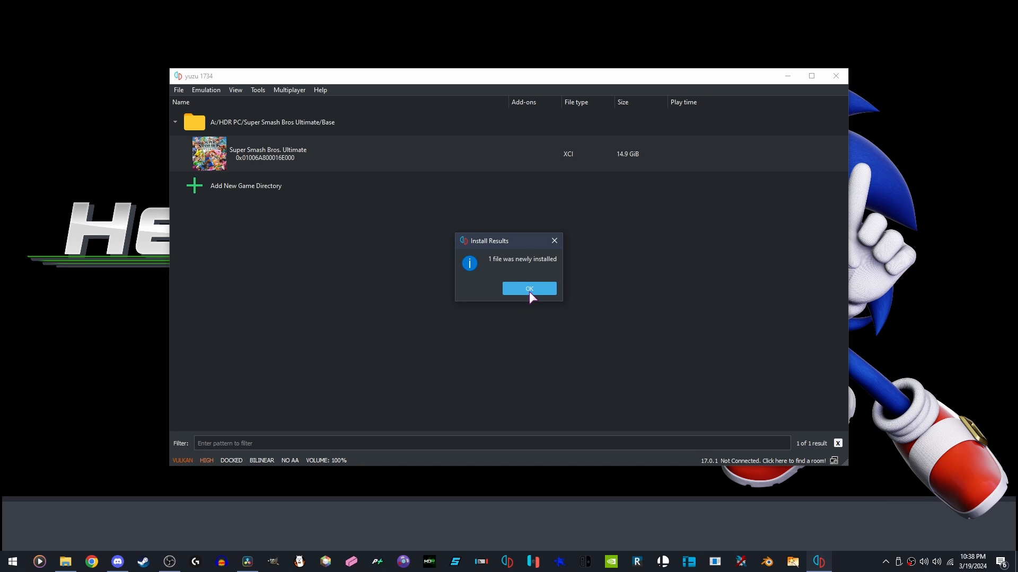
{"action": "left_click", "coordinate": [529, 289]}
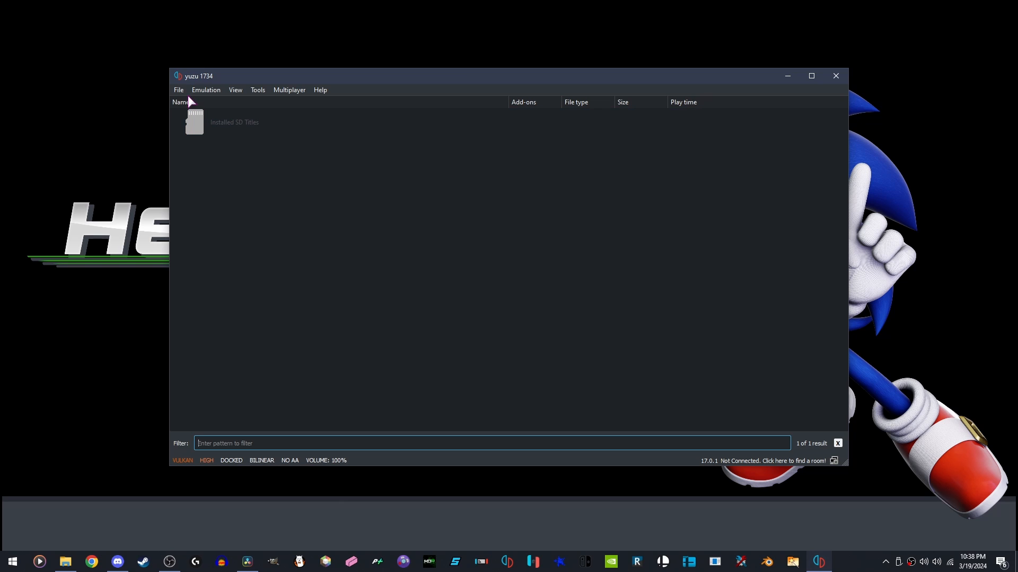
Install all 99 costume DLC files from the Super Smash Bros Ultimate DLC folder
{"action": "left_click", "coordinate": [178, 89]}
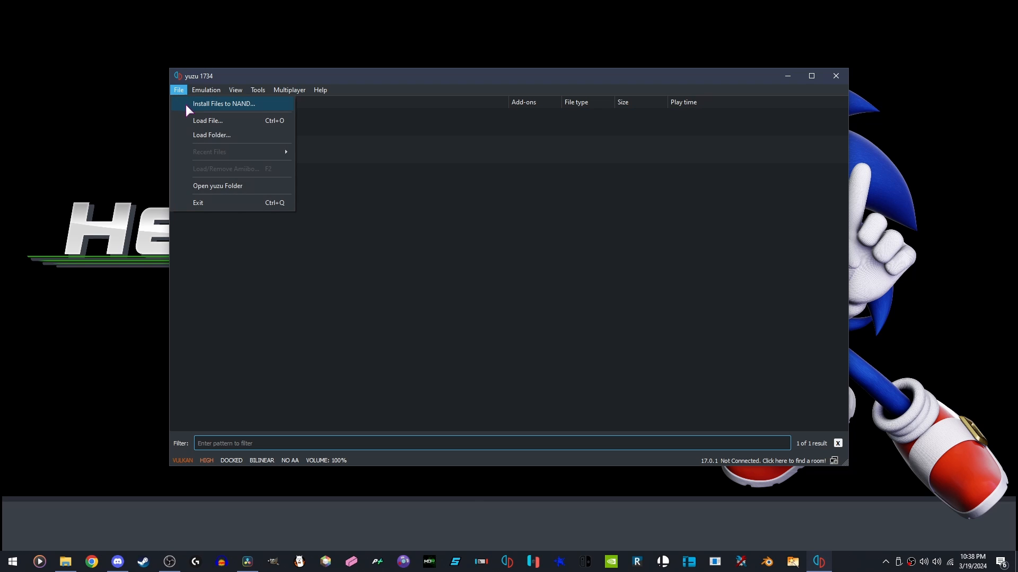
{"action": "left_click", "coordinate": [224, 104]}
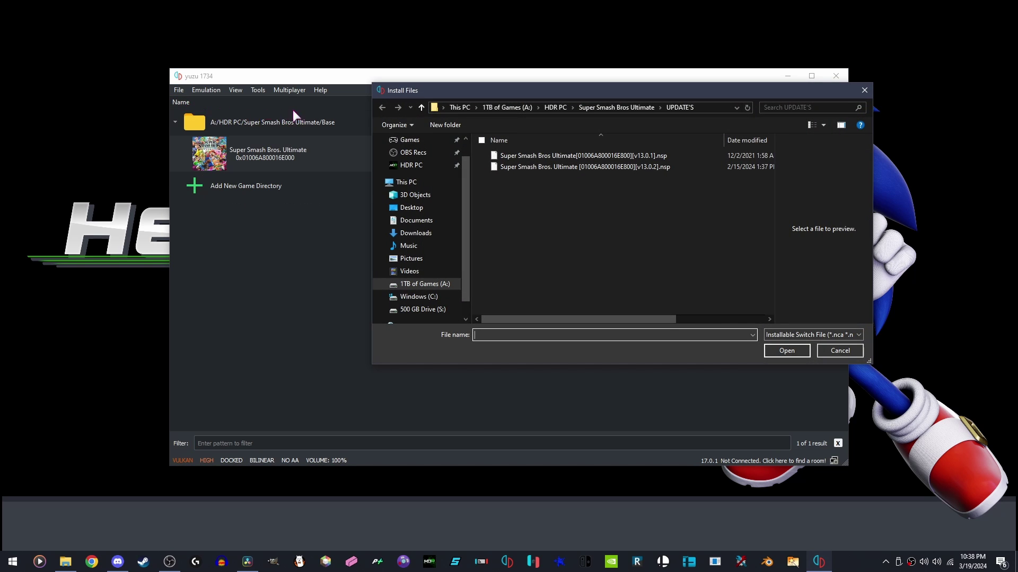
{"action": "left_click", "coordinate": [420, 107]}
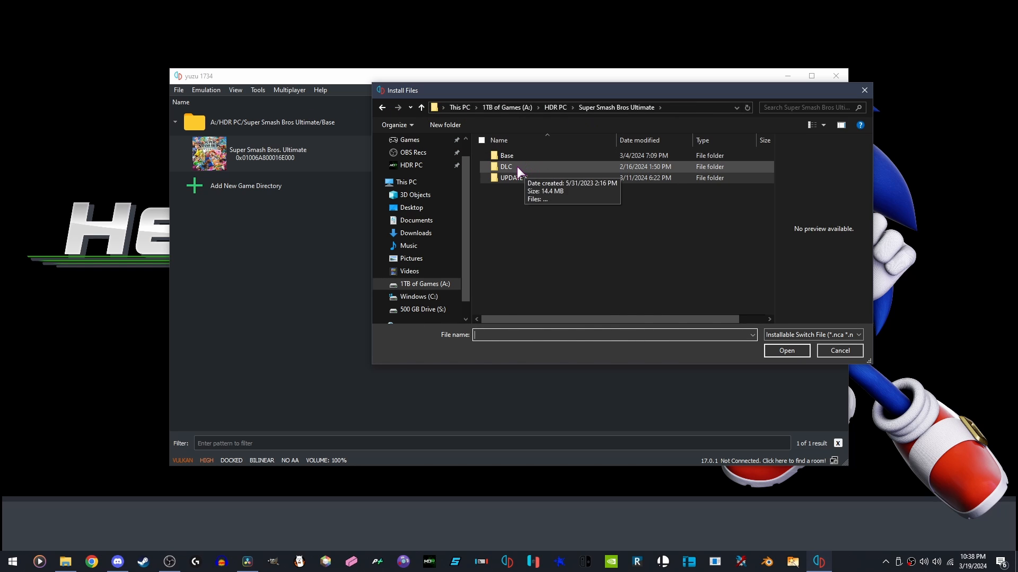
{"action": "double_click", "coordinate": [506, 167]}
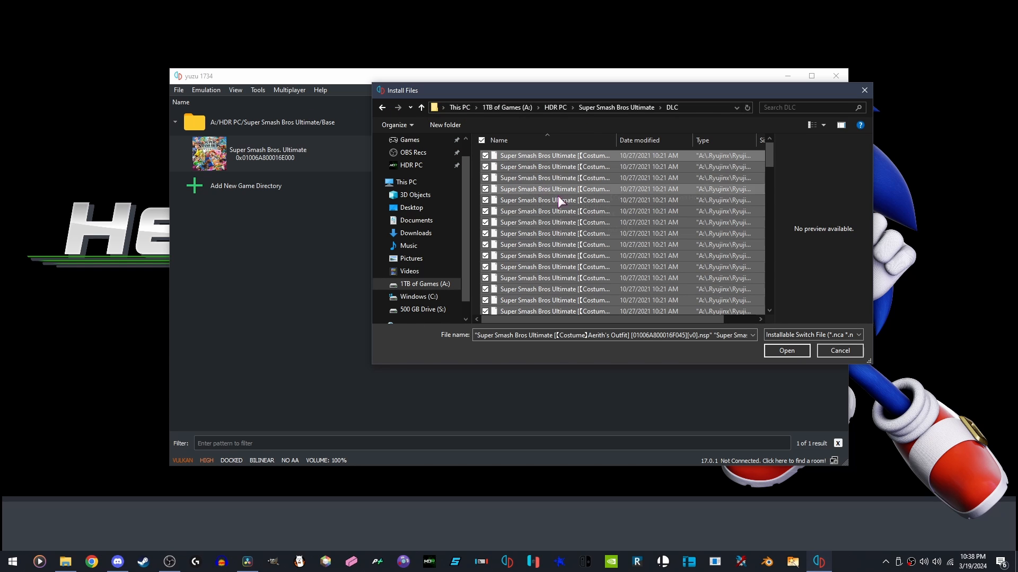
{"action": "left_click", "coordinate": [786, 350]}
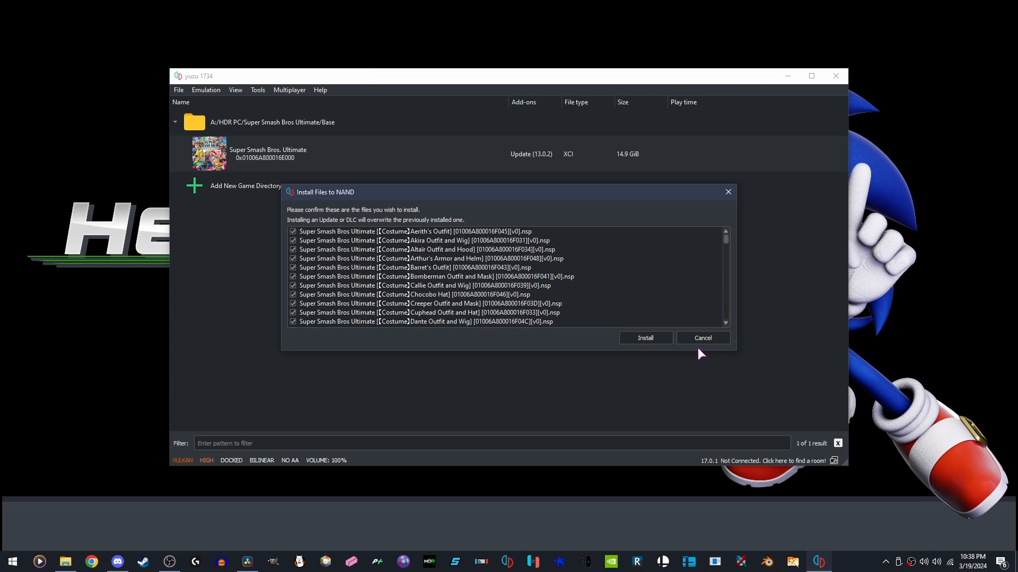
{"action": "left_click", "coordinate": [645, 338]}
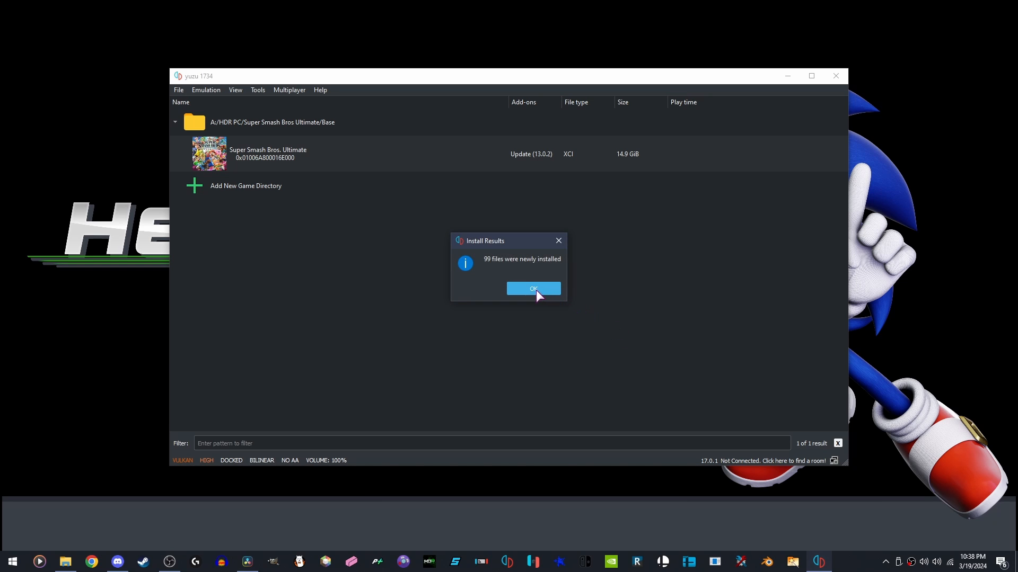
{"action": "left_click", "coordinate": [533, 289]}
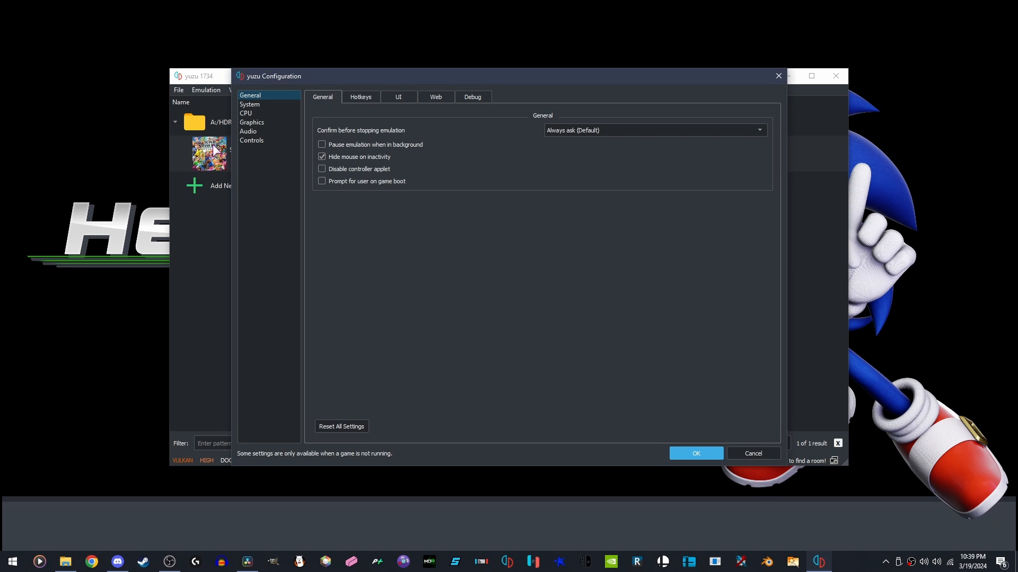
Turn off the web applet debug option and enter a custom Device Name in System settings
{"action": "left_click", "coordinate": [473, 96]}
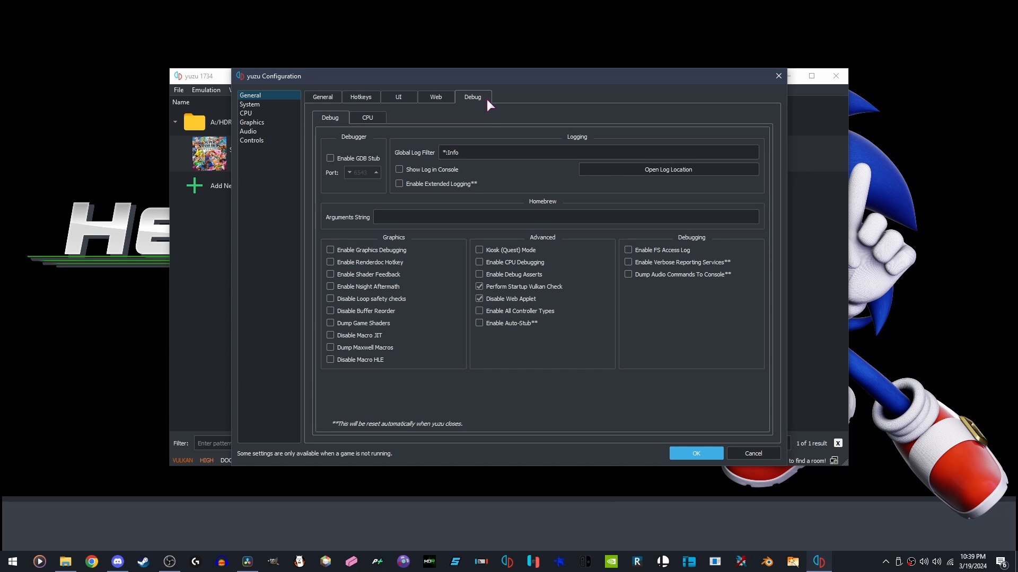
{"action": "left_click", "coordinate": [479, 299]}
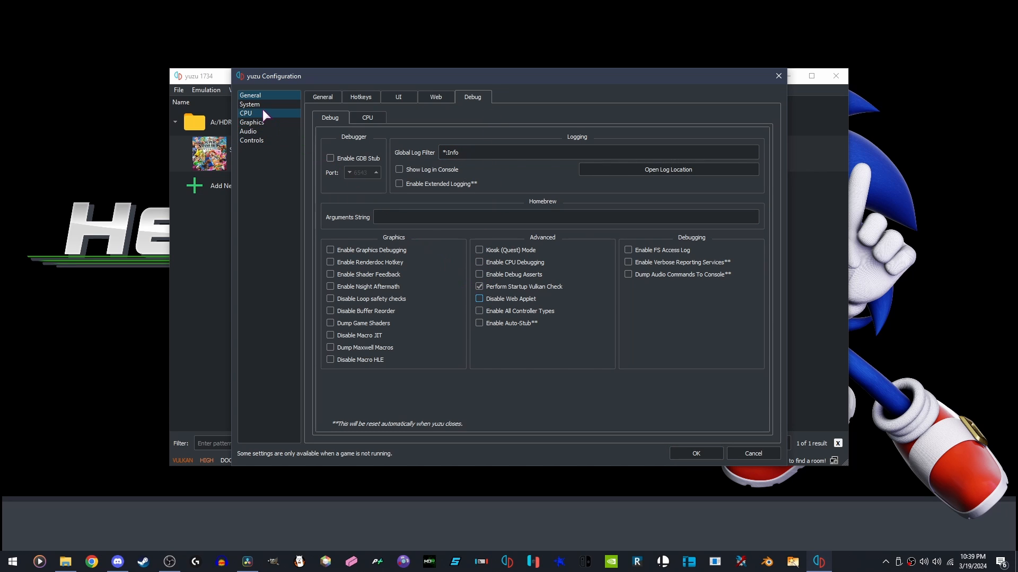
{"action": "left_click", "coordinate": [250, 104]}
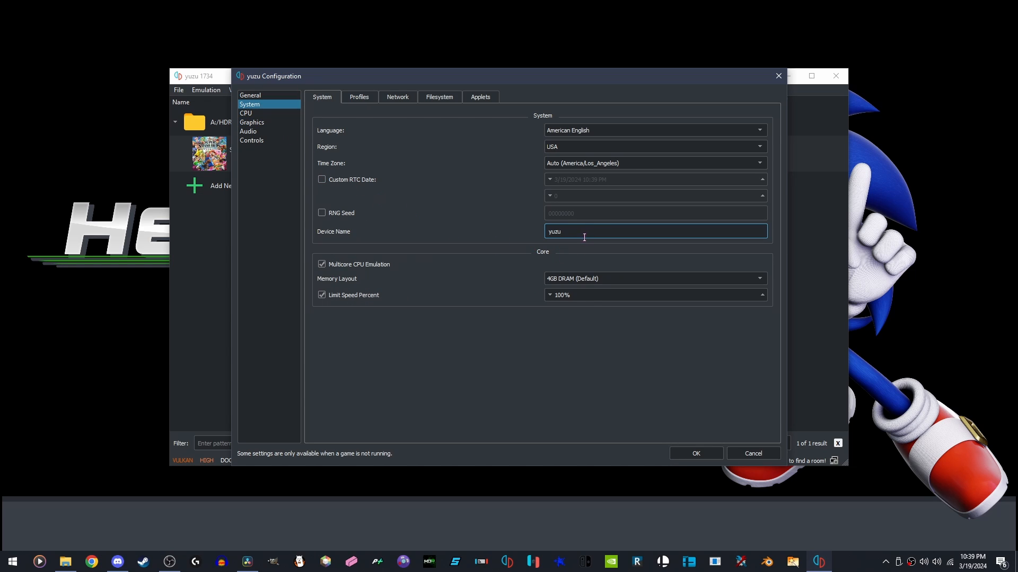
{"action": "type", "text": "Zonic101-HDR"}
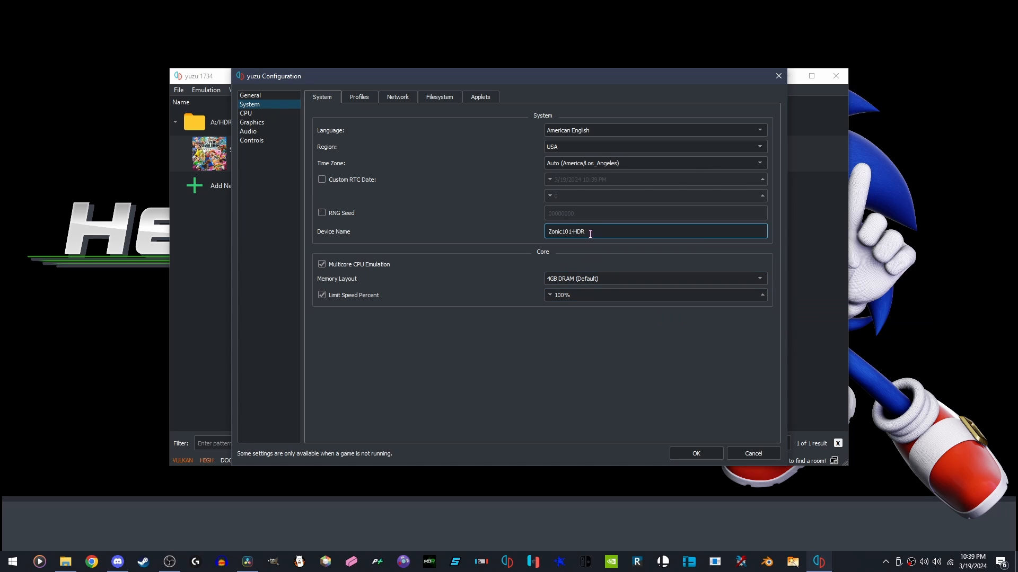
{"action": "double_click", "coordinate": [579, 231]}
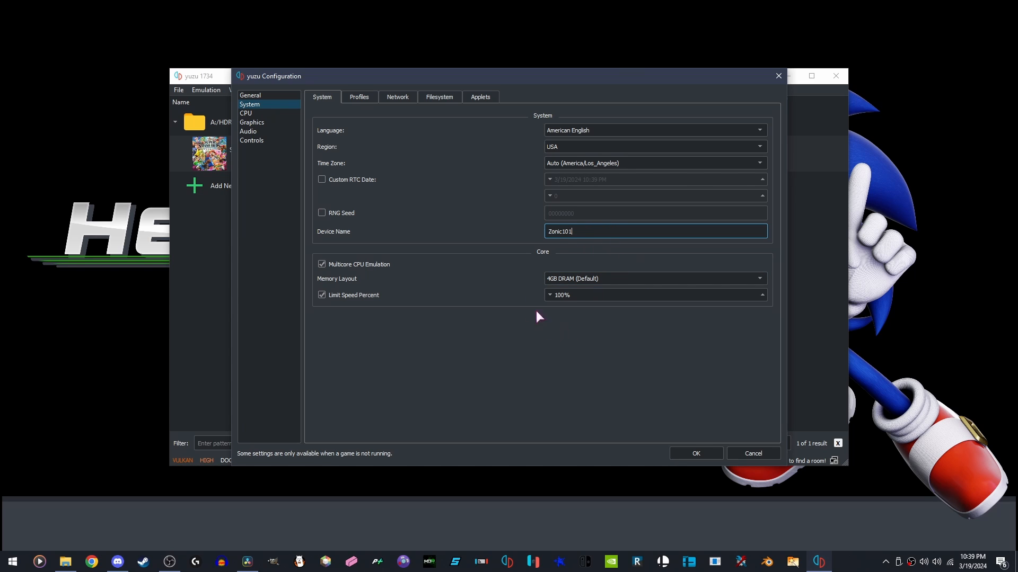
Add a user profile named 'Zonic' and remove the default yuzu profile
{"action": "left_click", "coordinate": [358, 96]}
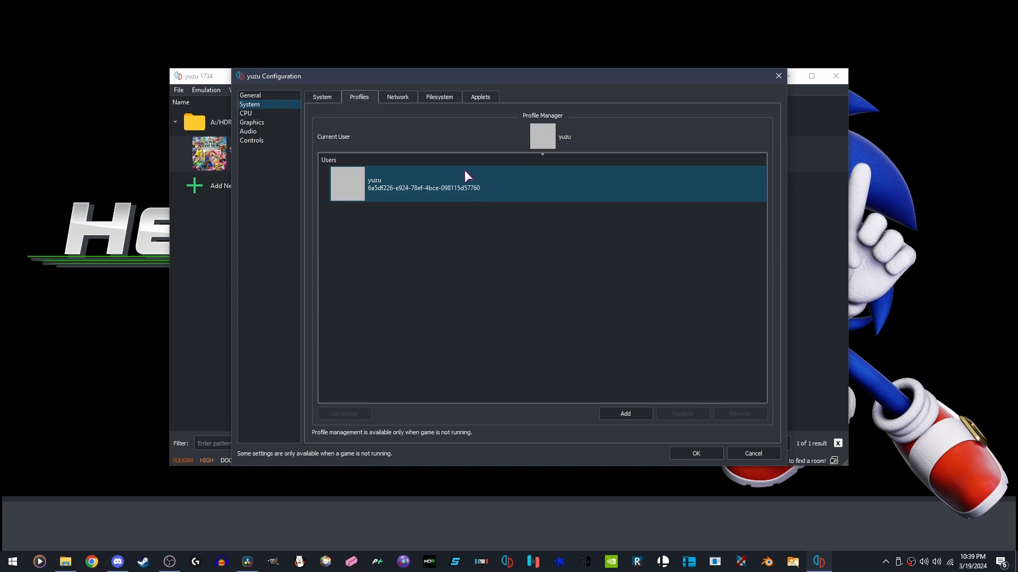
{"action": "mouse_move", "coordinate": [400, 176]}
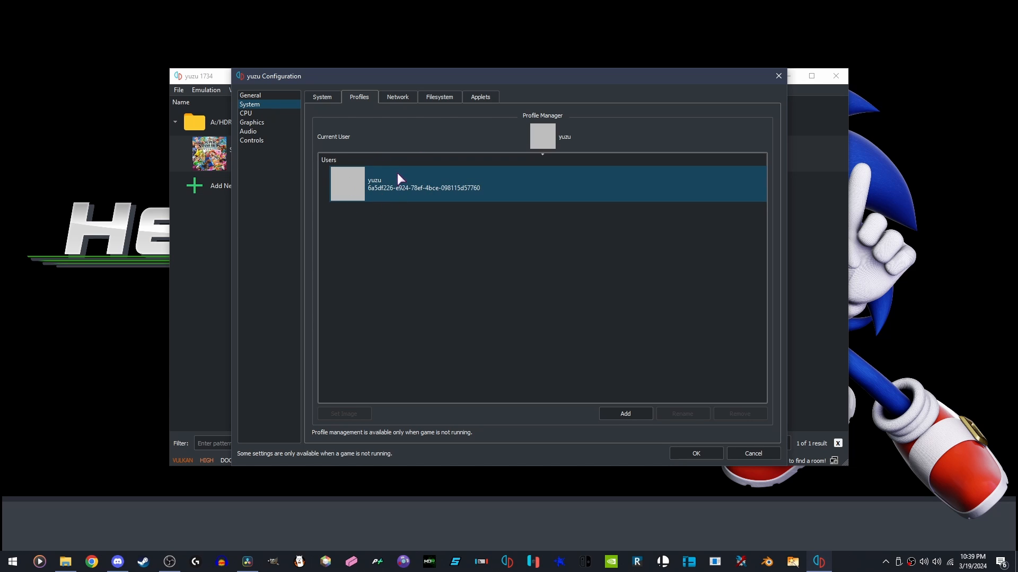
{"action": "mouse_move", "coordinate": [395, 185]}
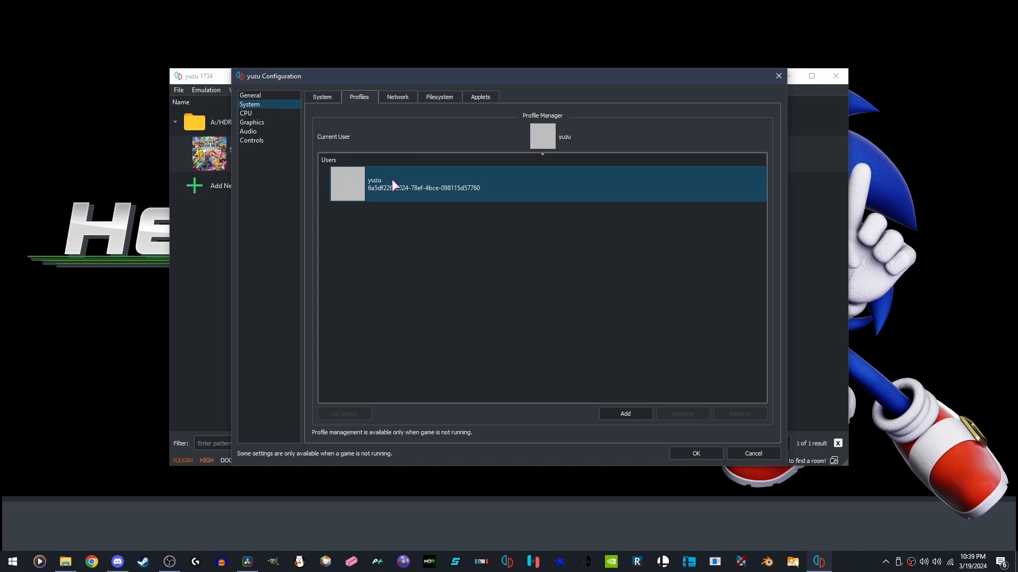
{"action": "left_click", "coordinate": [625, 414]}
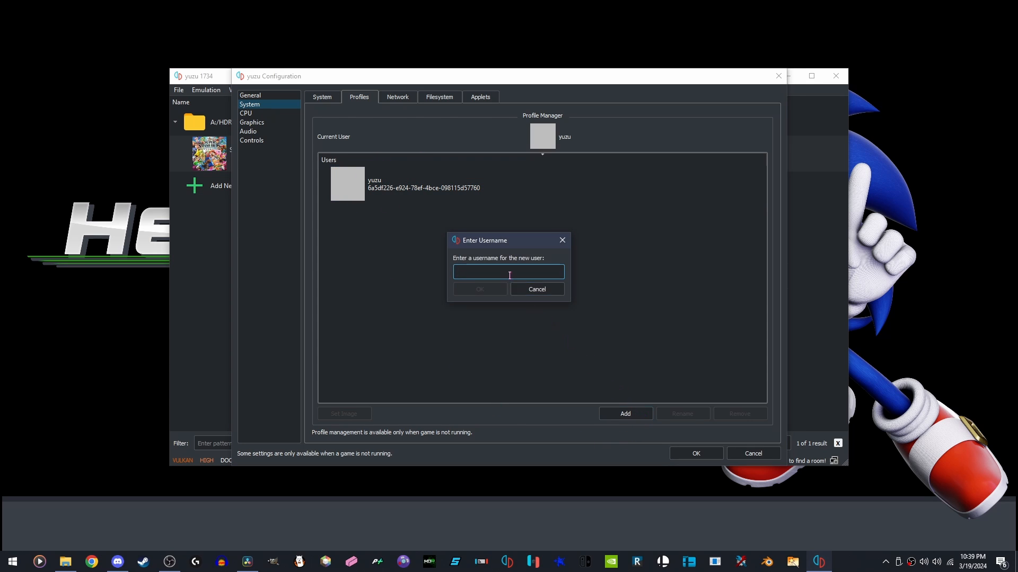
{"action": "type", "text": "Zonic101"}
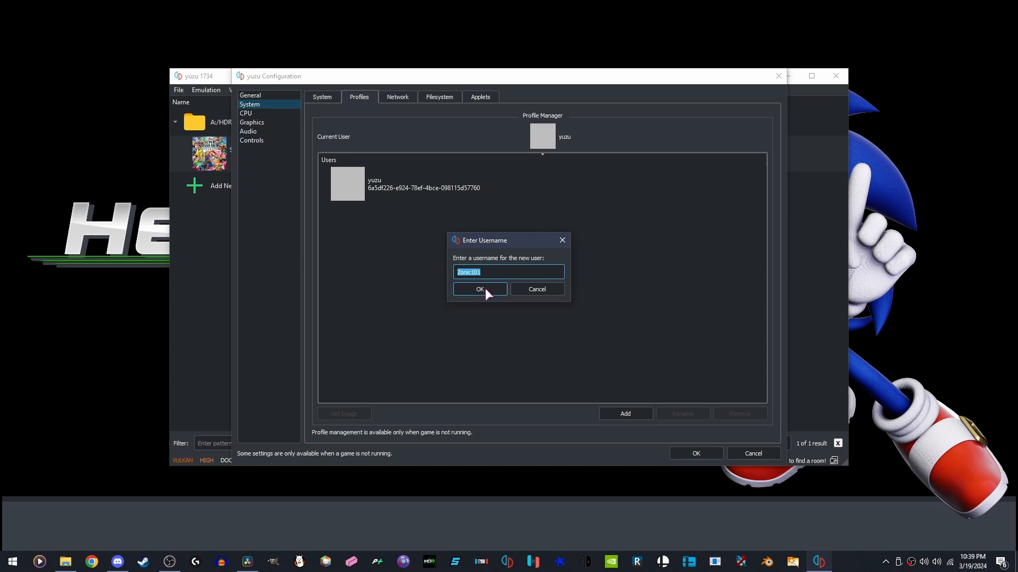
{"action": "left_click", "coordinate": [480, 289]}
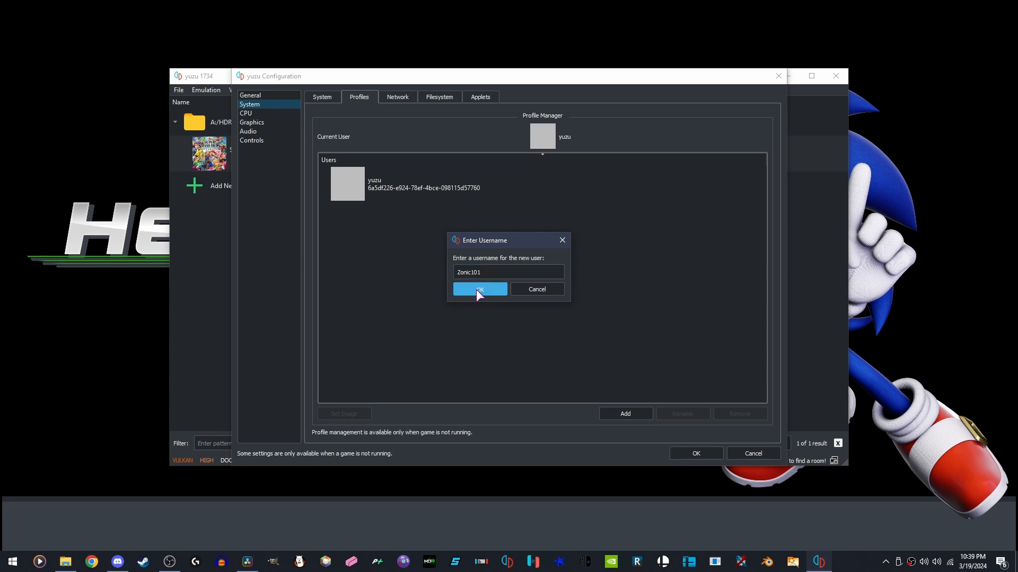
{"action": "left_click", "coordinate": [480, 289]}
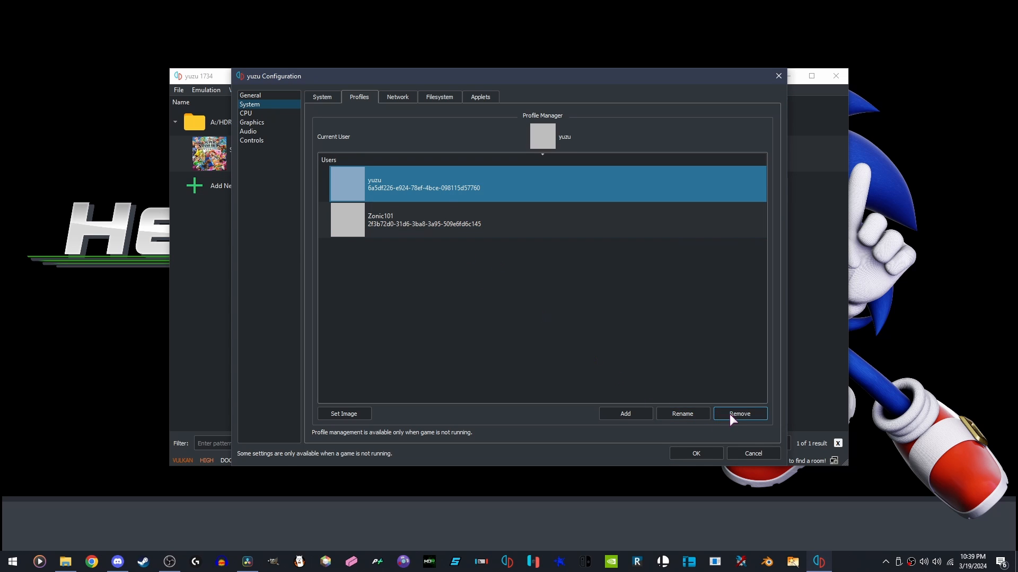
{"action": "left_click", "coordinate": [739, 414]}
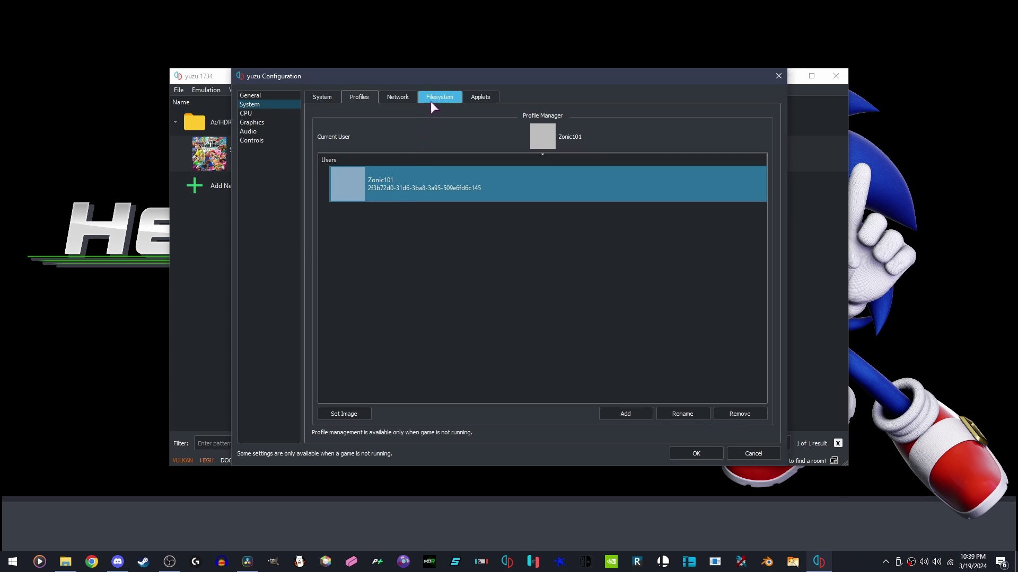
Set the network interface to Wi-Fi
{"action": "left_click", "coordinate": [397, 97]}
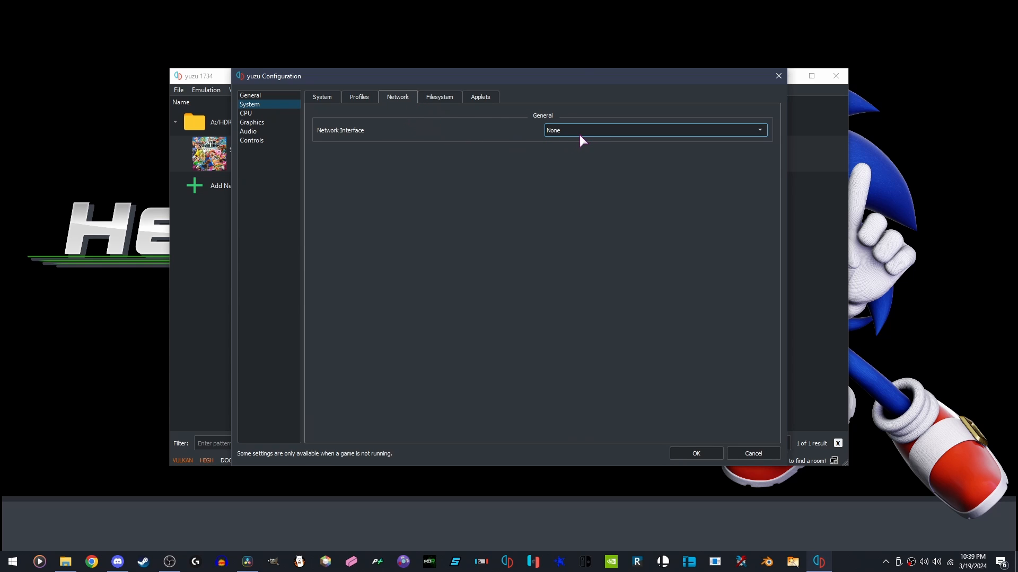
{"action": "left_click", "coordinate": [653, 130]}
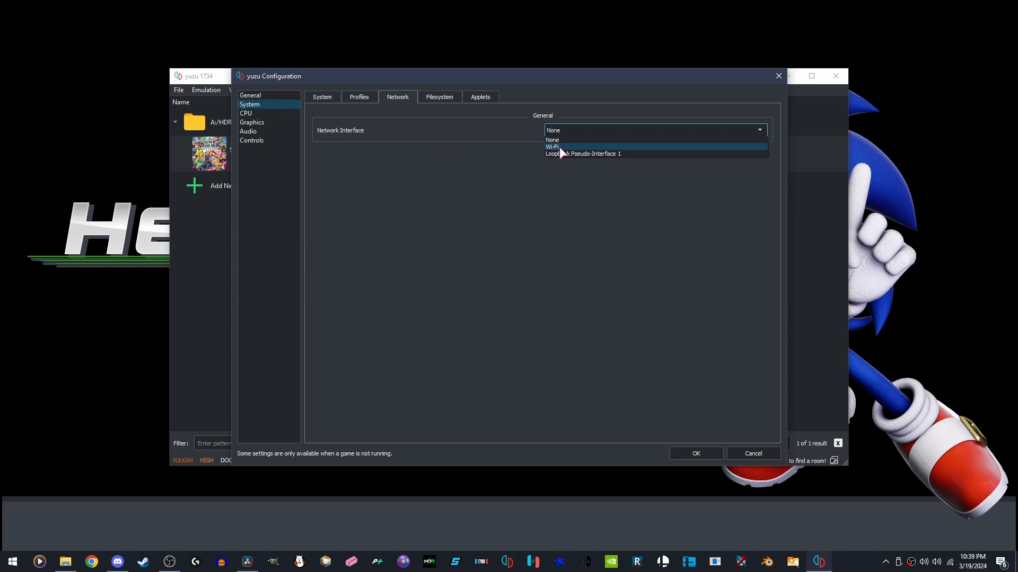
{"action": "left_click", "coordinate": [552, 146]}
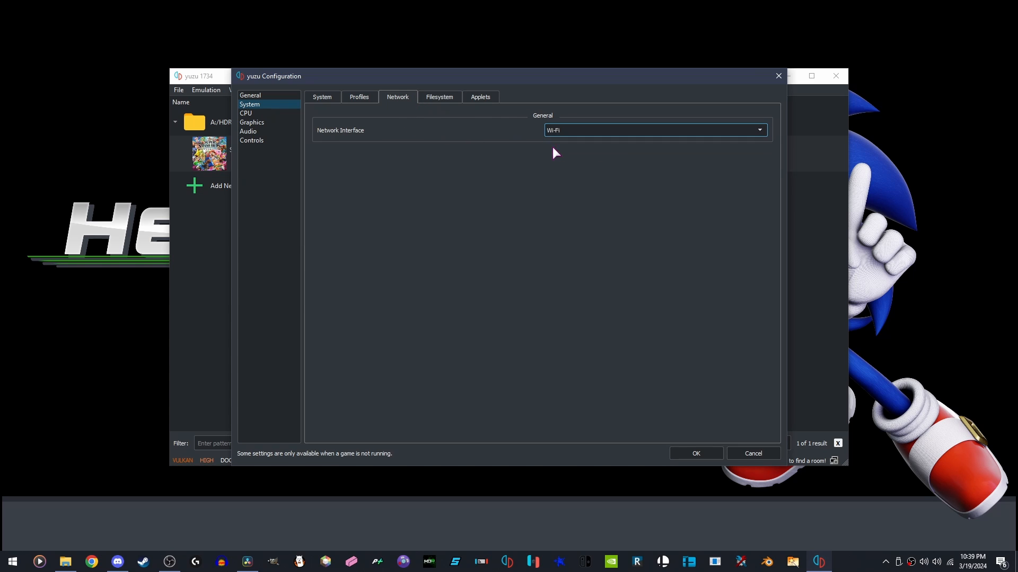
{"action": "left_click", "coordinate": [252, 122]}
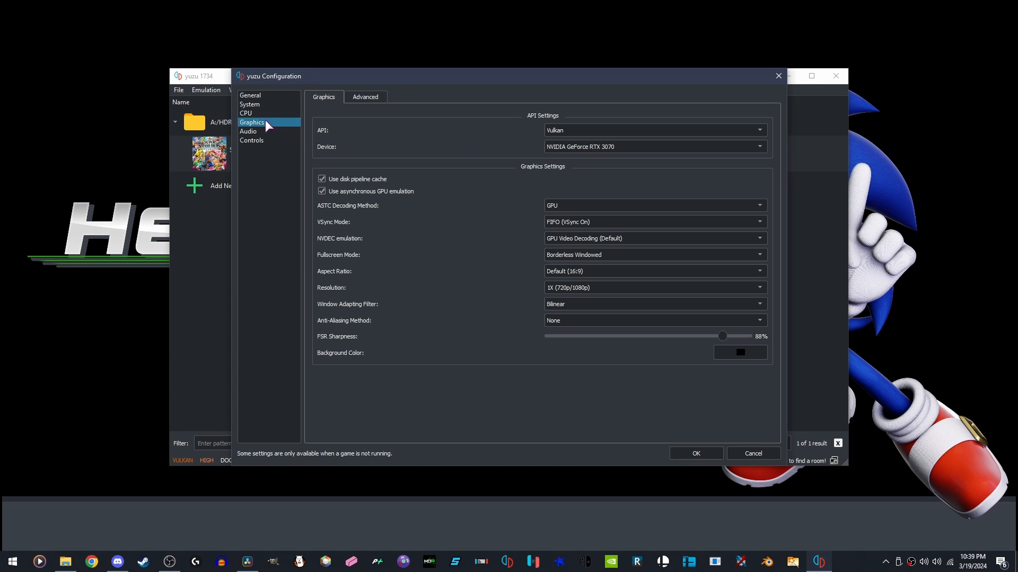
Set VSync to Immediate (Off) and fullscreen to Exclusive Fullscreen, then review Advanced graphics
{"action": "left_click", "coordinate": [655, 130]}
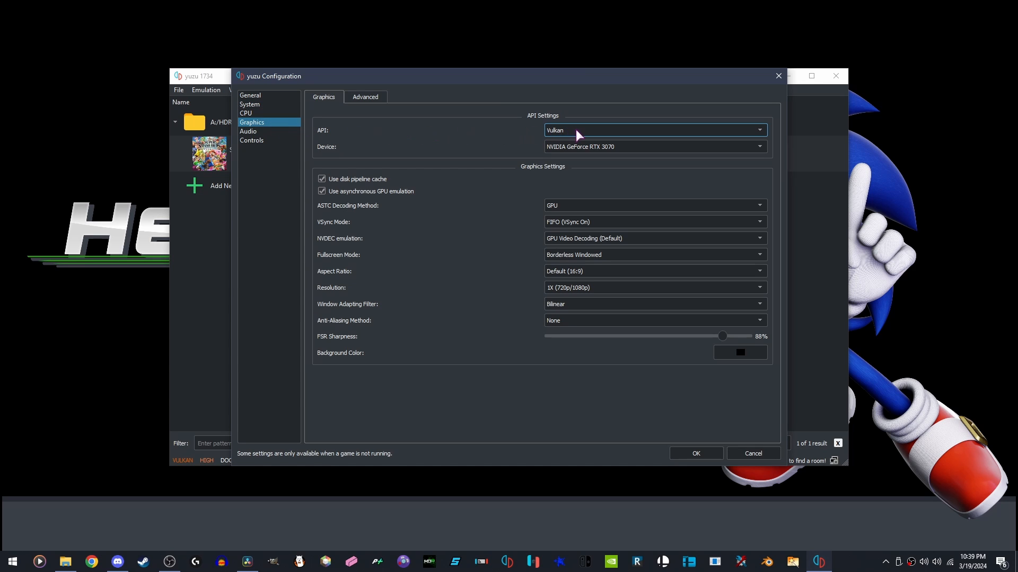
{"action": "mouse_move", "coordinate": [577, 154]}
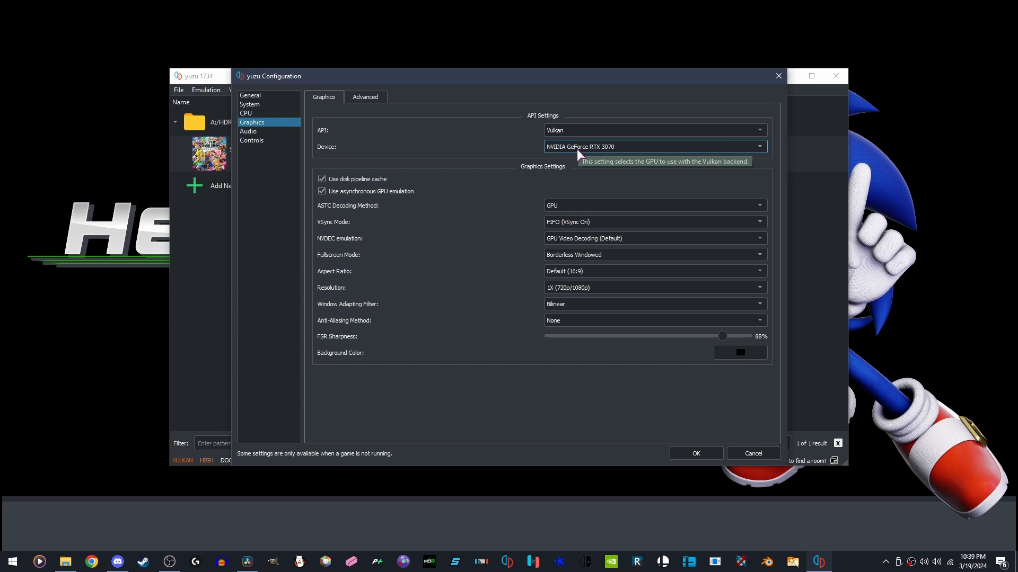
{"action": "mouse_move", "coordinate": [580, 226]}
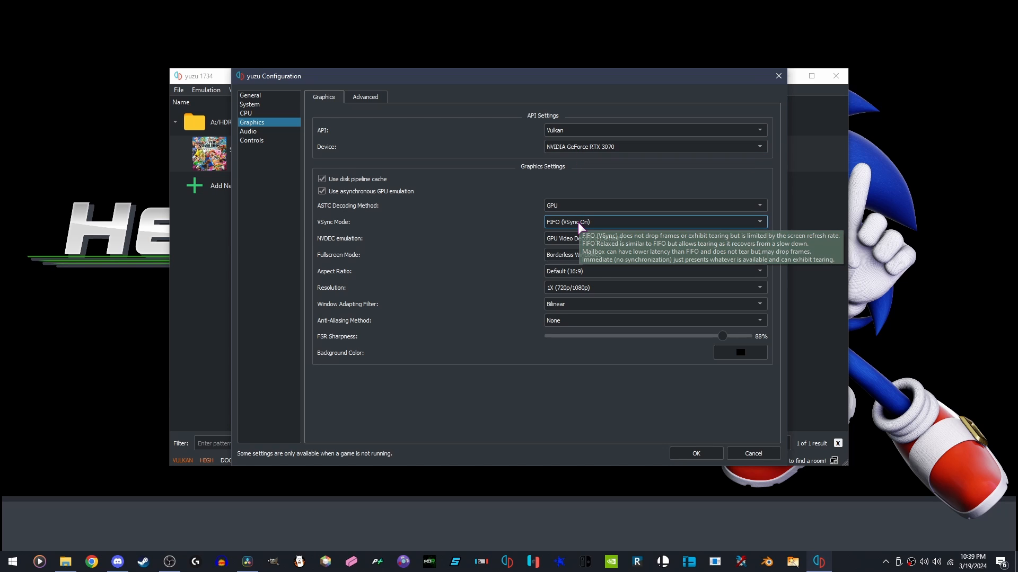
{"action": "left_click", "coordinate": [655, 222]}
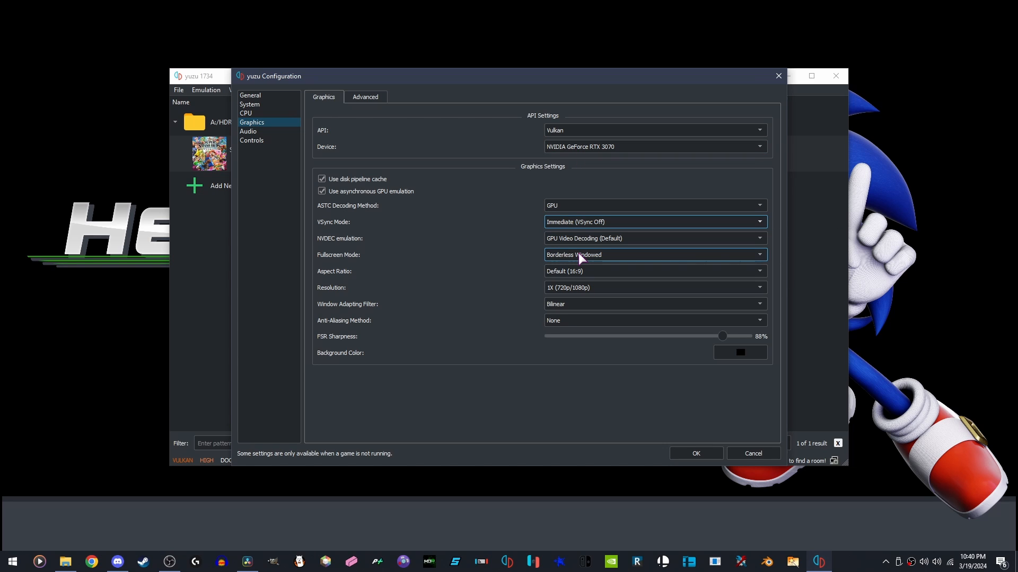
{"action": "left_click", "coordinate": [655, 254]}
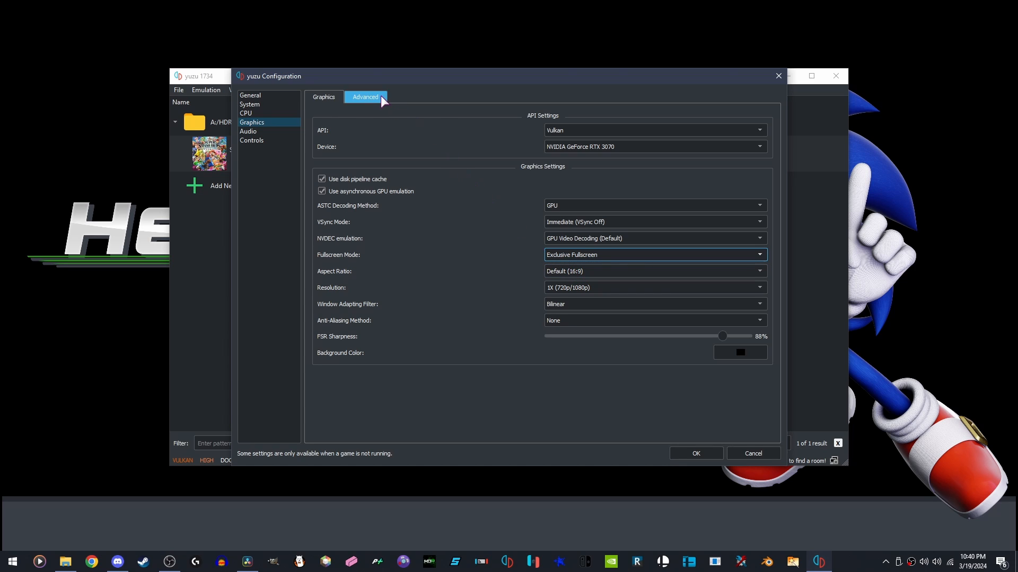
{"action": "left_click", "coordinate": [365, 97]}
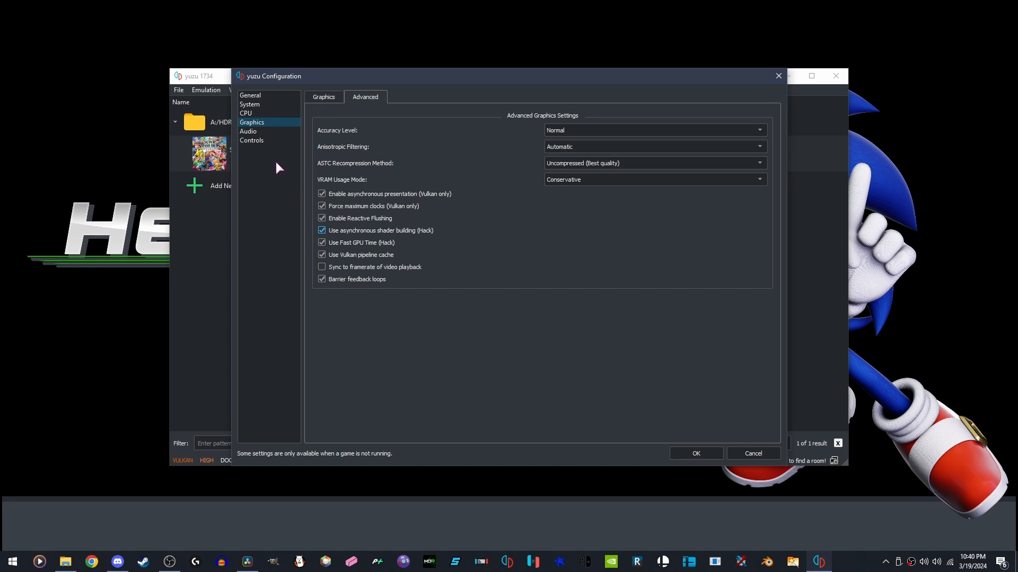
{"action": "left_click", "coordinate": [252, 140]}
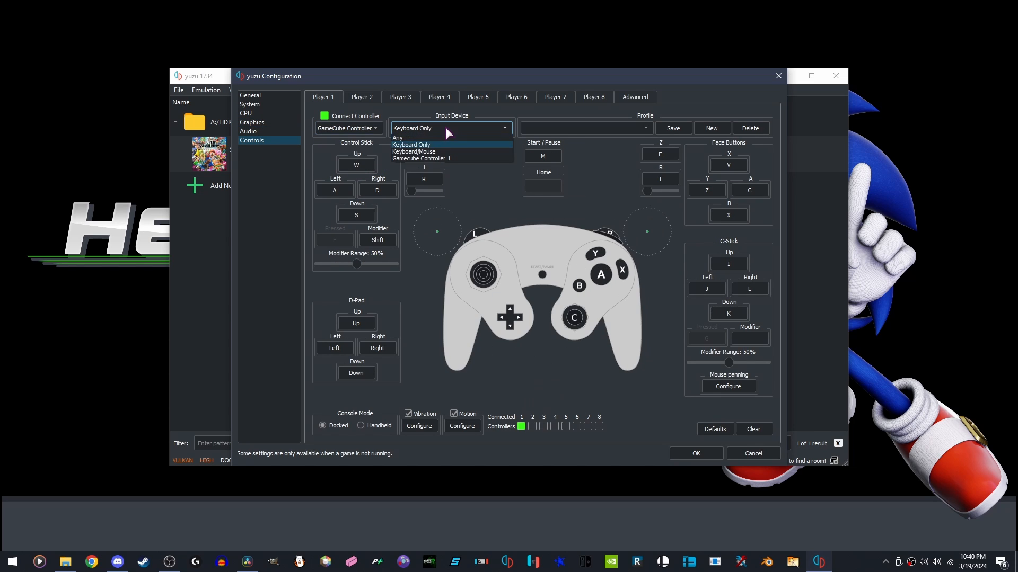
Assign GameCube Controller 1 to player 1, set stick range to 100%, and save
{"action": "left_click", "coordinate": [421, 159]}
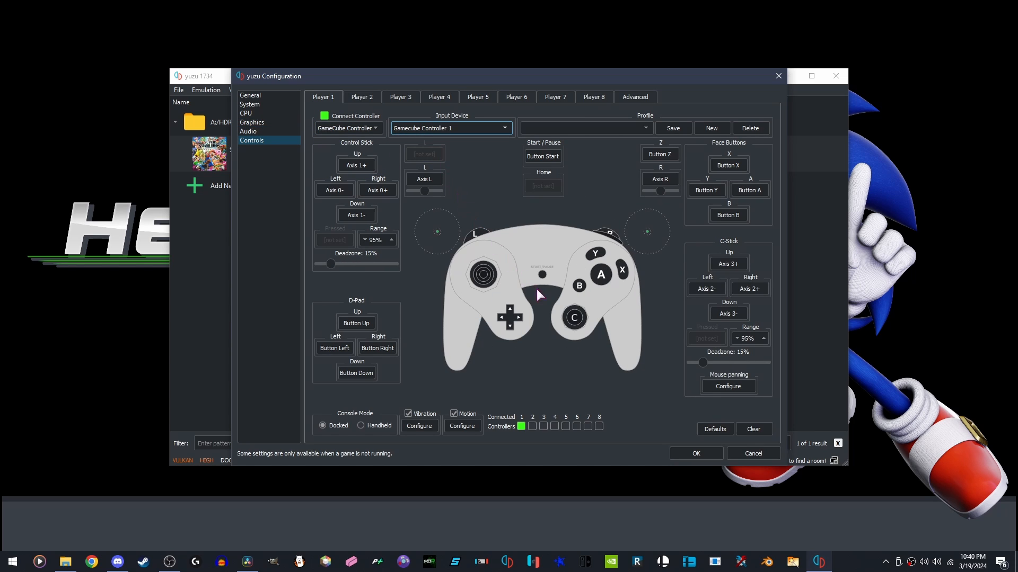
{"action": "left_click", "coordinate": [391, 237]}
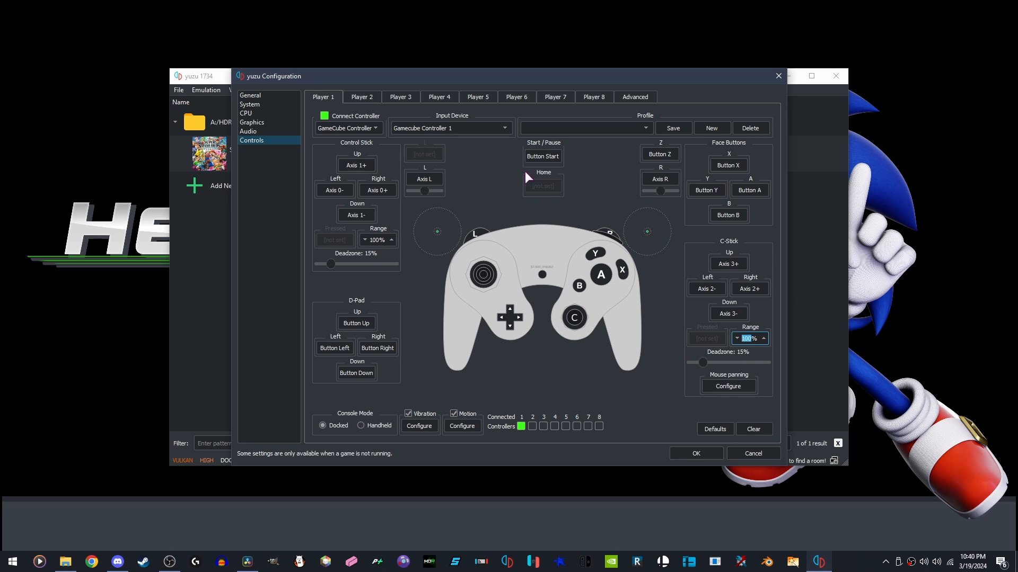
{"action": "mouse_move", "coordinate": [683, 454]}
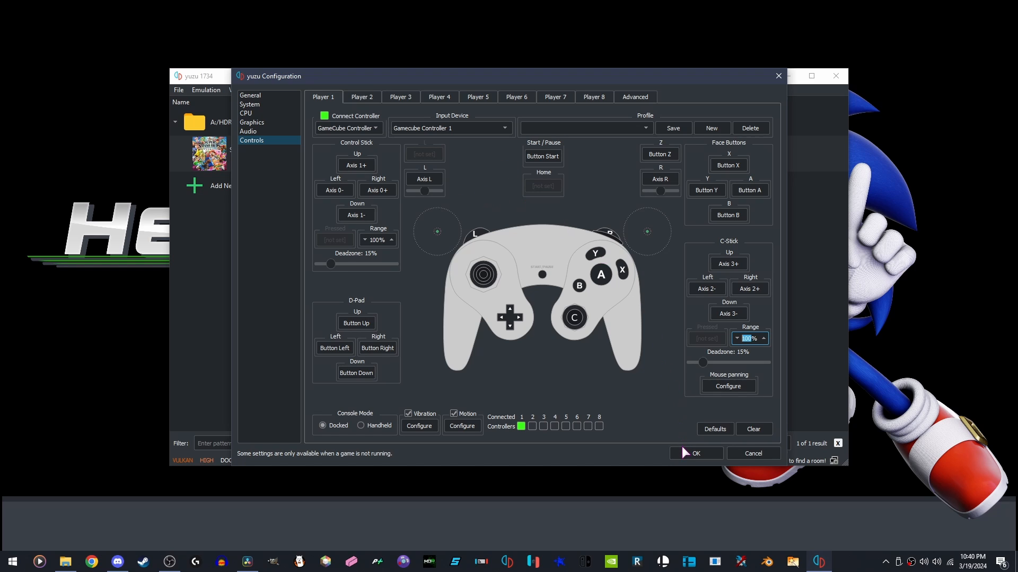
{"action": "left_click", "coordinate": [696, 453]}
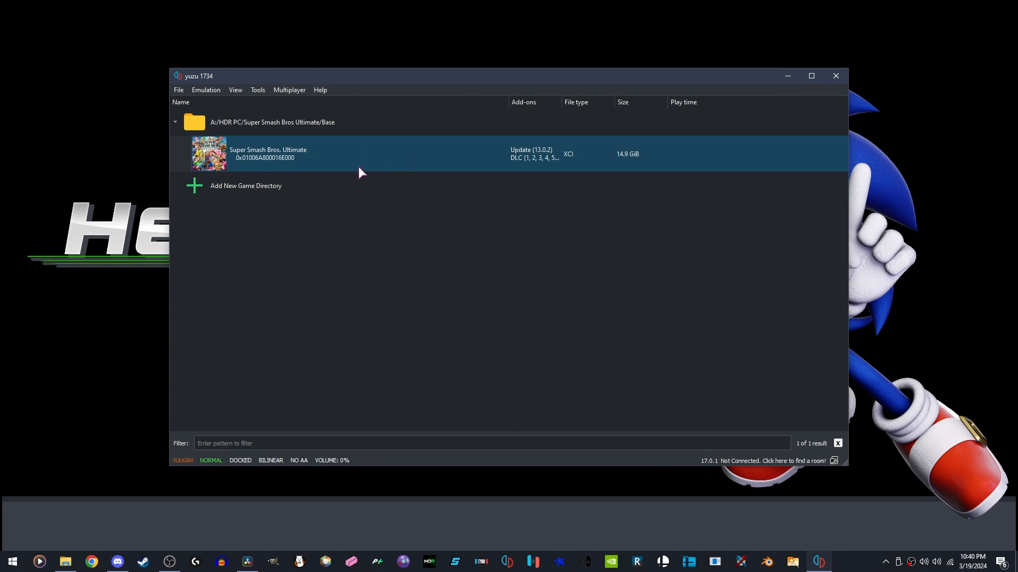
Delete atmosphere, Nintendo and FsAccessLog.txt from yuzu's user sdmc folder
{"action": "left_click", "coordinate": [178, 90]}
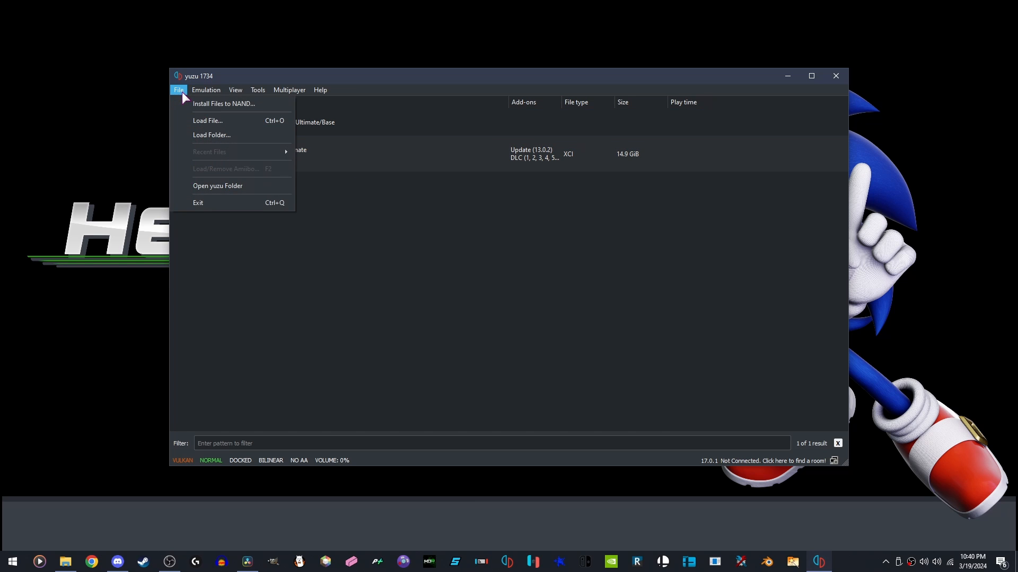
{"action": "left_click", "coordinate": [218, 186]}
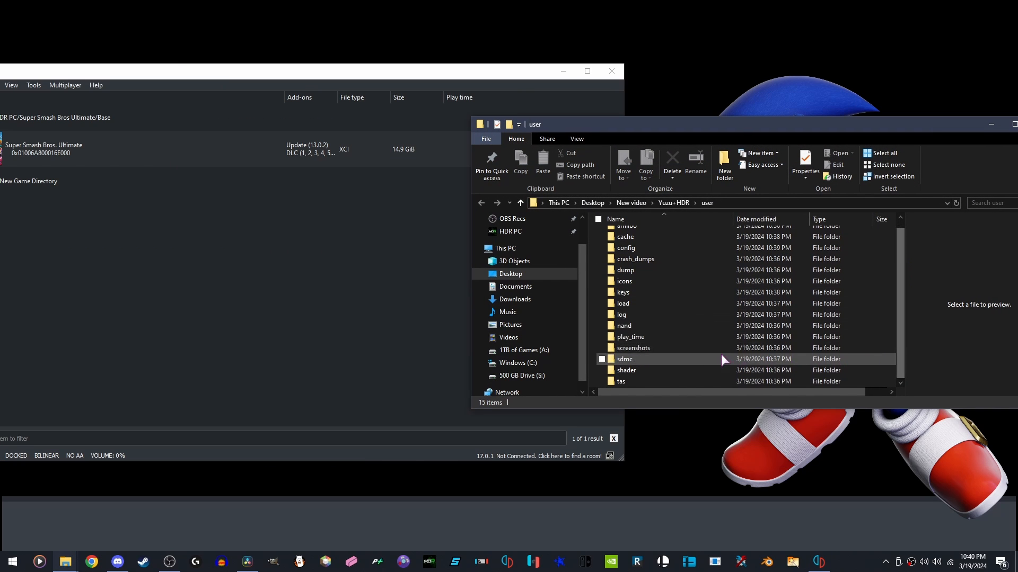
{"action": "double_click", "coordinate": [623, 359]}
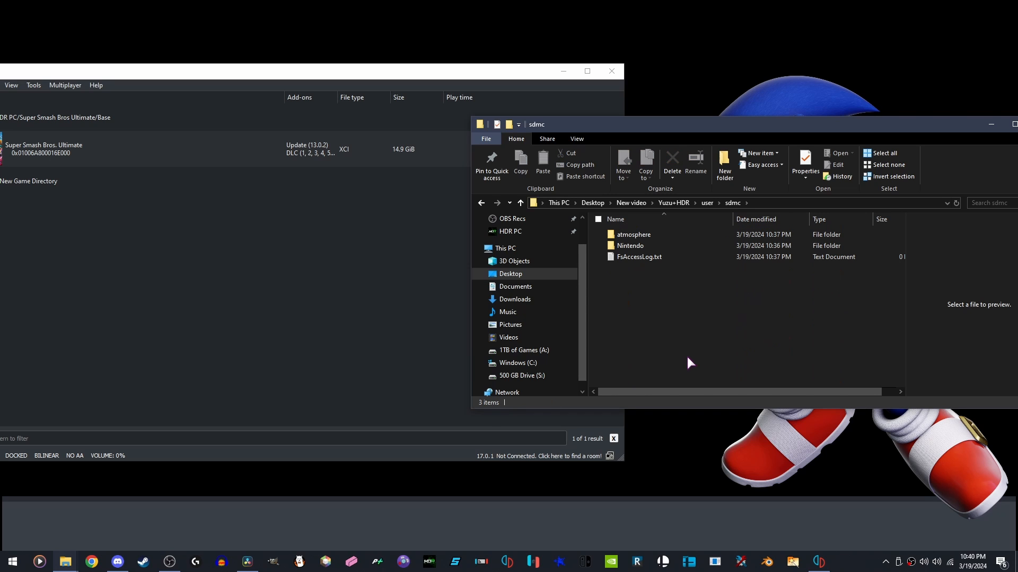
{"action": "left_click", "coordinate": [671, 159]}
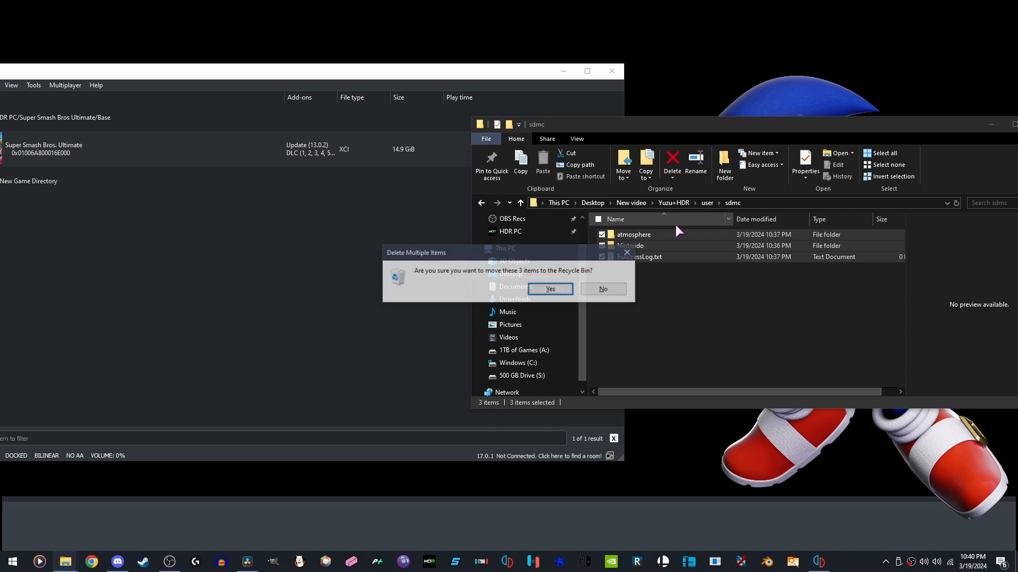
{"action": "left_click", "coordinate": [550, 289]}
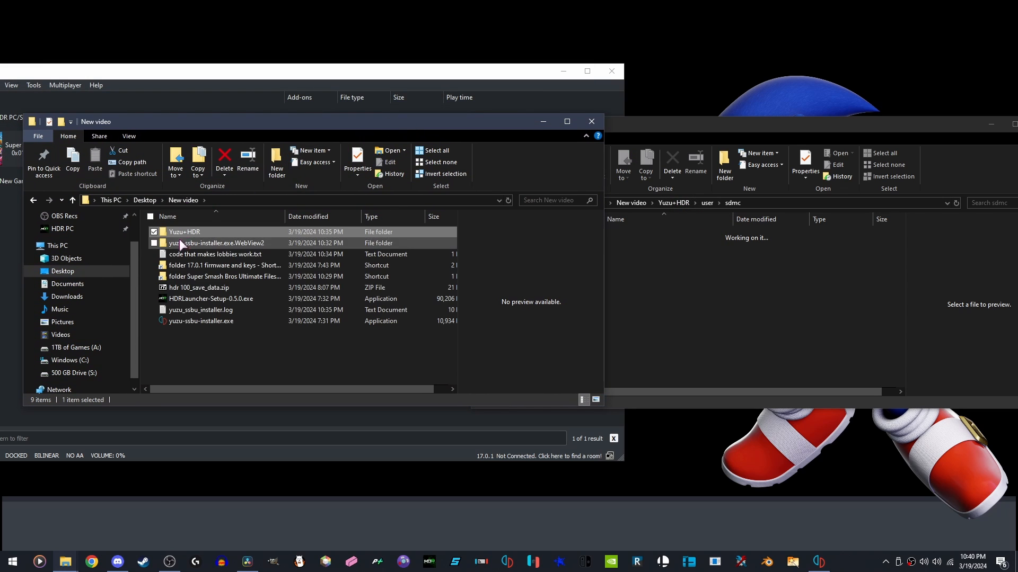
{"action": "mouse_move", "coordinate": [255, 310]}
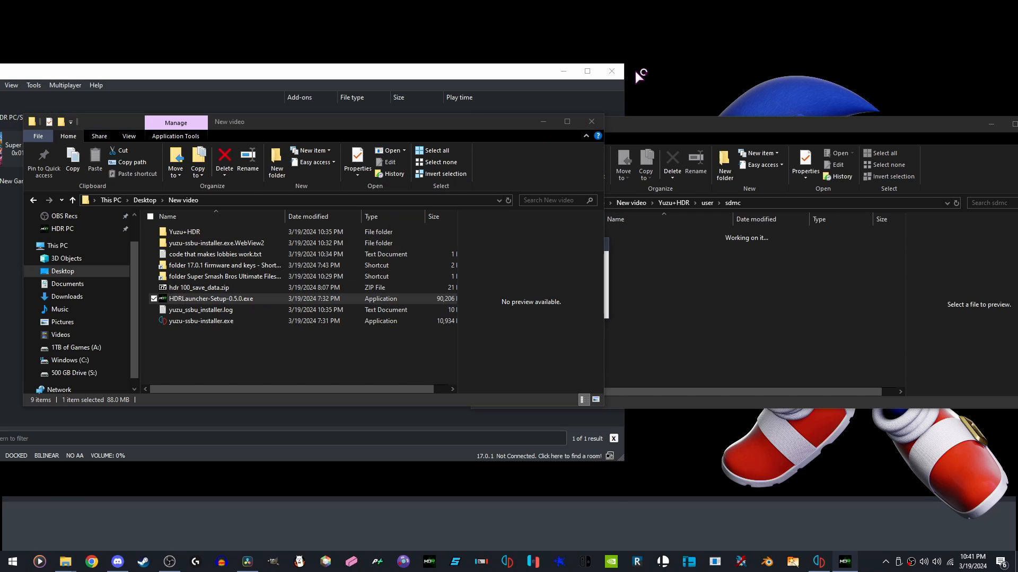
Run HDRLauncher-Setup-0.5.0.exe and accept its prompt to select the emulator executable
{"action": "double_click", "coordinate": [211, 298]}
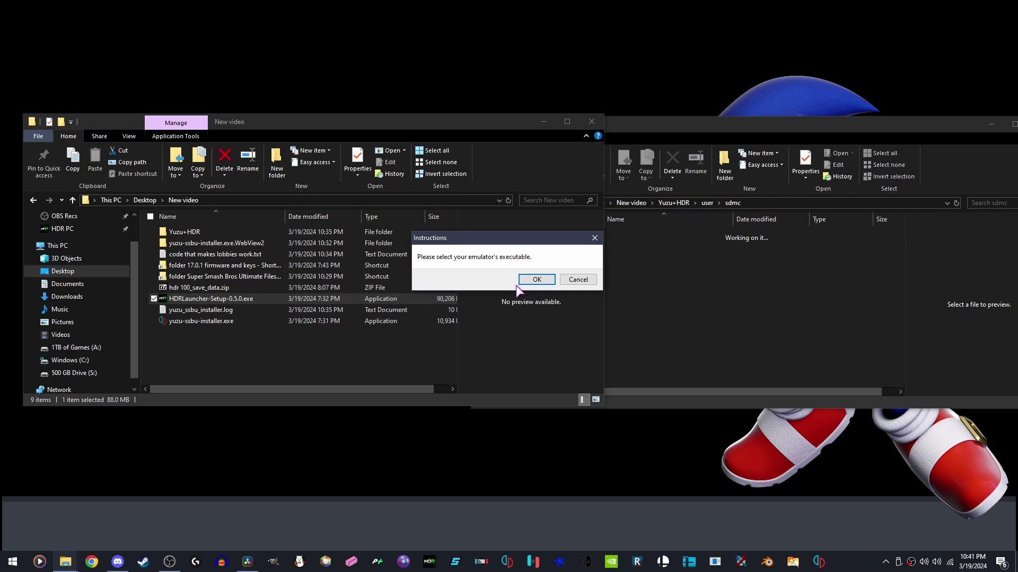
{"action": "mouse_move", "coordinate": [478, 280]}
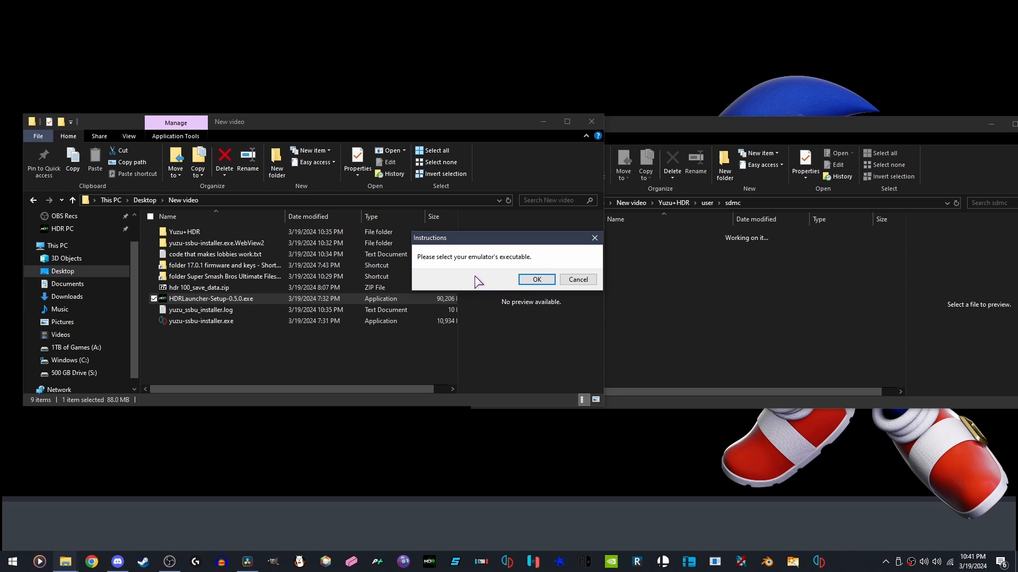
{"action": "mouse_move", "coordinate": [470, 272]}
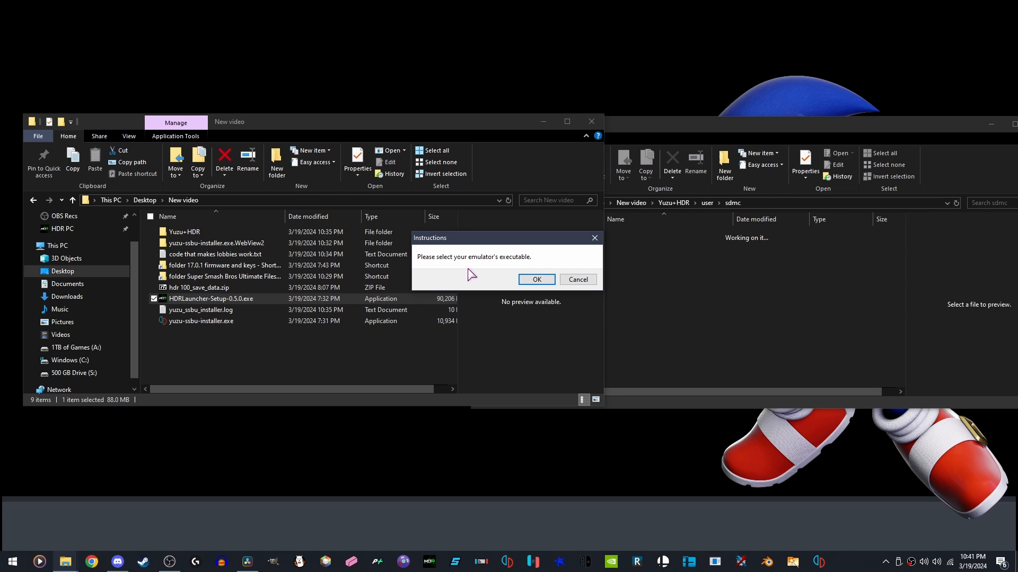
{"action": "mouse_move", "coordinate": [474, 235]}
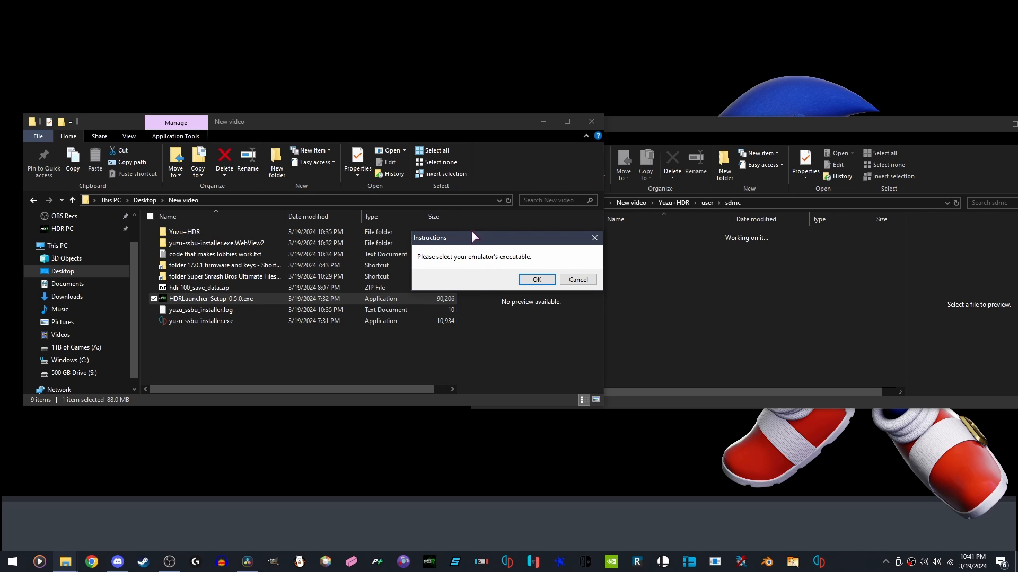
{"action": "mouse_move", "coordinate": [531, 263]}
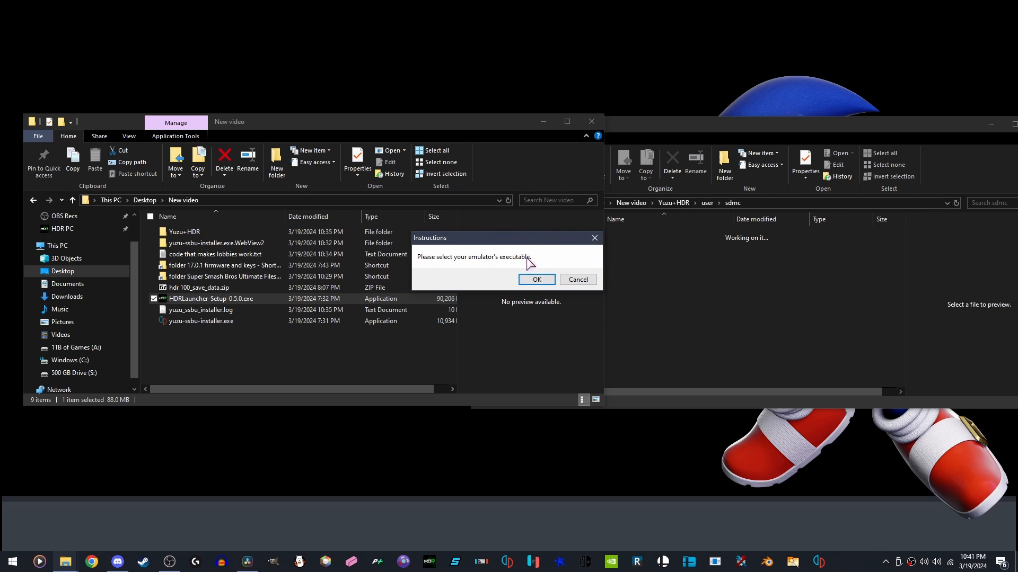
{"action": "left_click", "coordinate": [537, 279]}
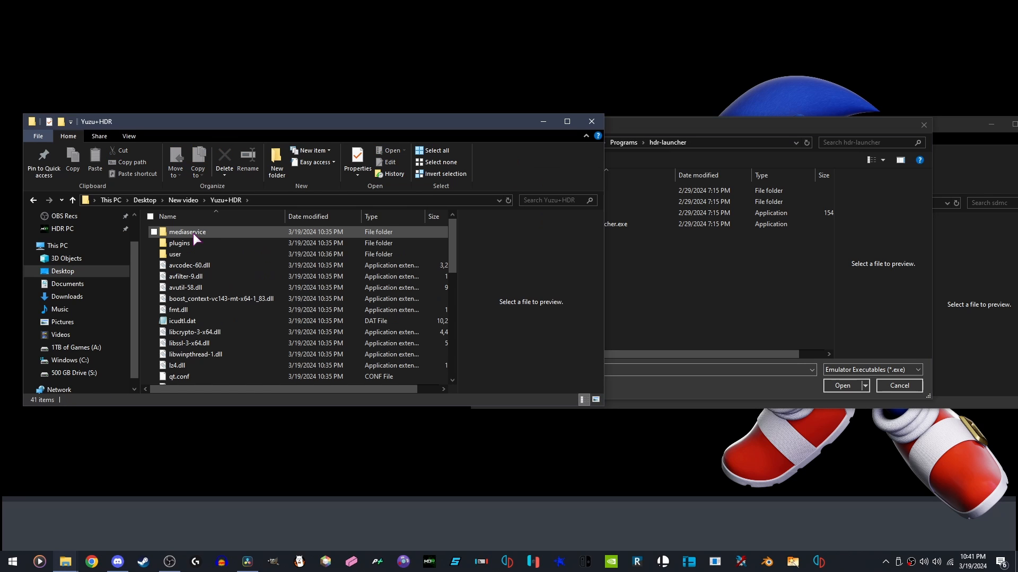
Point the HDR launcher to yuzu.exe in the Yuzu+HDR folder
{"action": "scroll", "scroll_direction": "down", "scroll_amount": 3}
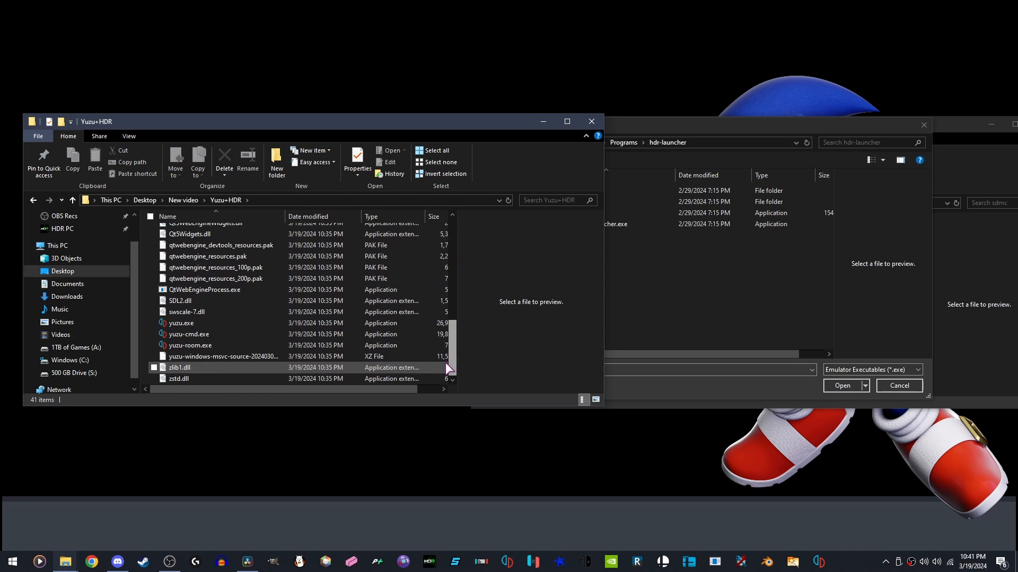
{"action": "left_click", "coordinate": [207, 201]}
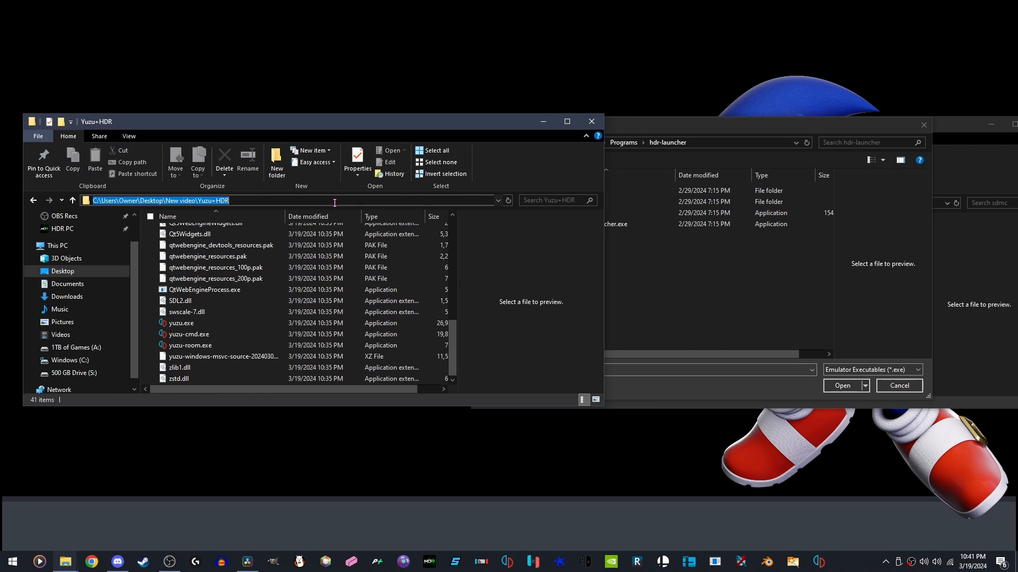
{"action": "left_click", "coordinate": [221, 245]}
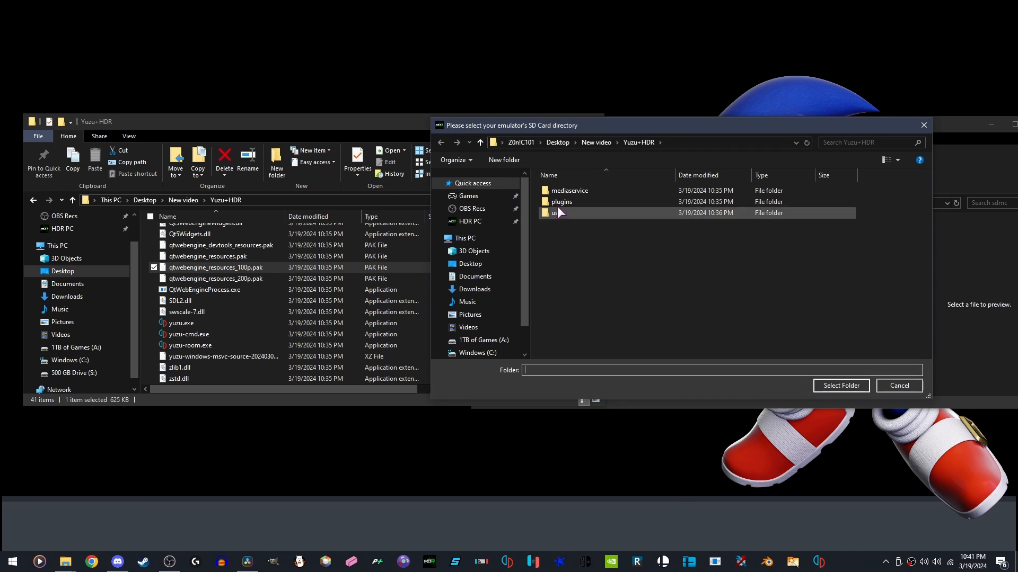
{"action": "mouse_move", "coordinate": [560, 215]}
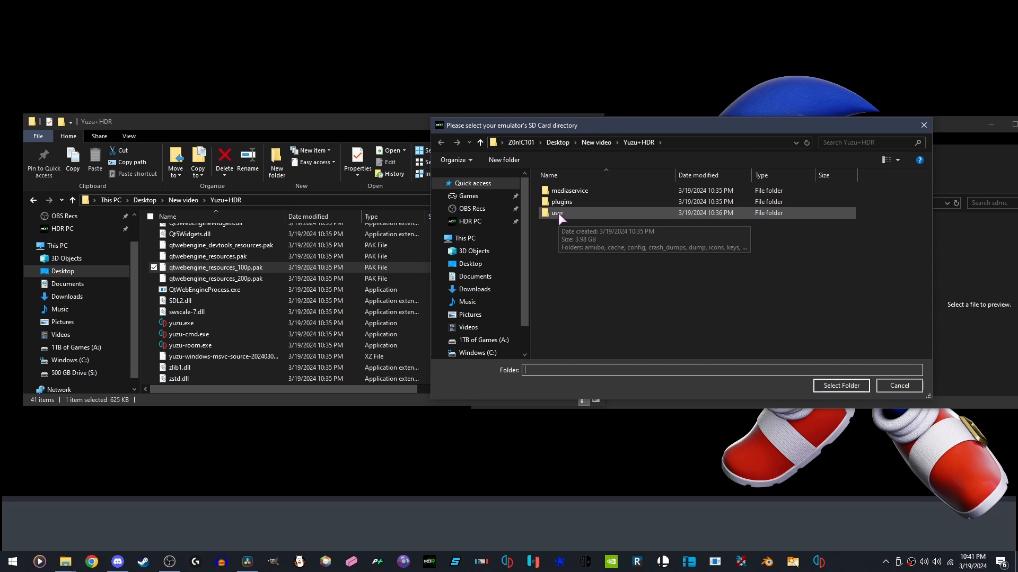
Choose Yuzu+HDR\user\sdmc as the launcher's SD card directory
{"action": "left_click", "coordinate": [557, 213]}
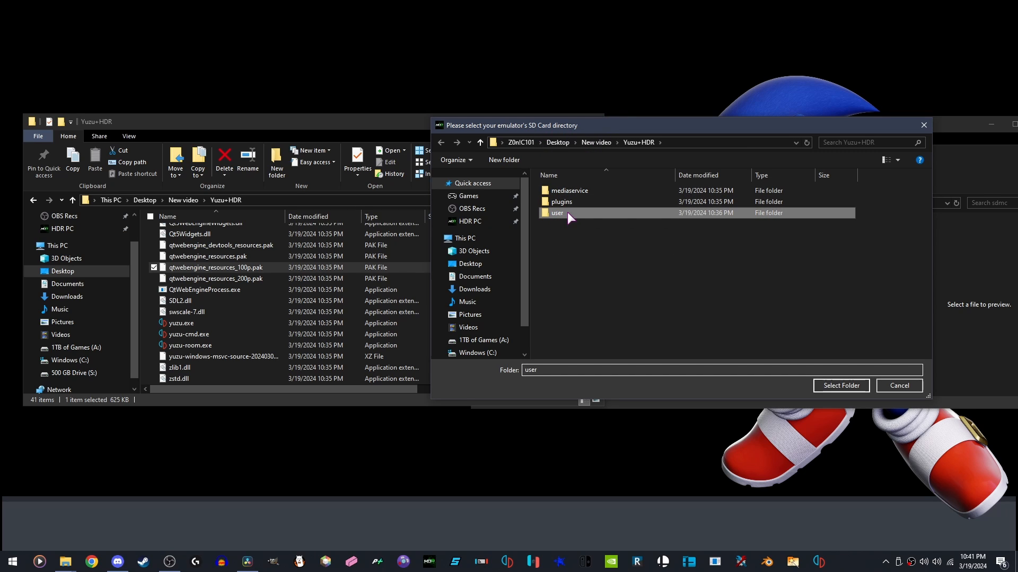
{"action": "double_click", "coordinate": [557, 213]}
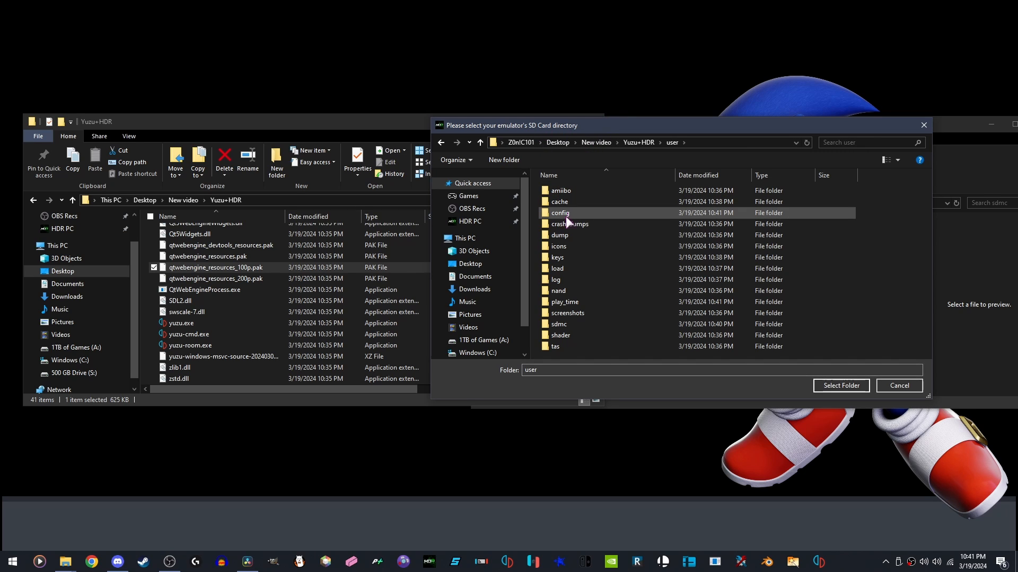
{"action": "double_click", "coordinate": [559, 324]}
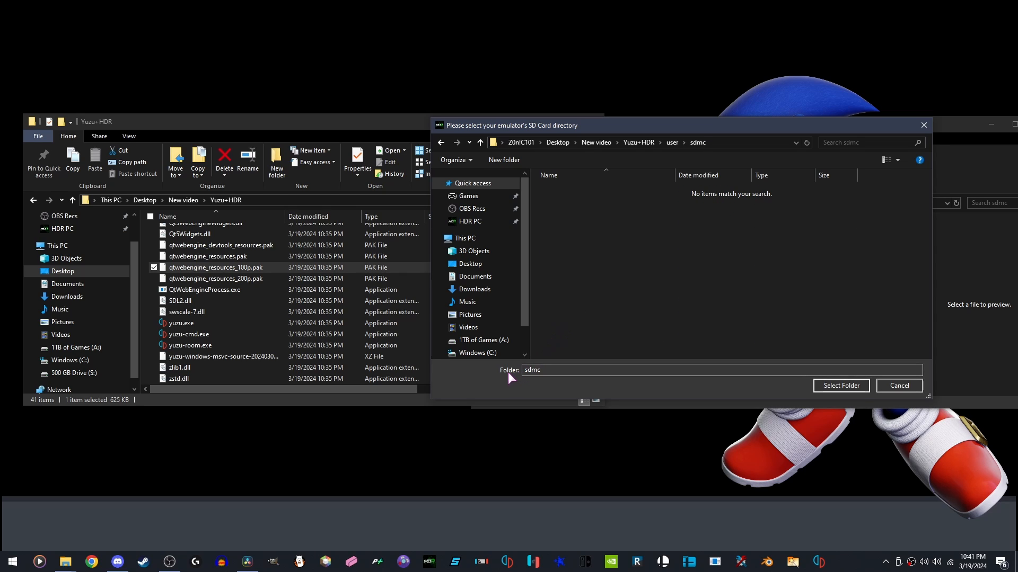
{"action": "left_click", "coordinate": [541, 370]}
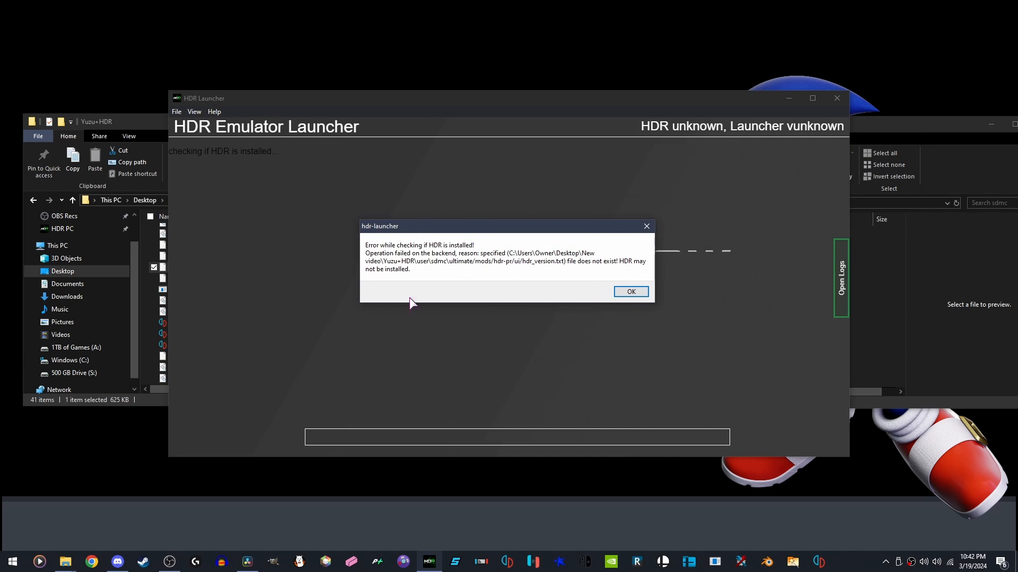
Dismiss the HDR-not-installed error and choose Install HDR to start the download
{"action": "left_click", "coordinate": [631, 292]}
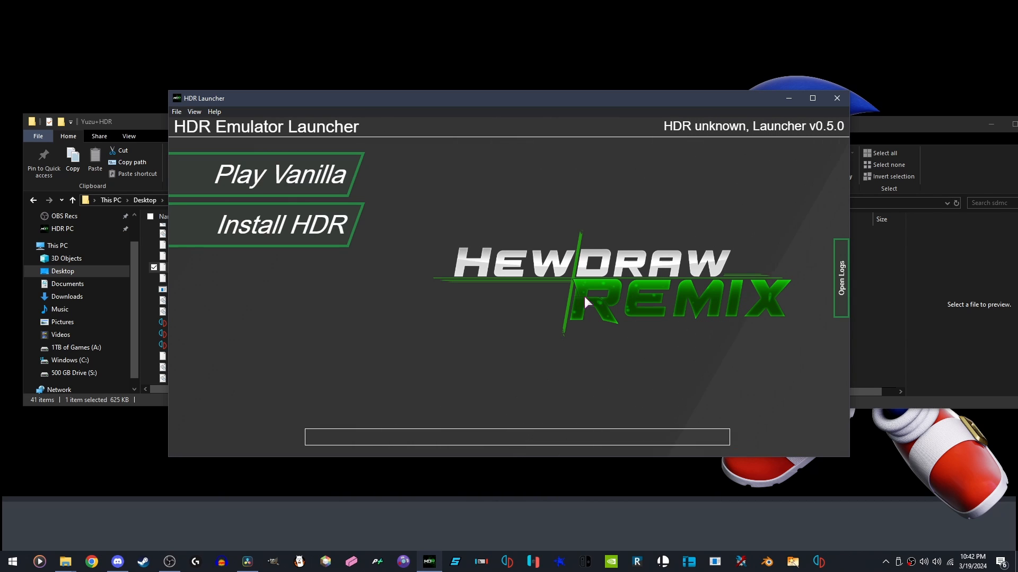
{"action": "mouse_move", "coordinate": [286, 232]}
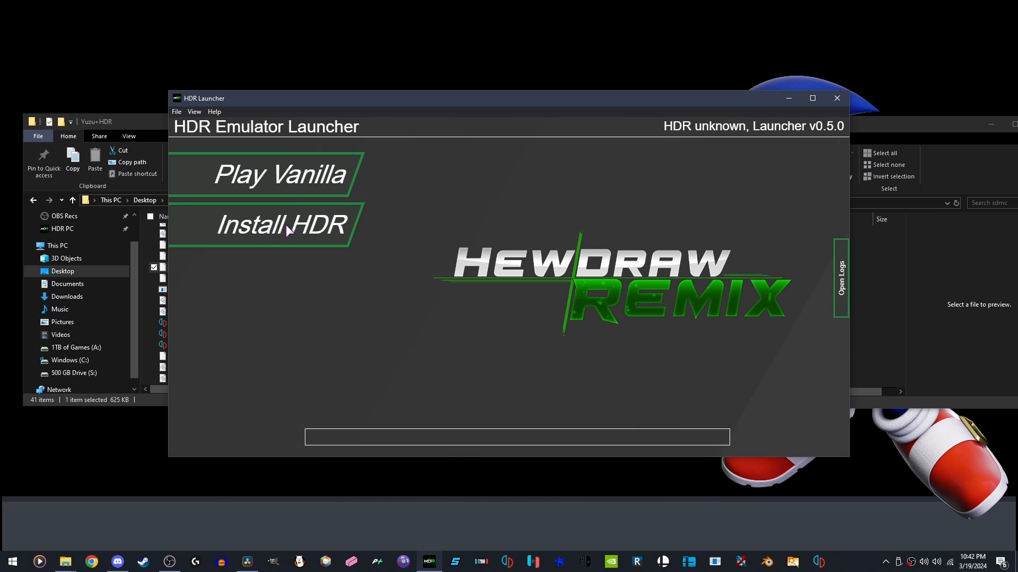
{"action": "left_click", "coordinate": [281, 225]}
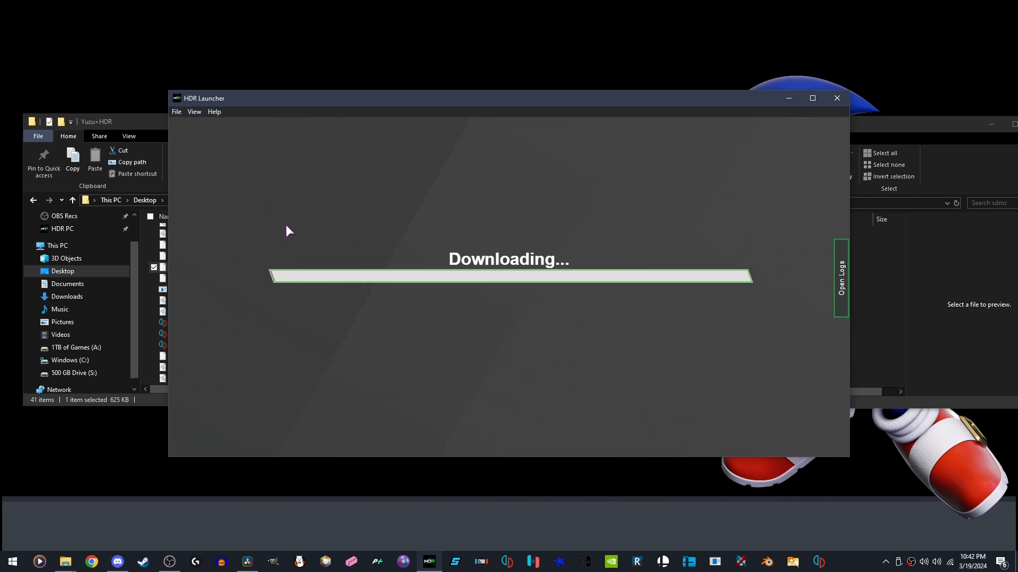
{"action": "mouse_move", "coordinate": [778, 303]}
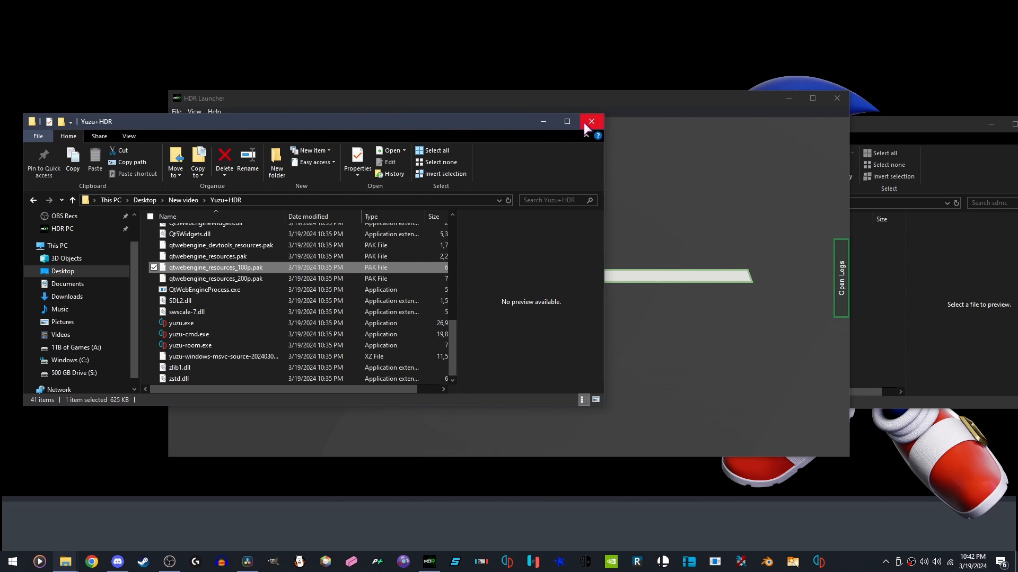
Close Explorer and download liblocal_latency_slider.nro from the starter-guide Yuzu latency Slider link
{"action": "left_click", "coordinate": [591, 121]}
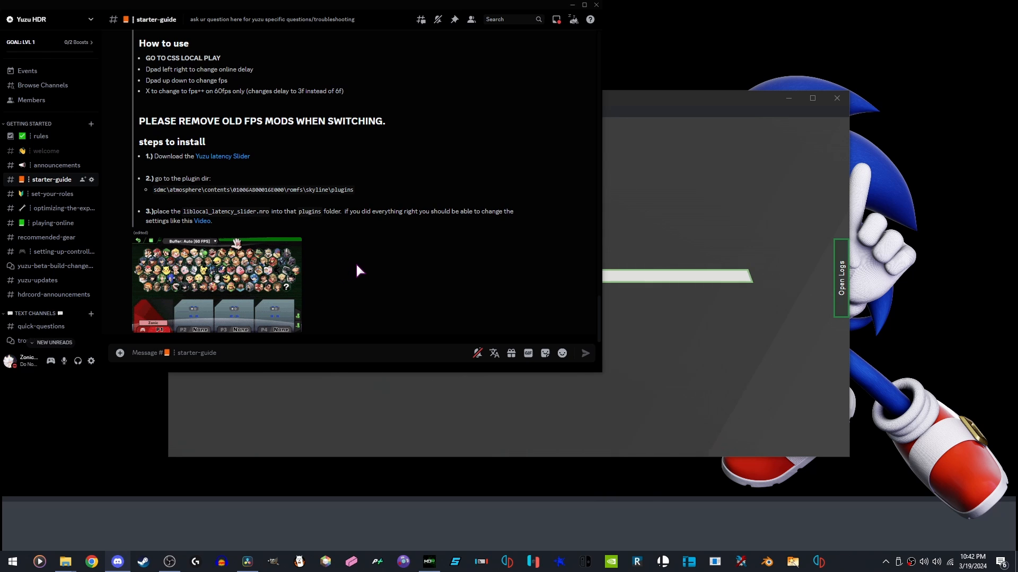
{"action": "scroll", "scroll_direction": "up", "scroll_amount": 3}
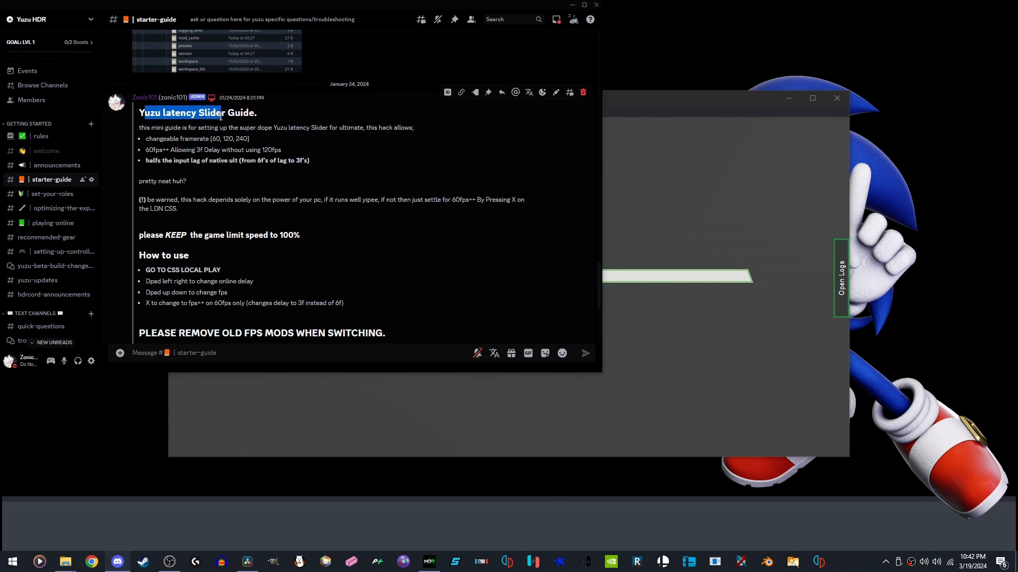
{"action": "scroll", "scroll_direction": "down", "scroll_amount": 3}
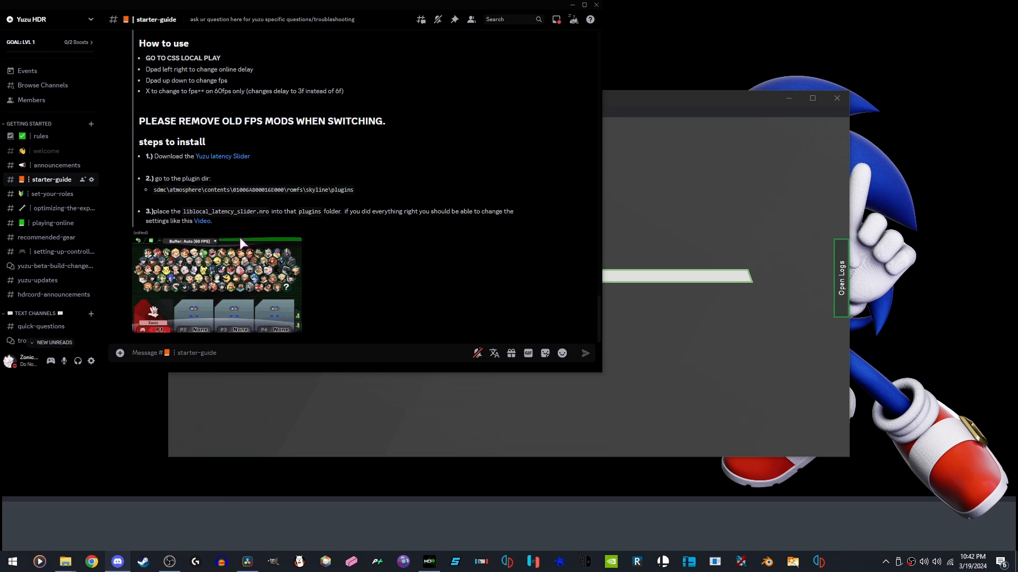
{"action": "mouse_move", "coordinate": [223, 159]}
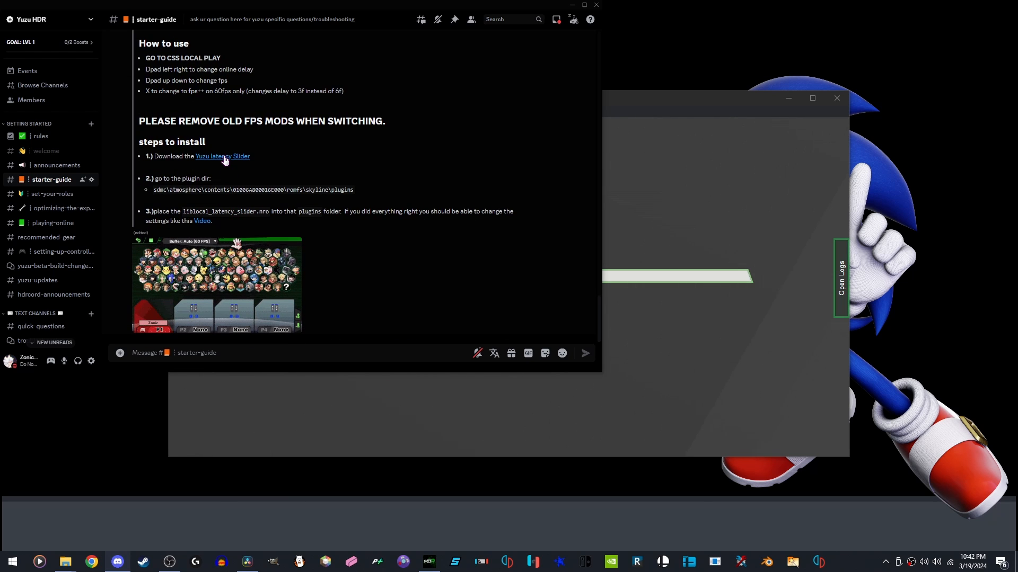
{"action": "left_click", "coordinate": [222, 157]}
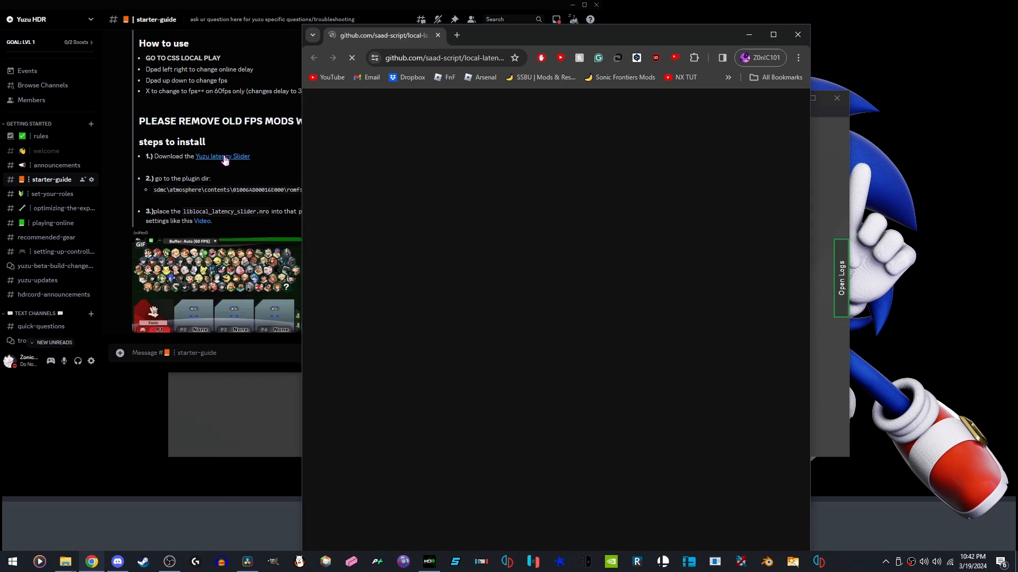
{"action": "left_click", "coordinate": [222, 156]}
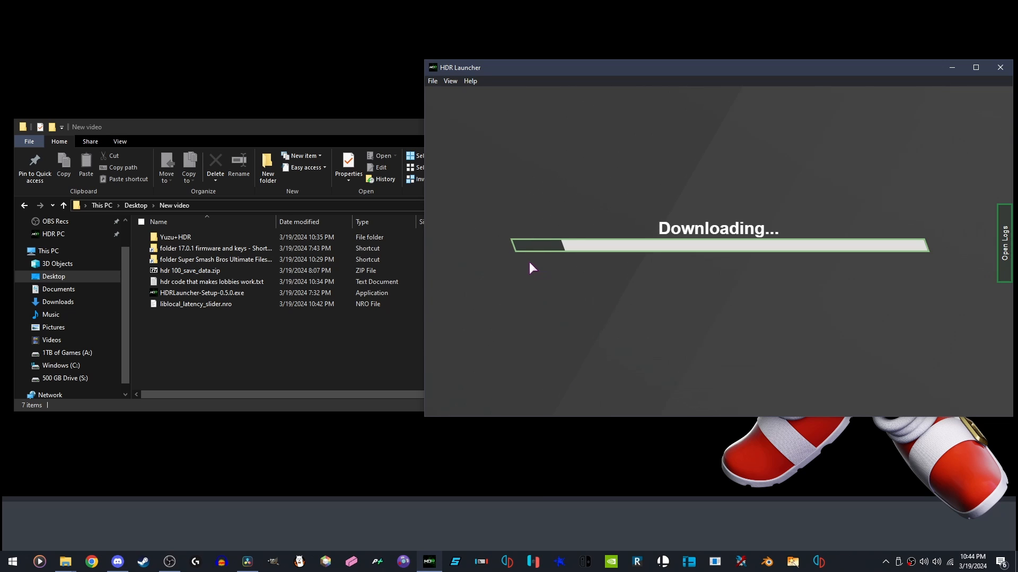
Open 'hdr code that makes lobbies work.txt' and select both web_api_url lines
{"action": "left_click", "coordinate": [212, 282]}
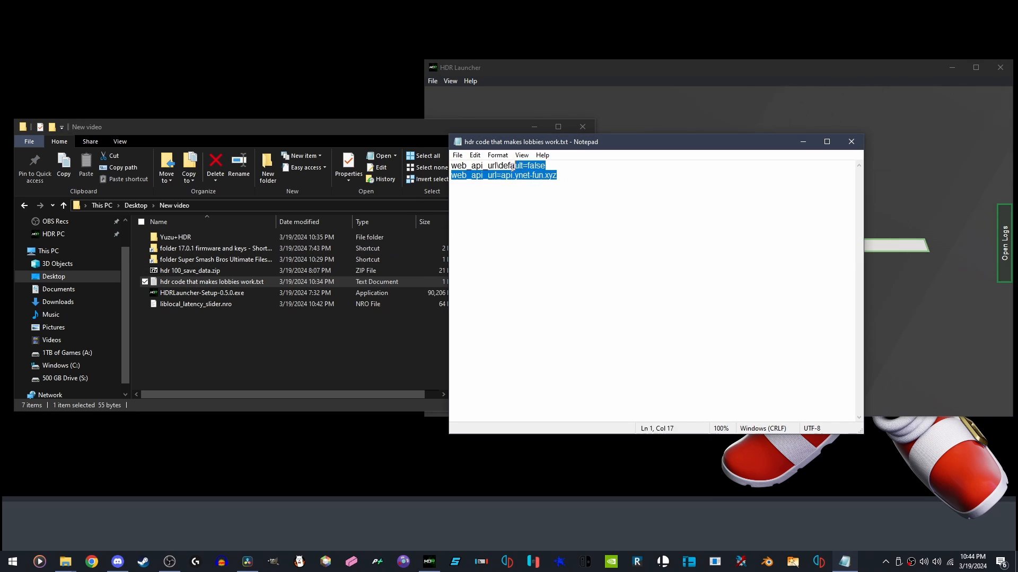
{"action": "key", "text": "ctrl+a"}
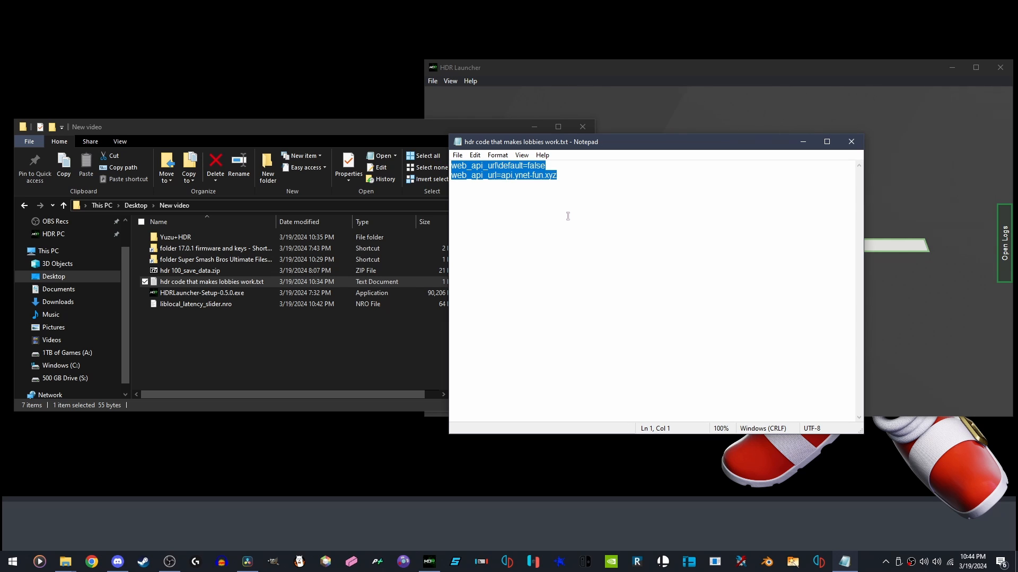
{"action": "mouse_move", "coordinate": [745, 486]}
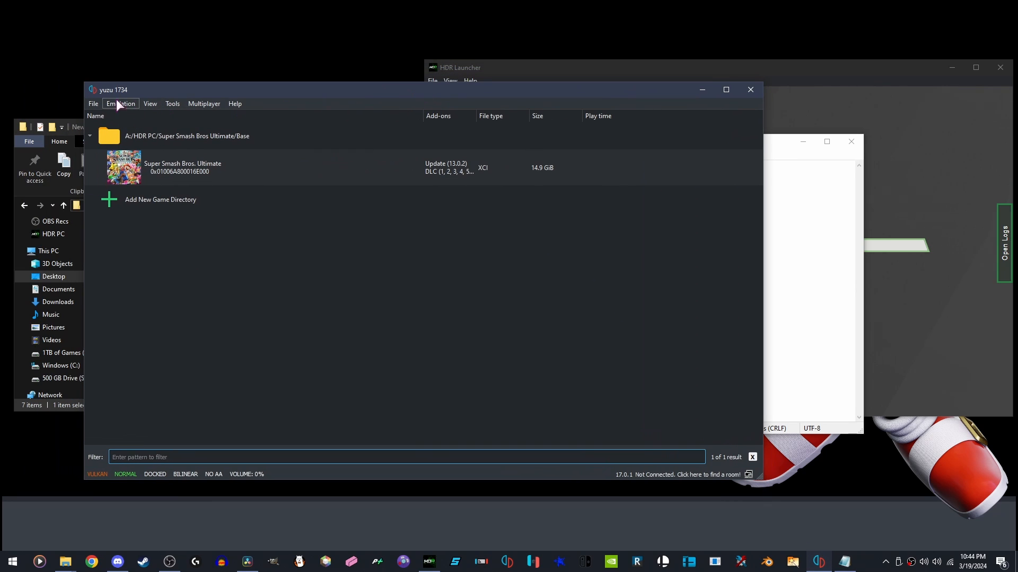
{"action": "mouse_move", "coordinate": [117, 205]}
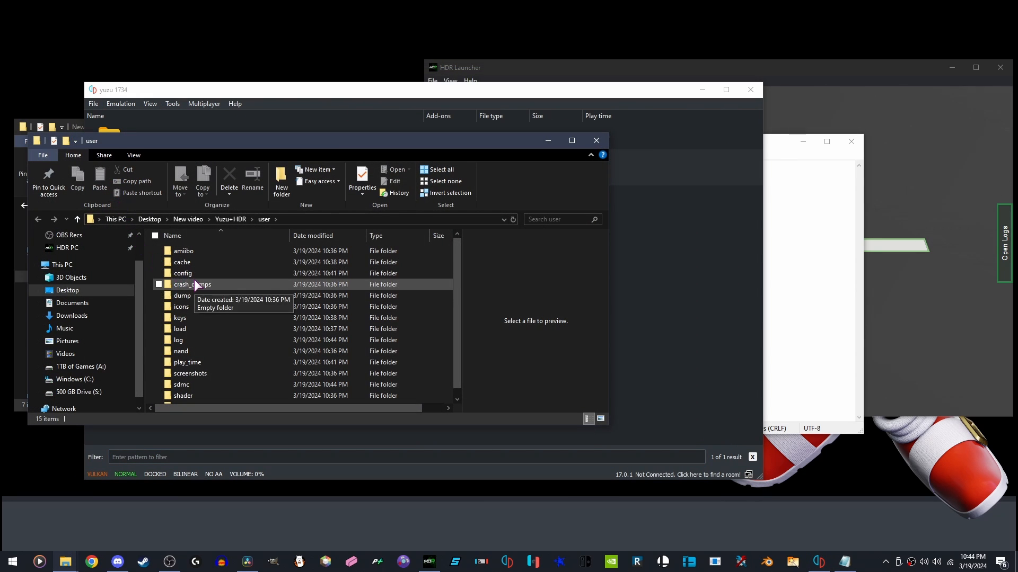
Open qt-config.ini from Yuzu+HDR\user\config in Notepad
{"action": "double_click", "coordinate": [182, 273]}
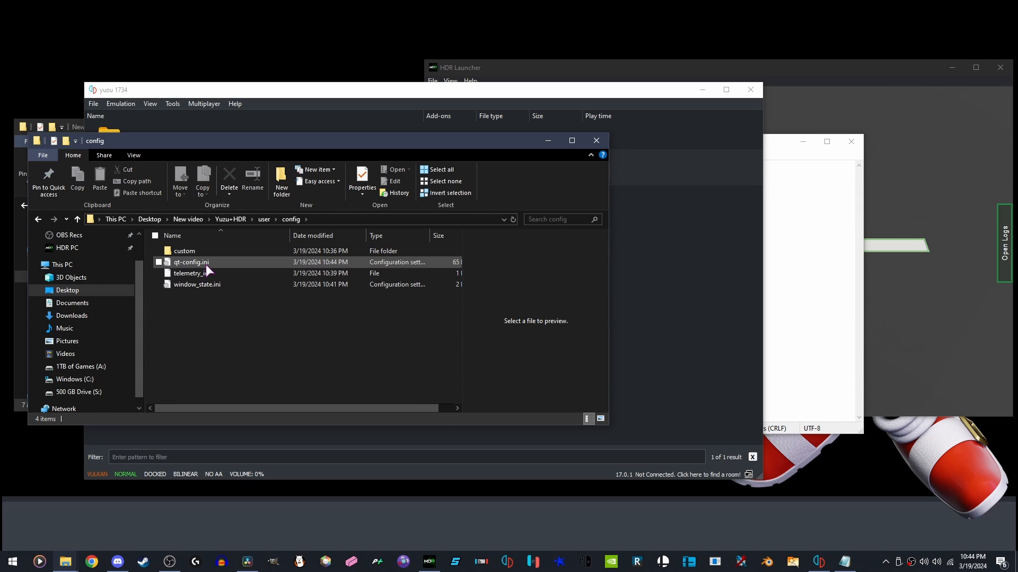
{"action": "mouse_move", "coordinate": [186, 268]}
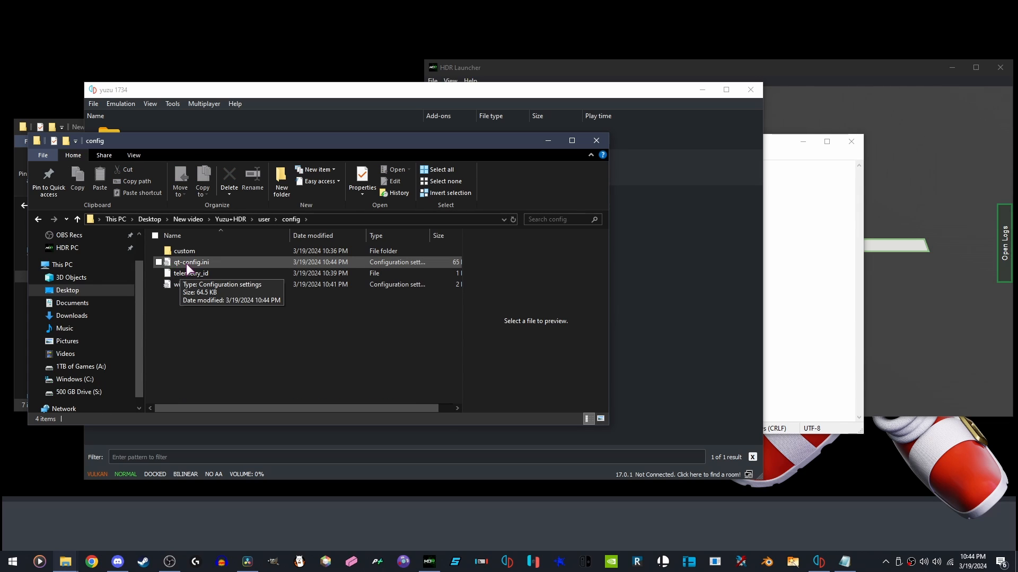
{"action": "mouse_move", "coordinate": [217, 268]}
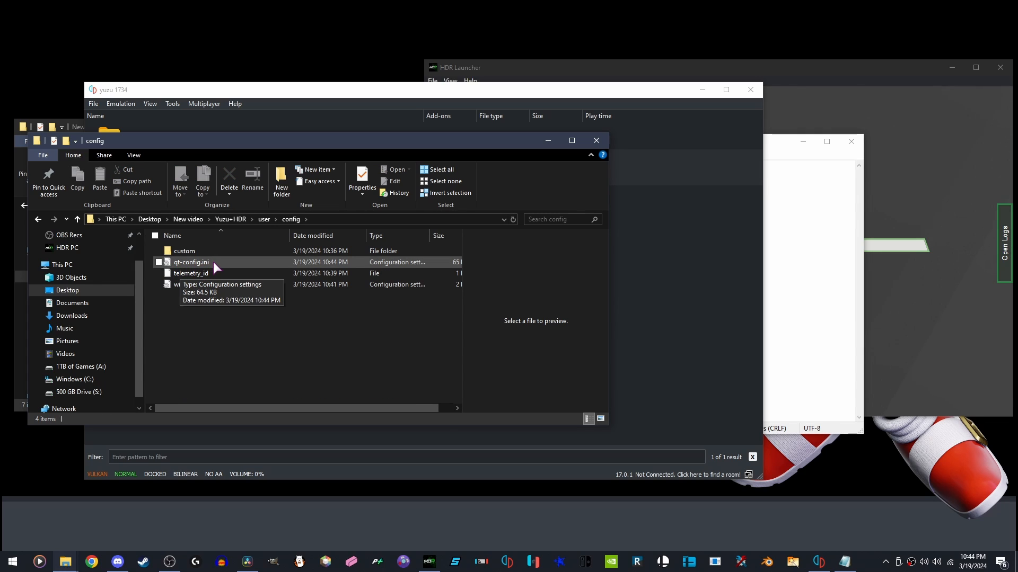
{"action": "double_click", "coordinate": [191, 262]}
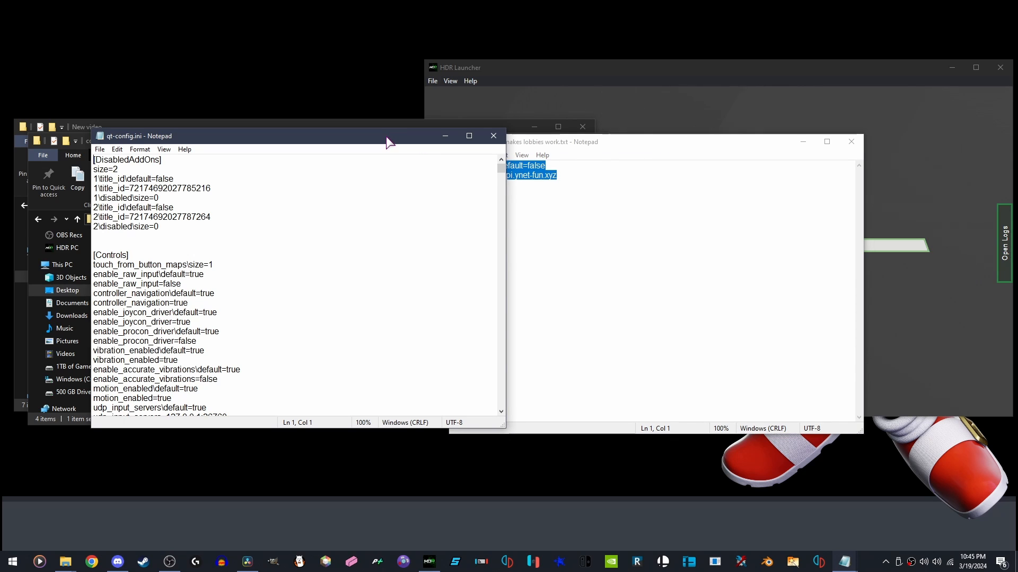
Search qt-config.ini for 'Web' and scroll through the [WebService] section
{"action": "key", "text": "Ctrl+f"}
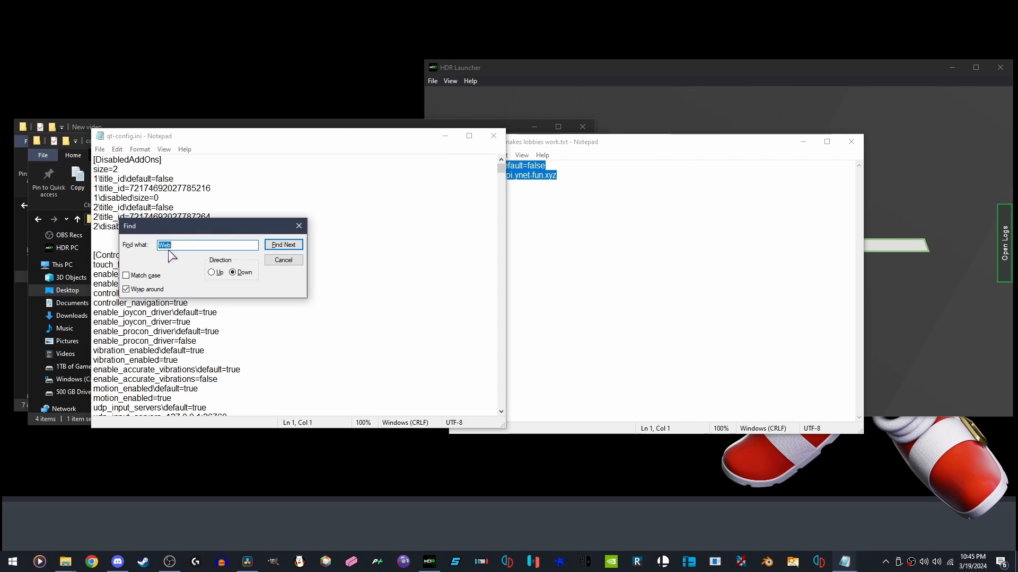
{"action": "left_click", "coordinate": [284, 244]}
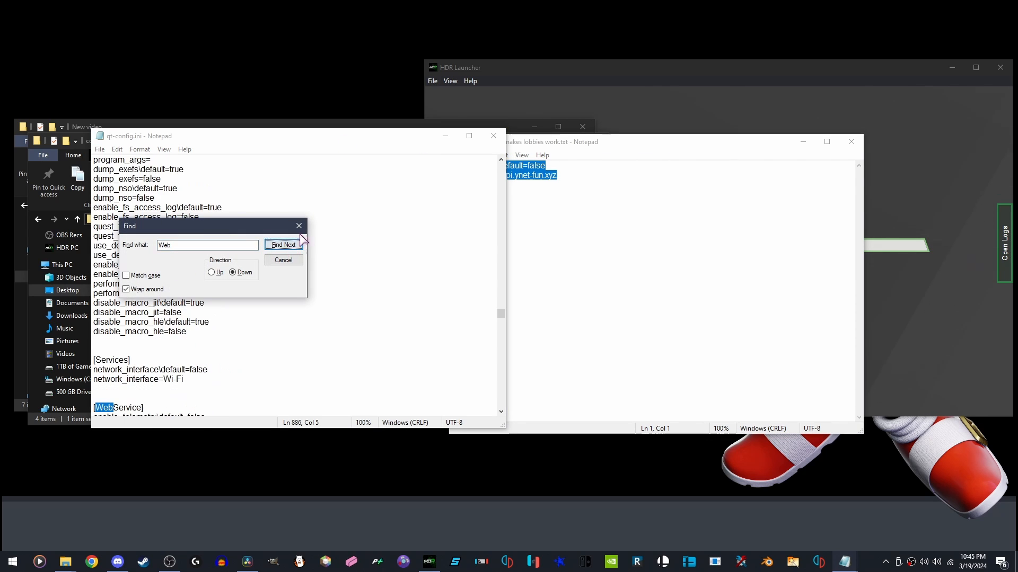
{"action": "left_click", "coordinate": [283, 244]}
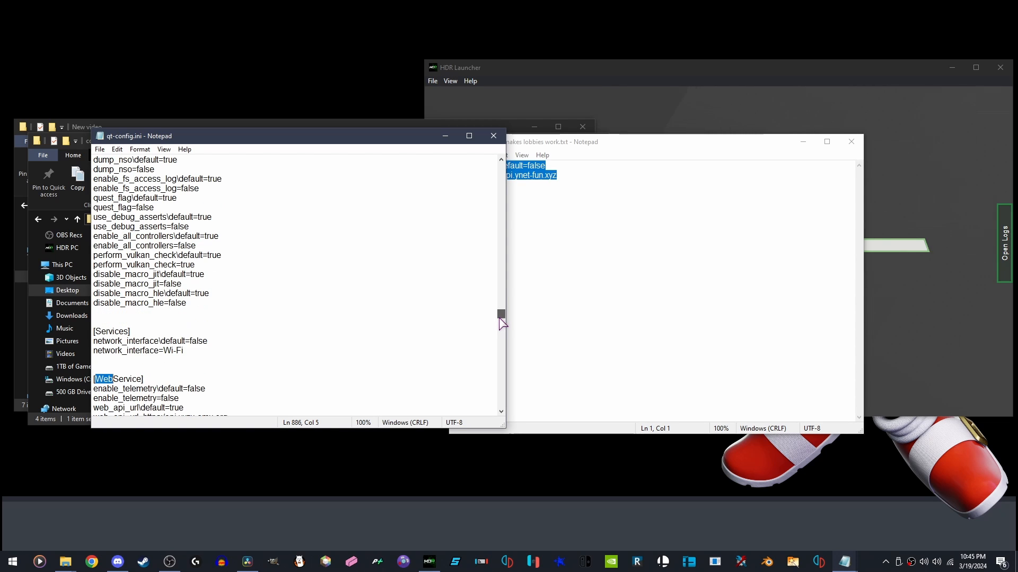
{"action": "scroll", "scroll_direction": "down", "scroll_amount": 3}
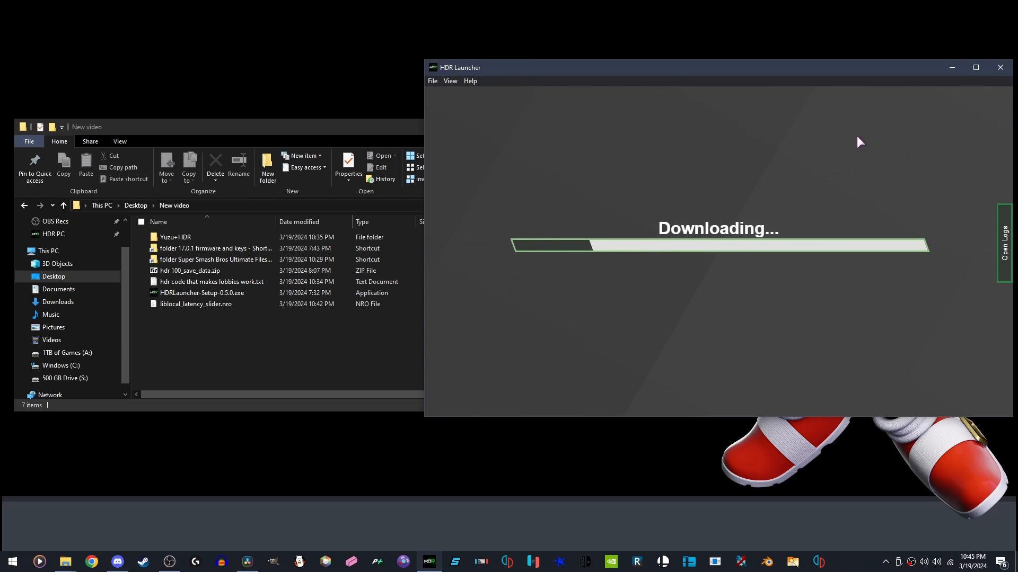
{"action": "mouse_move", "coordinate": [115, 567]}
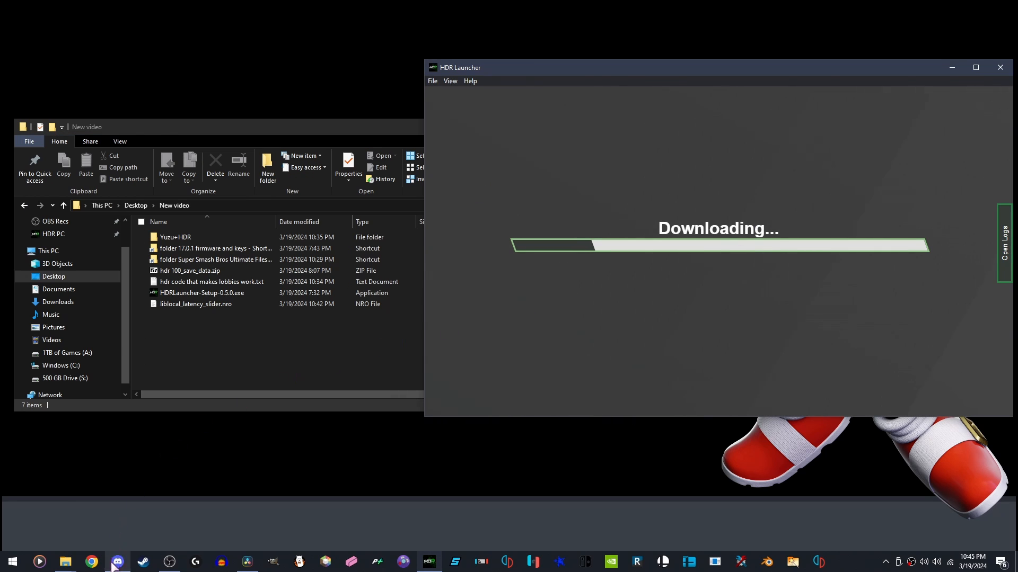
In Discord's #bots channel, send .ose to get the One Slot Effects download link
{"action": "left_click", "coordinate": [115, 561]}
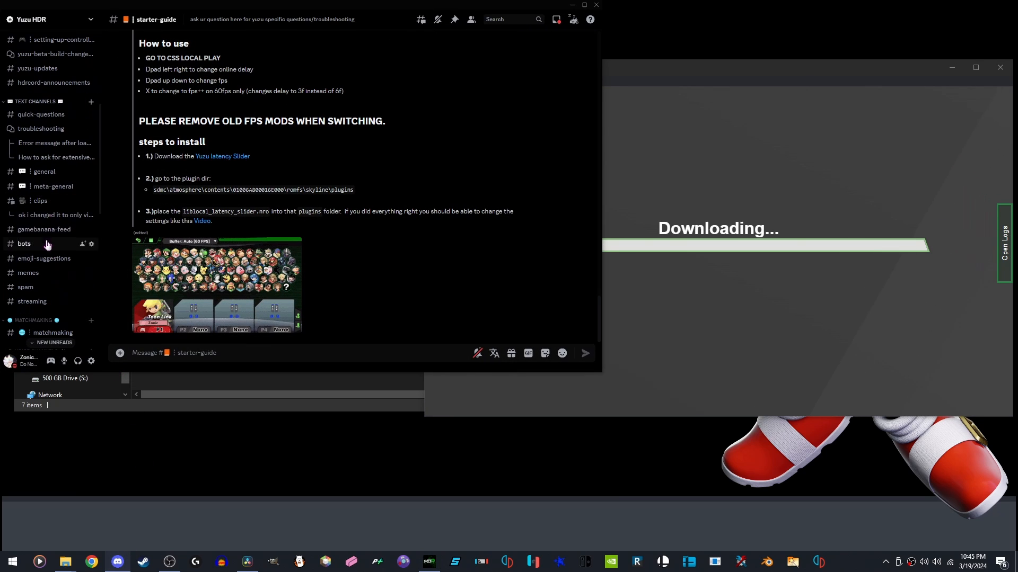
{"action": "left_click", "coordinate": [24, 243]}
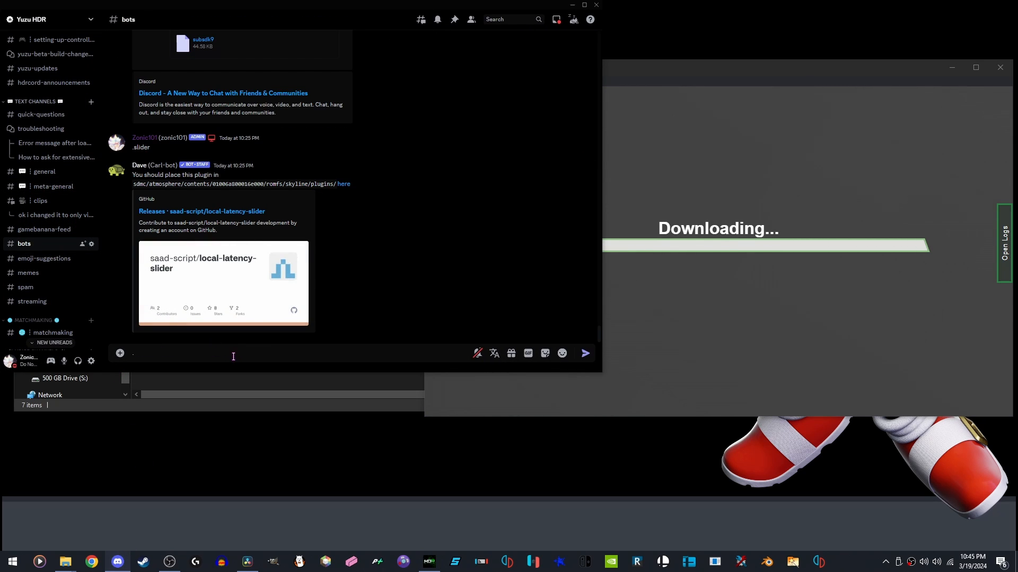
{"action": "type", "text": ".ose"}
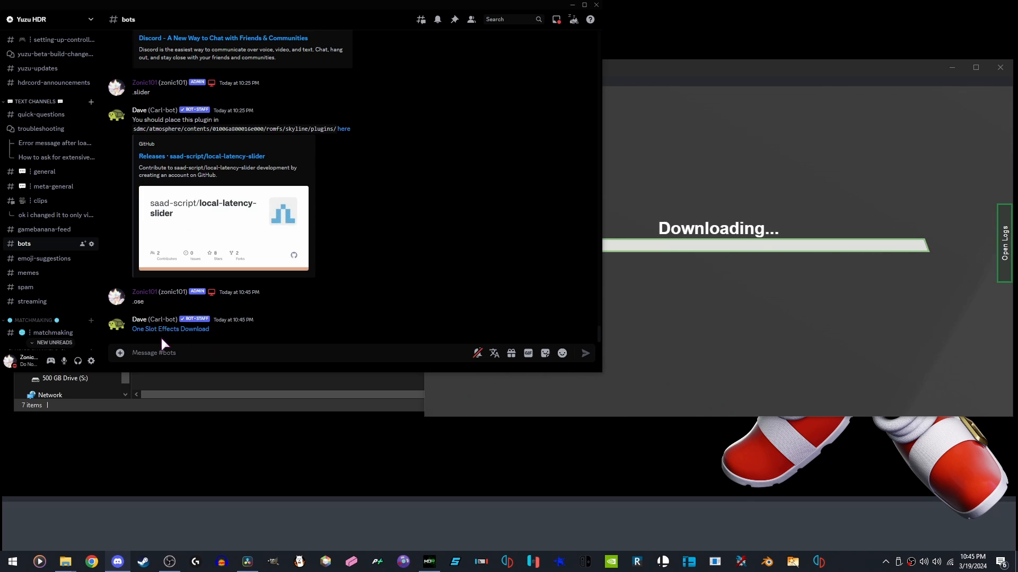
{"action": "mouse_move", "coordinate": [200, 334]}
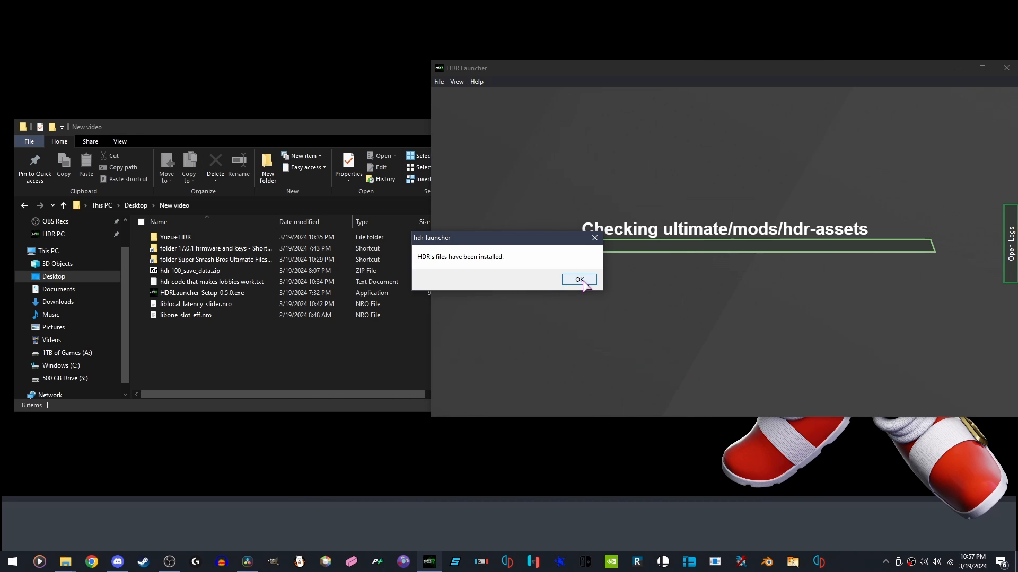
Dismiss the 'HDR's files have been installed' message to reach the launcher menu
{"action": "left_click", "coordinate": [578, 279]}
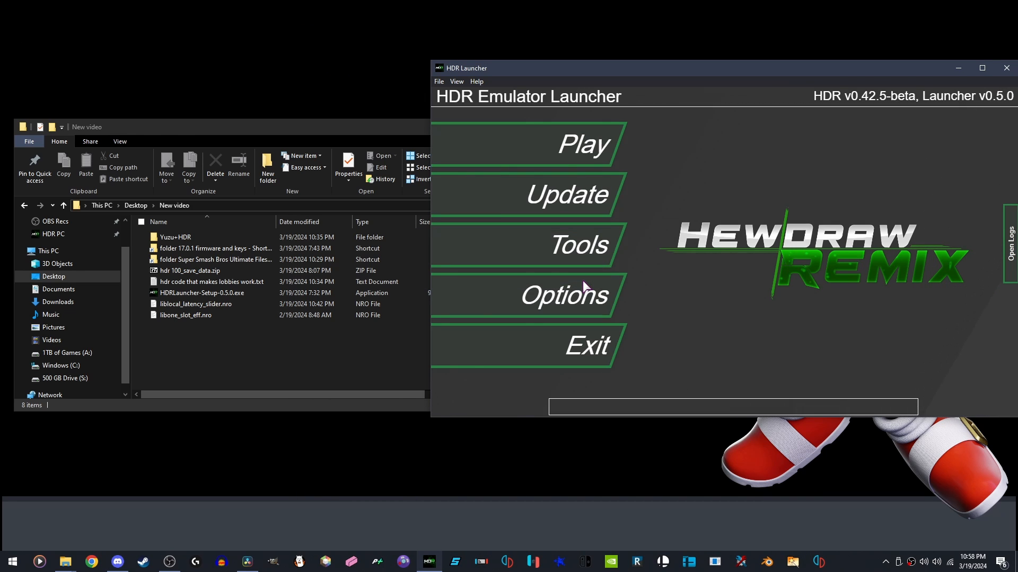
{"action": "mouse_move", "coordinate": [579, 343]}
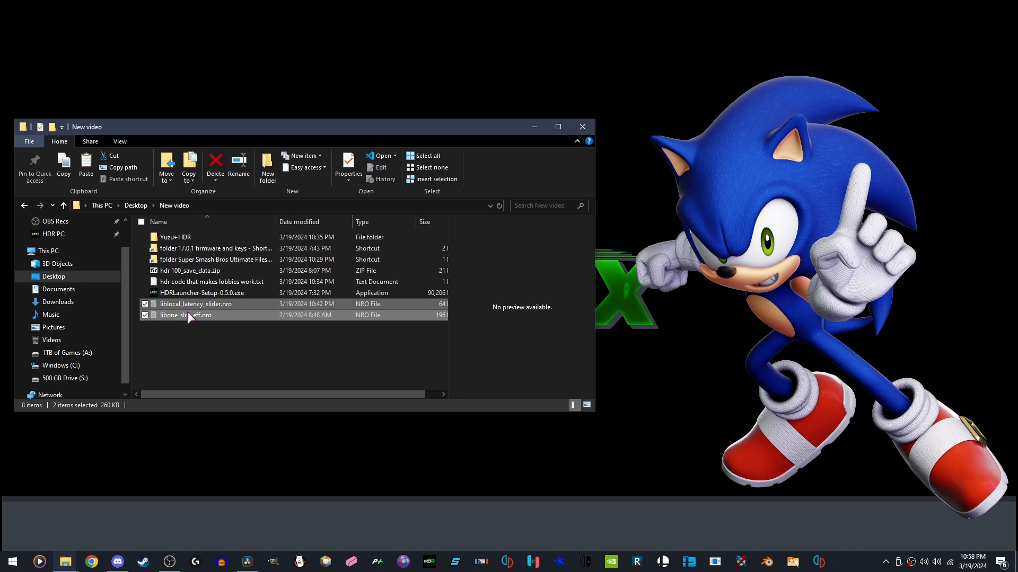
{"action": "mouse_move", "coordinate": [205, 241]}
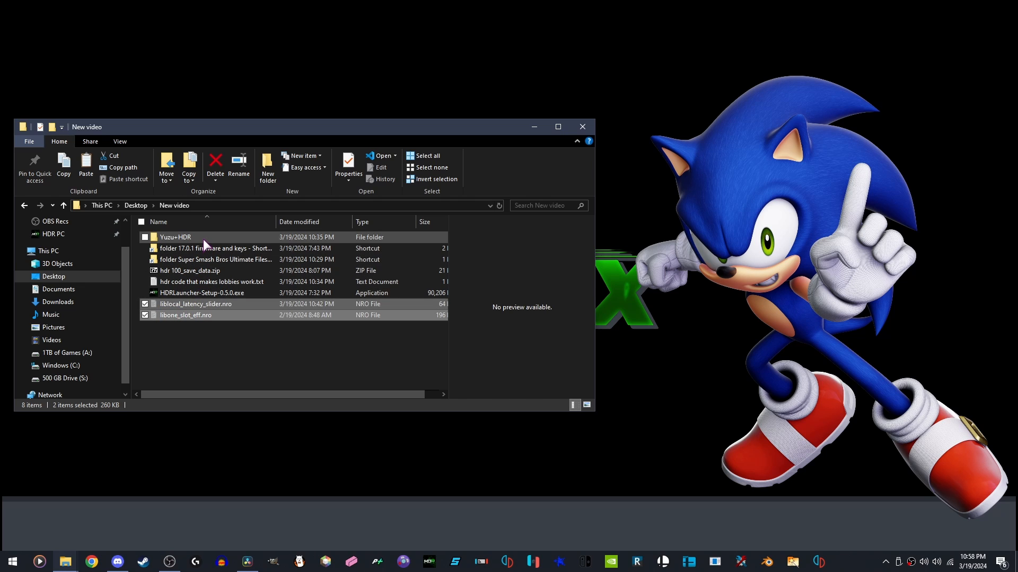
Browse to Yuzu+HDR\user\sdmc\atmosphere\contents\01006A800016E000\romfs\skyline\plugins to place both .nro plugins
{"action": "double_click", "coordinate": [175, 237]}
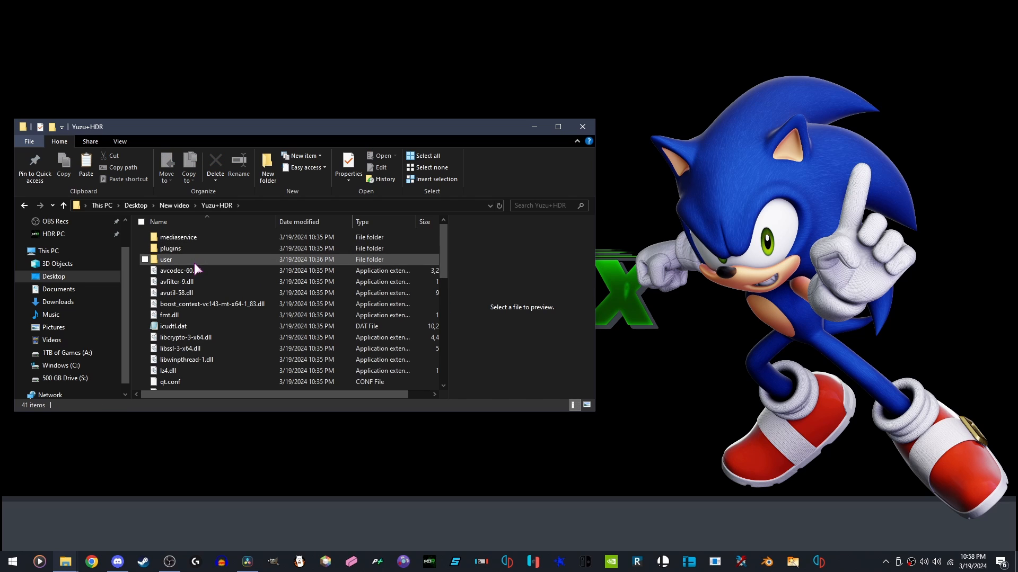
{"action": "double_click", "coordinate": [166, 259]}
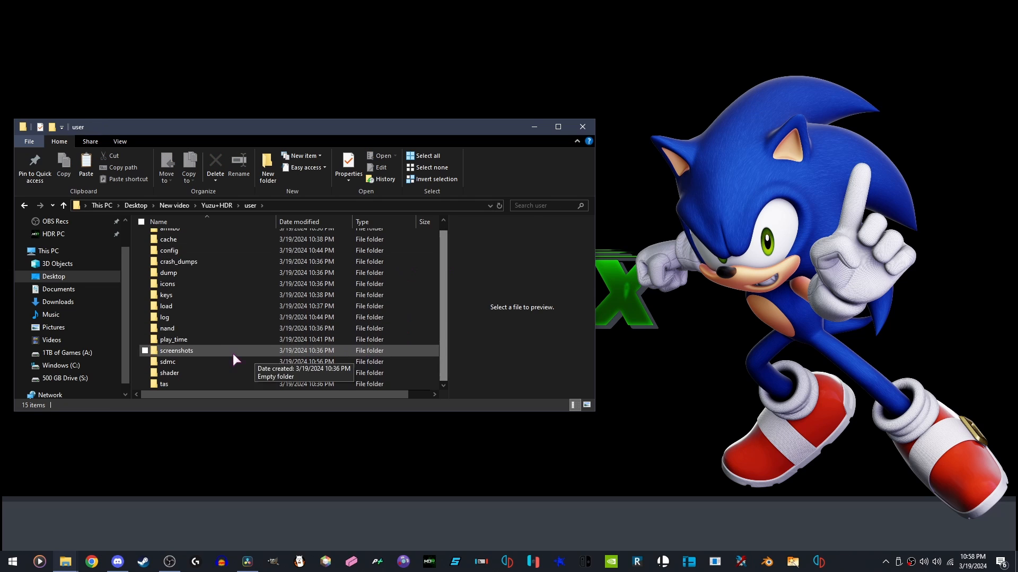
{"action": "double_click", "coordinate": [167, 361]}
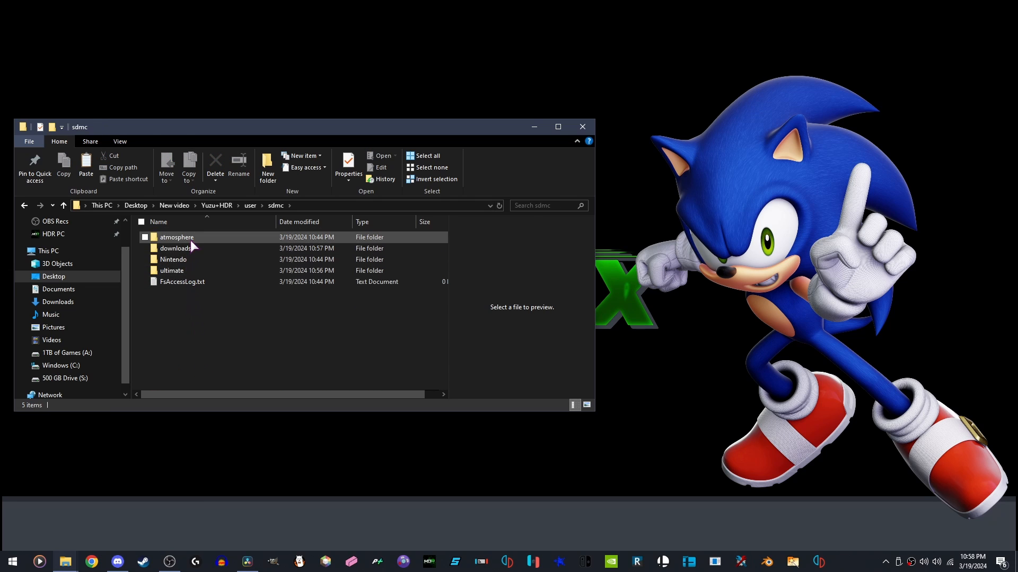
{"action": "double_click", "coordinate": [176, 237]}
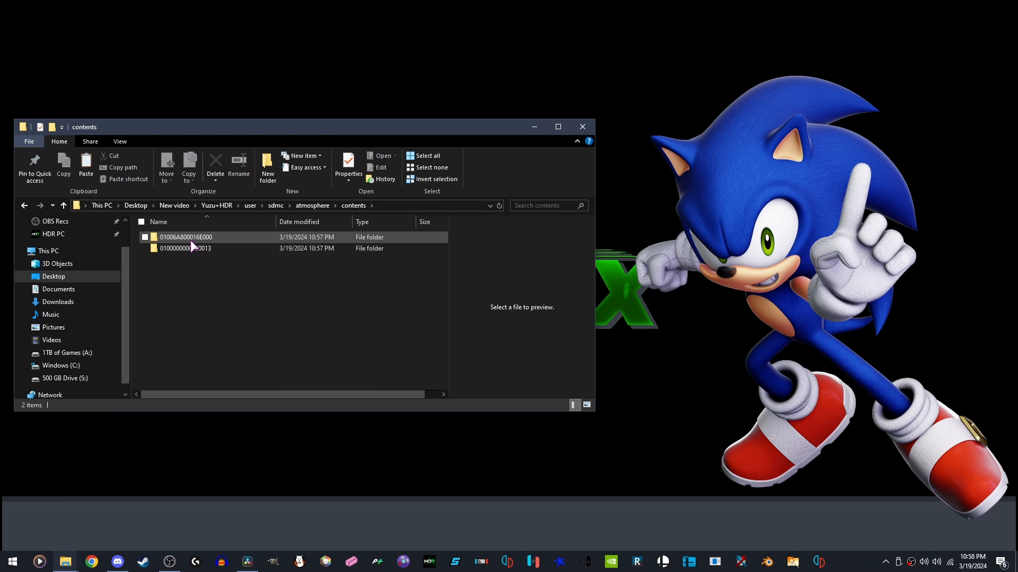
{"action": "double_click", "coordinate": [185, 237]}
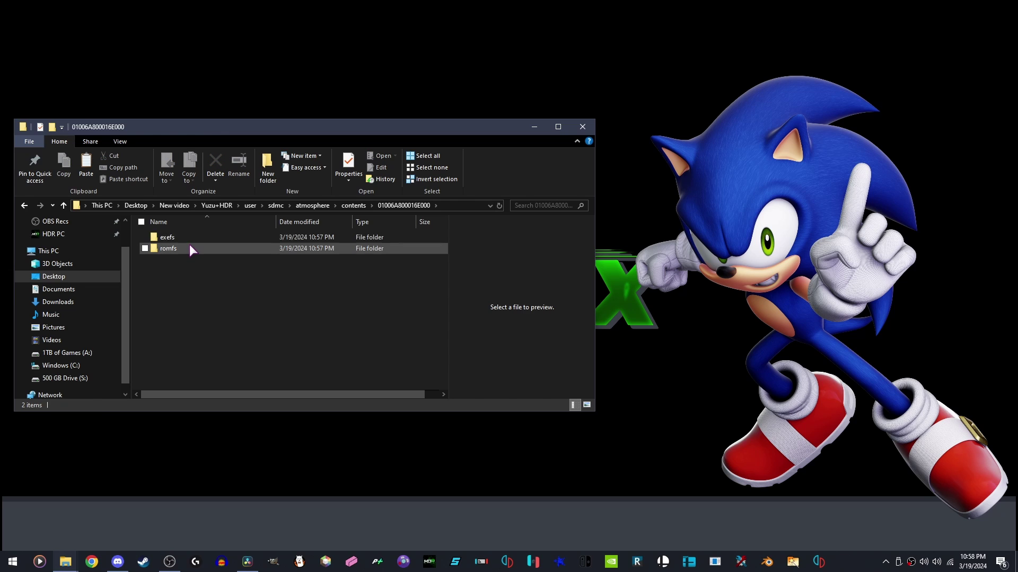
{"action": "double_click", "coordinate": [168, 248]}
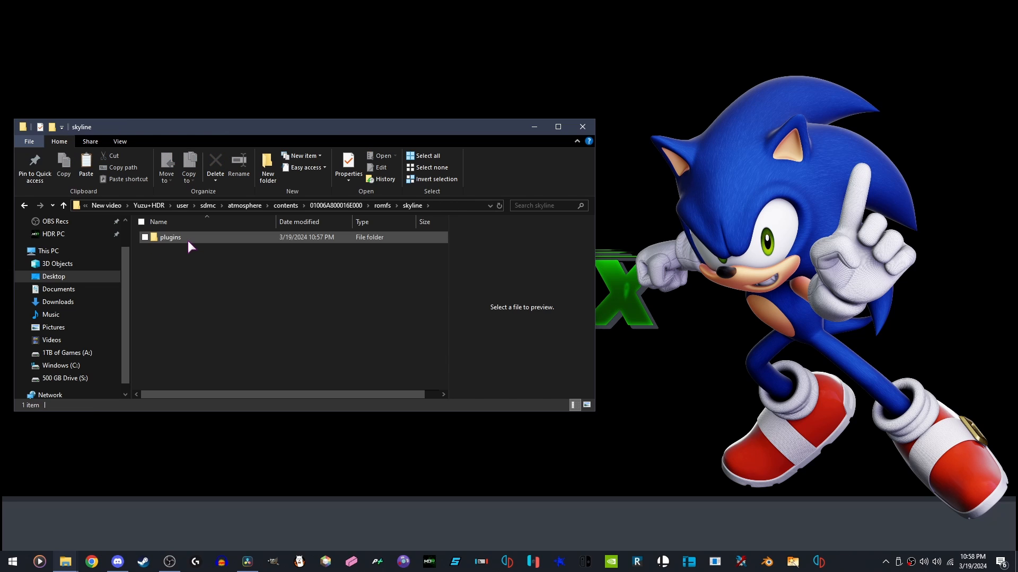
{"action": "double_click", "coordinate": [170, 237]}
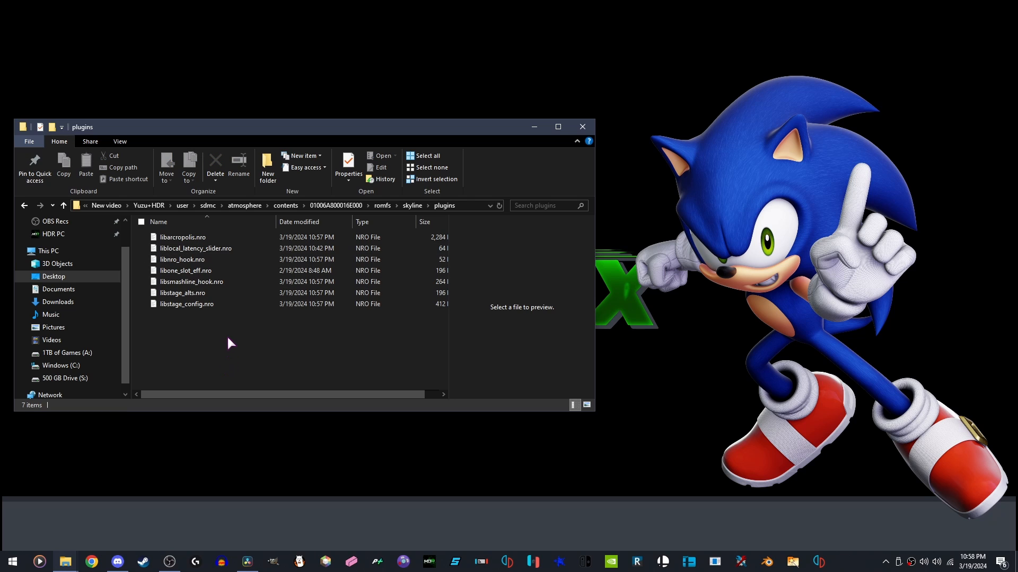
{"action": "mouse_move", "coordinate": [183, 215]}
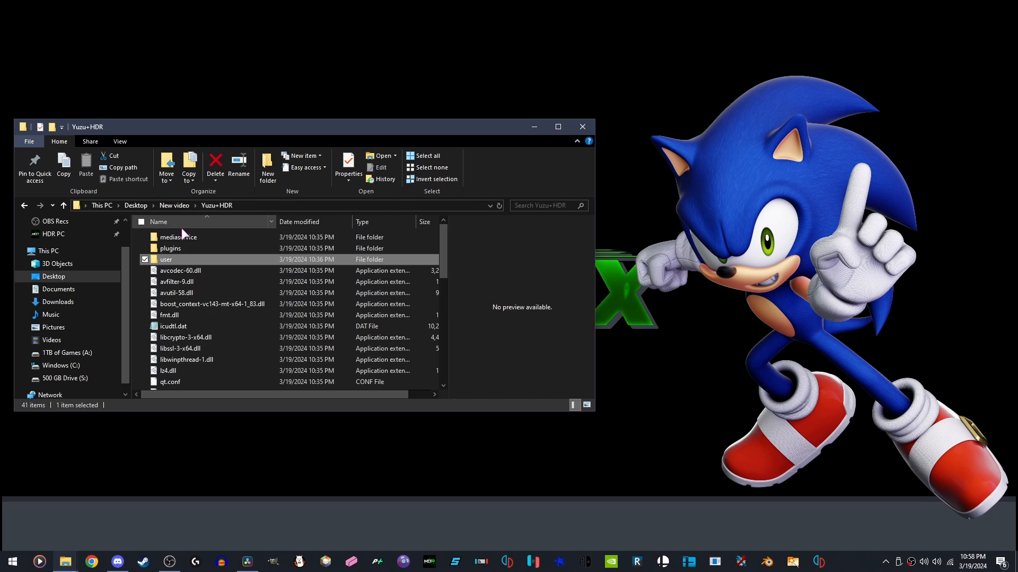
Launch yuzu.exe, open Smash Ultimate's save data location, and return to New video
{"action": "scroll", "scroll_direction": "down", "scroll_amount": 3}
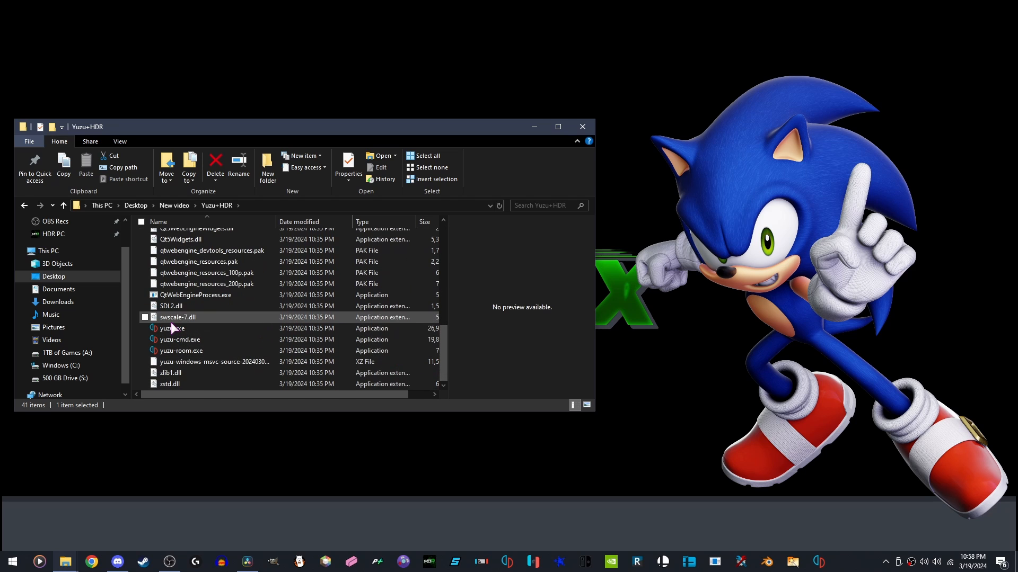
{"action": "double_click", "coordinate": [172, 328]}
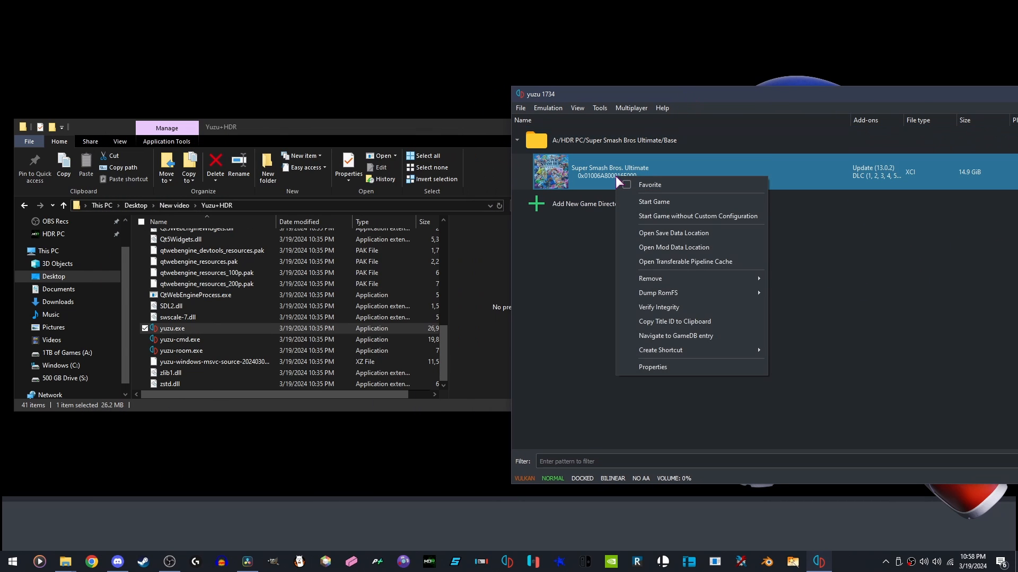
{"action": "mouse_move", "coordinate": [655, 237]}
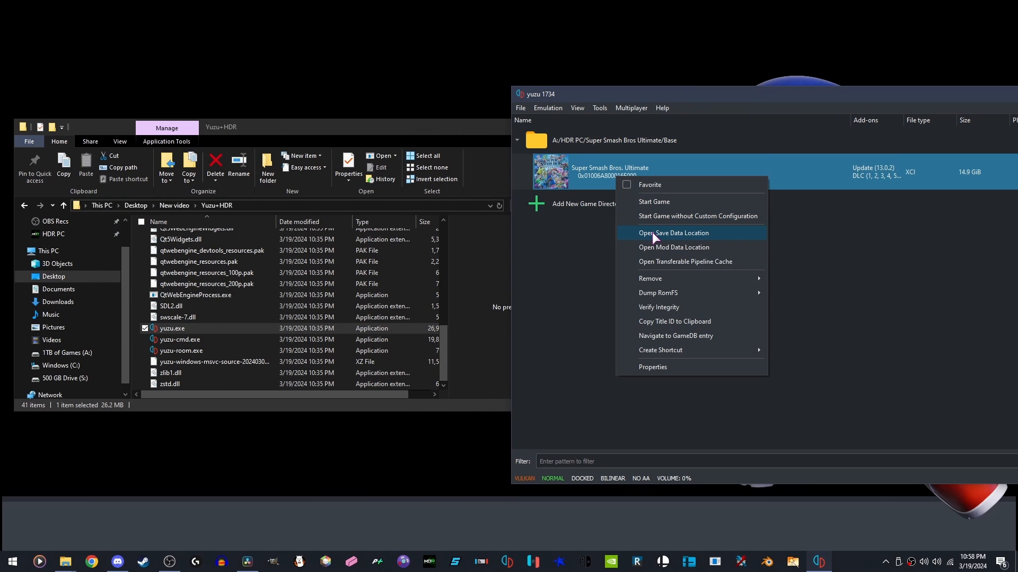
{"action": "left_click", "coordinate": [673, 233]}
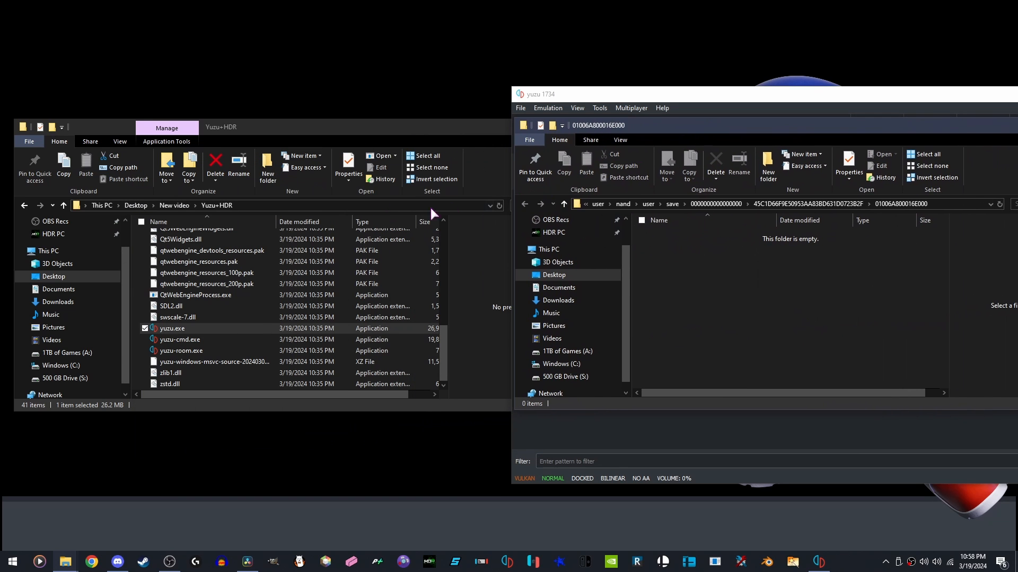
{"action": "left_click", "coordinate": [173, 205]}
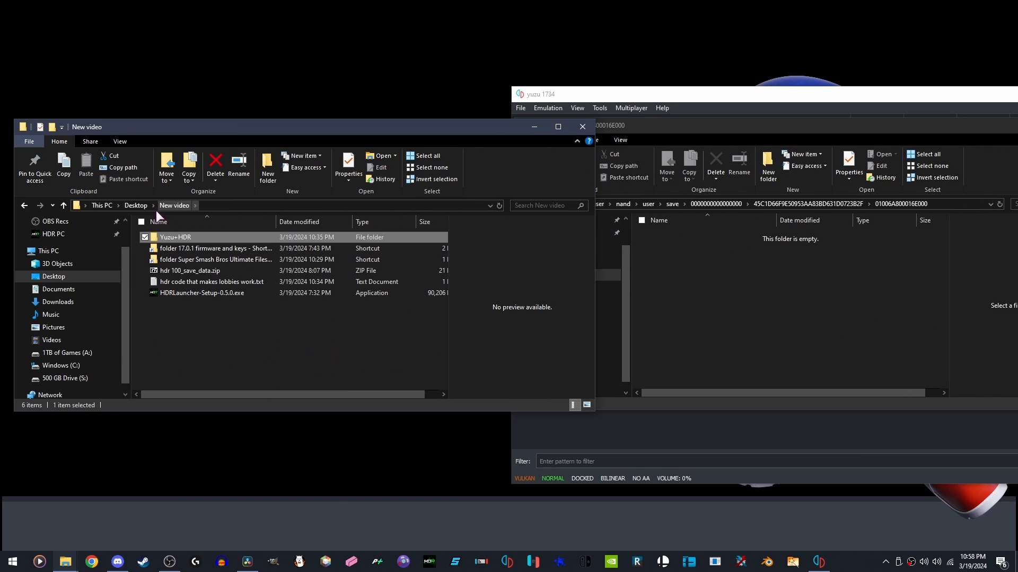
Drag save_data from hdr 100_save_data.zip into the 01006A800016E000 save folder
{"action": "double_click", "coordinate": [190, 270]}
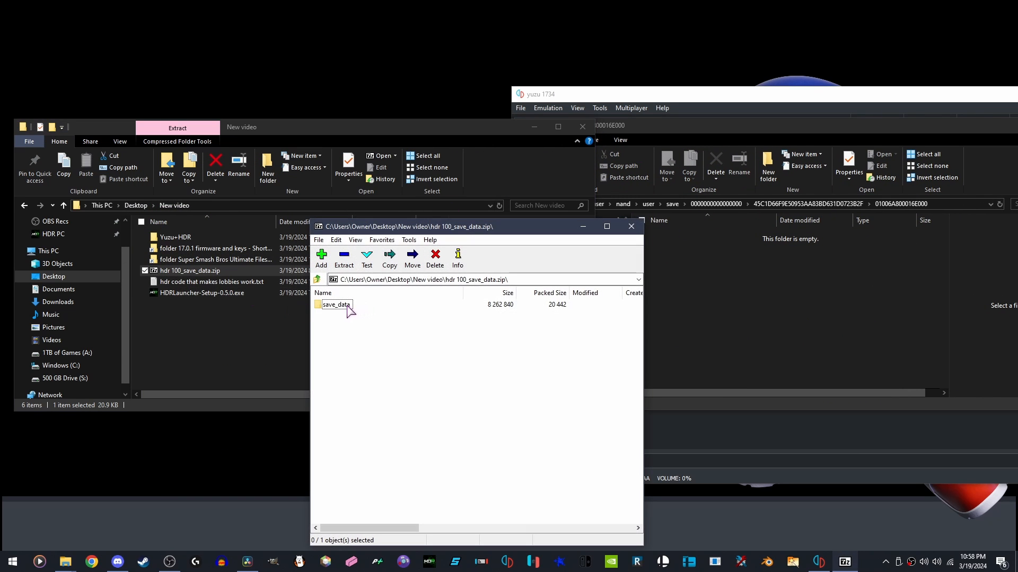
{"action": "left_click_drag", "start_coordinate": [477, 226], "coordinate": [294, 155]}
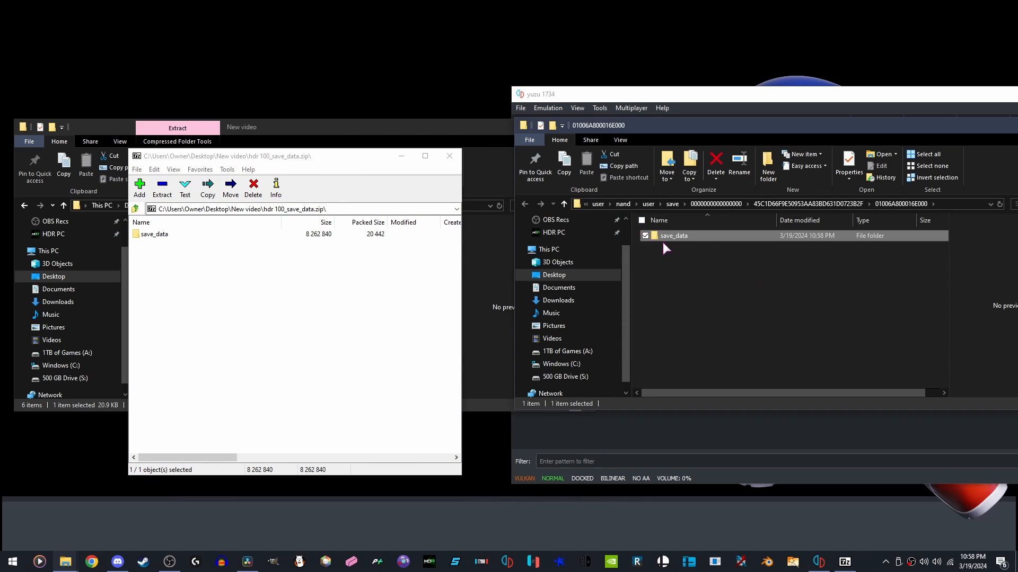
{"action": "double_click", "coordinate": [673, 235]}
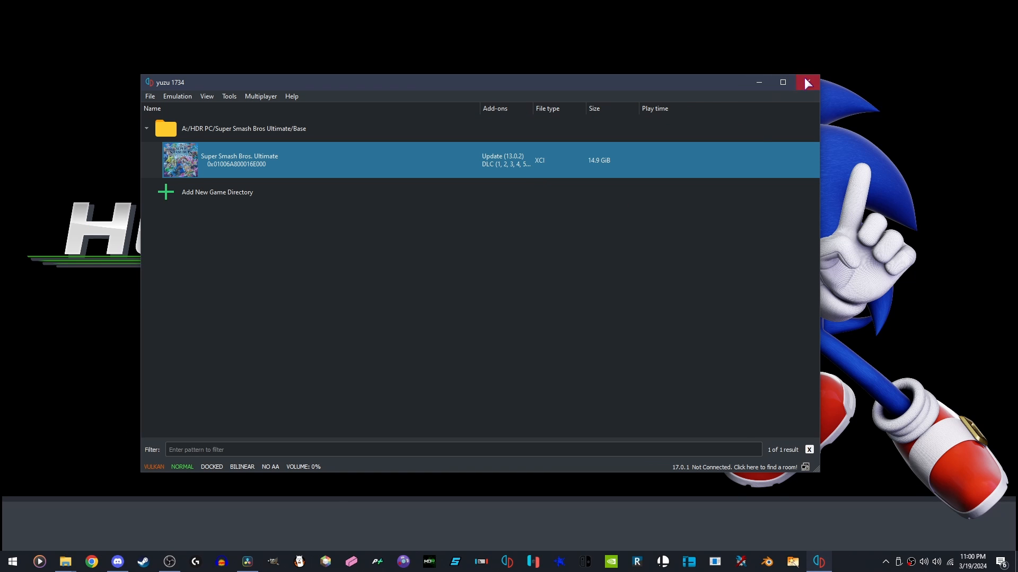
Relaunch HDRLauncher from Start menu search to reopen yuzu's game list
{"action": "left_click", "coordinate": [807, 82]}
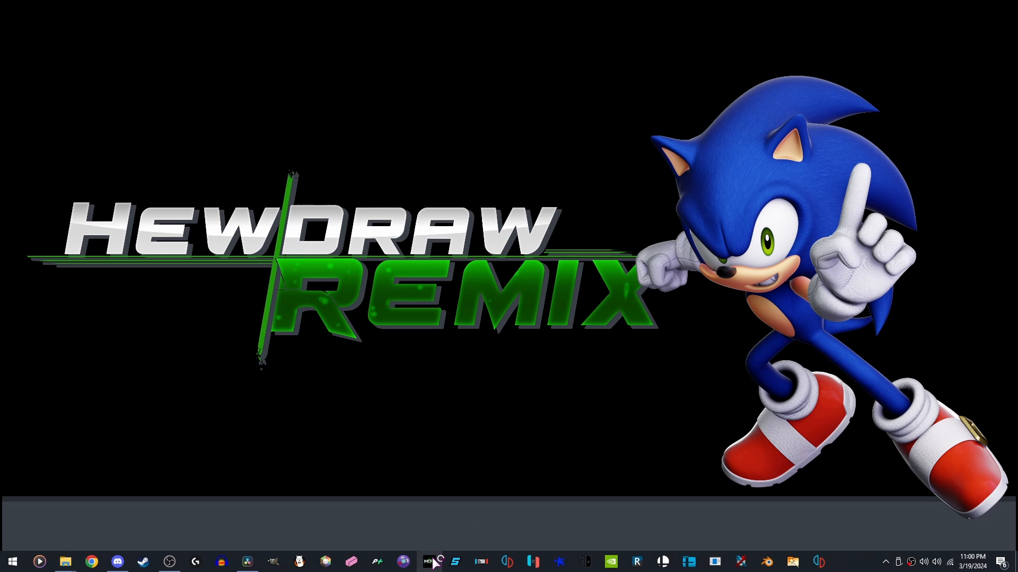
{"action": "left_click", "coordinate": [429, 562]}
{"action": "type", "text": "hdr"}
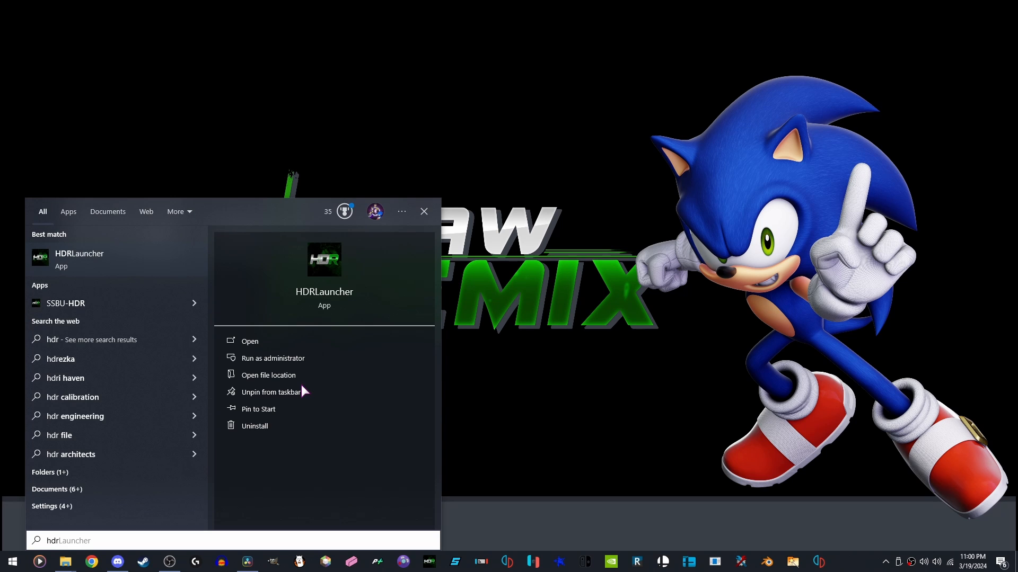
{"action": "left_click", "coordinate": [249, 340]}
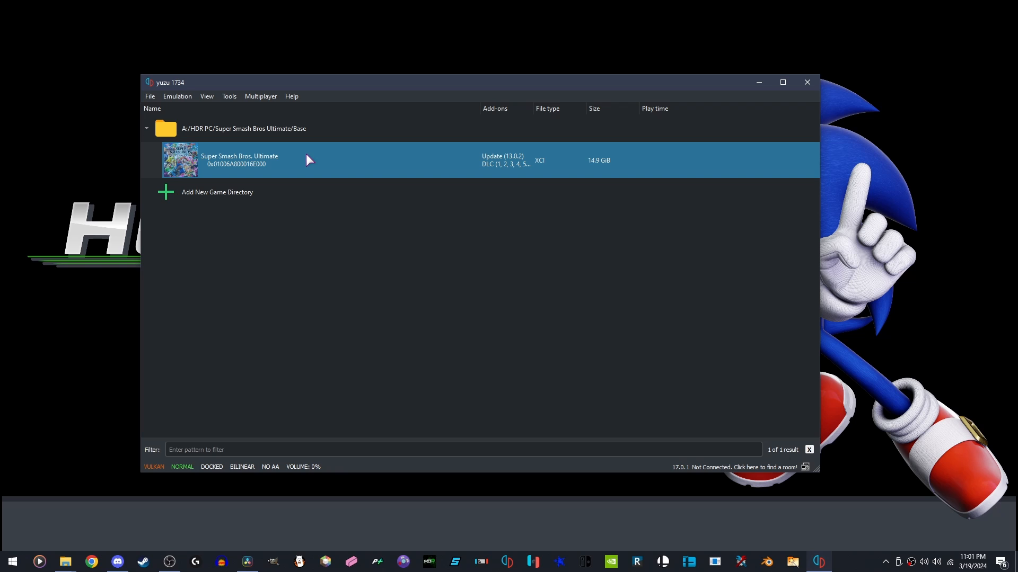
Start Super Smash Bros. Ultimate and accept enabling the newly detected mods
{"action": "double_click", "coordinate": [239, 160]}
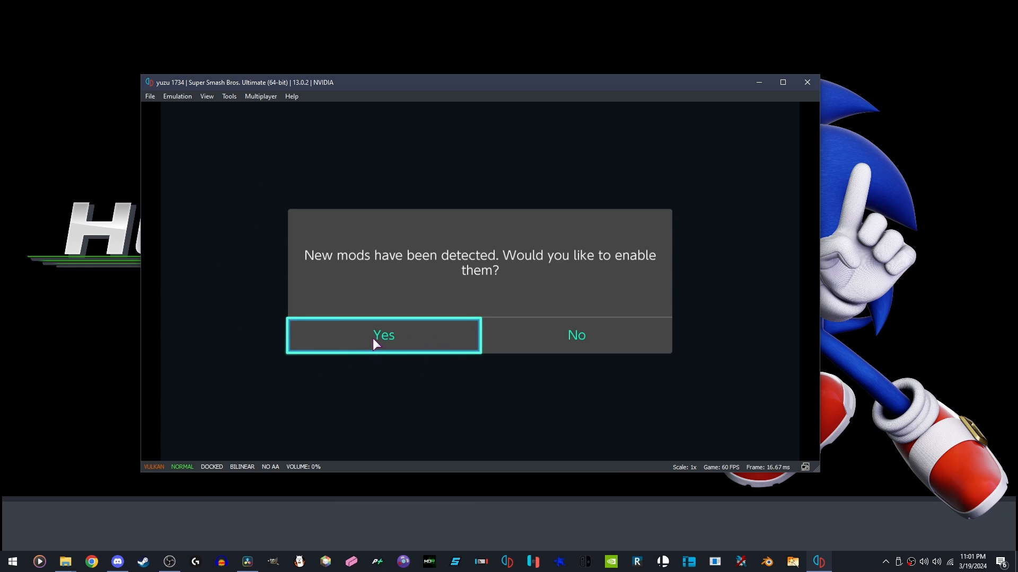
{"action": "left_click", "coordinate": [383, 336]}
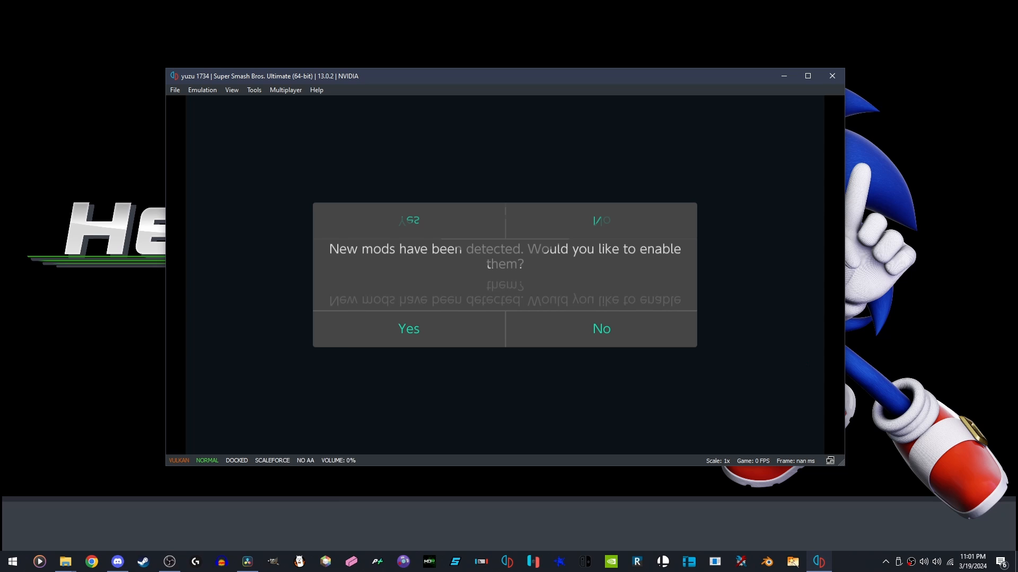
{"action": "left_click", "coordinate": [408, 328]}
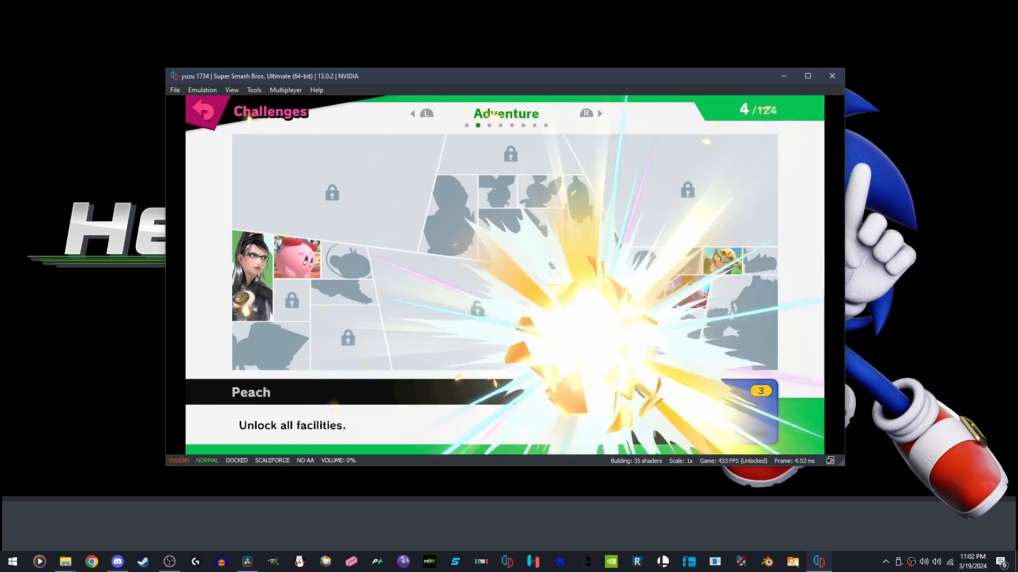
Dismiss the challenge unlock, then close the online error and cancel the internet connection
{"action": "left_click", "coordinate": [599, 113]}
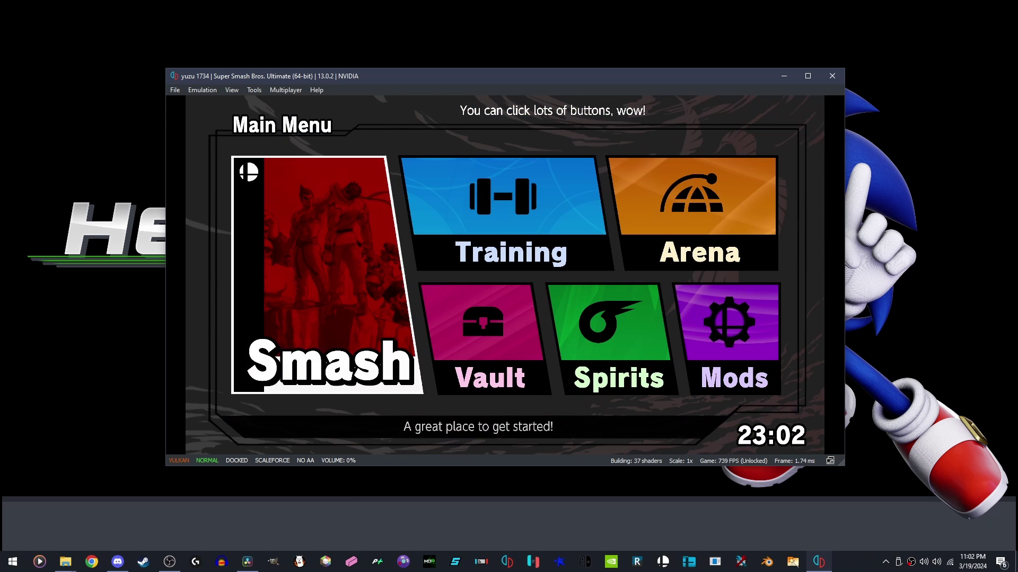
{"action": "mouse_move", "coordinate": [504, 213]}
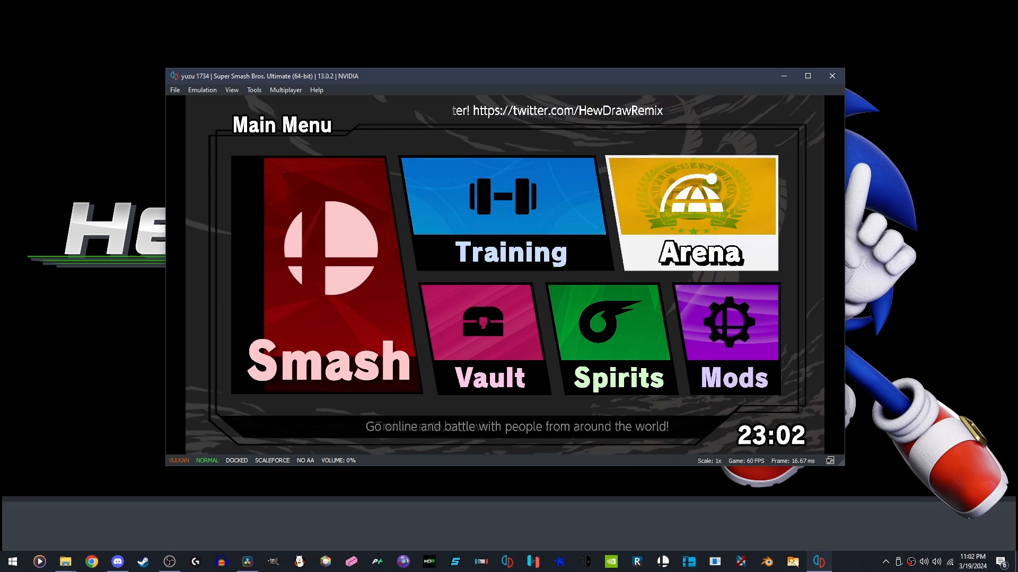
{"action": "left_click", "coordinate": [699, 203]}
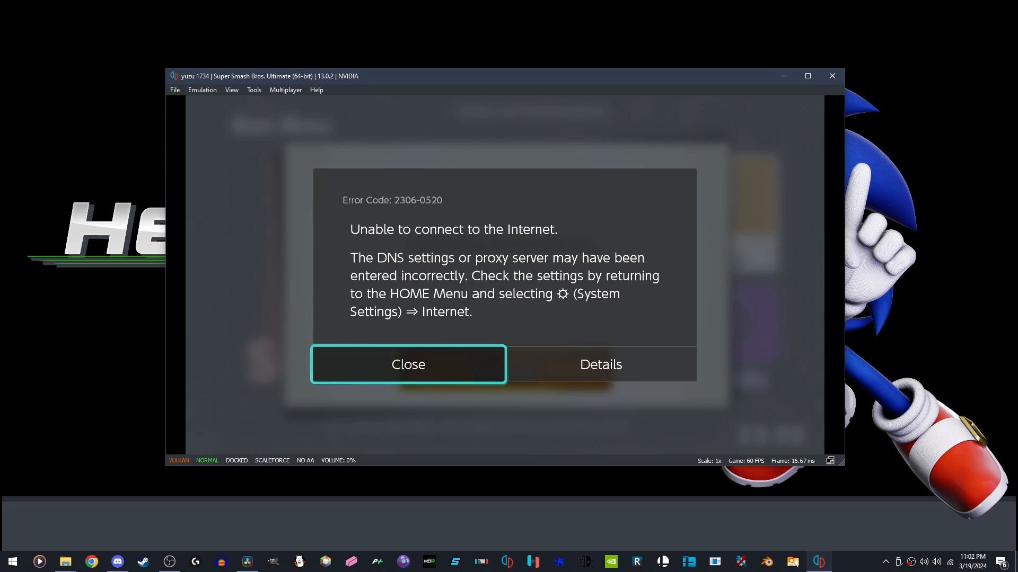
{"action": "left_click", "coordinate": [408, 364]}
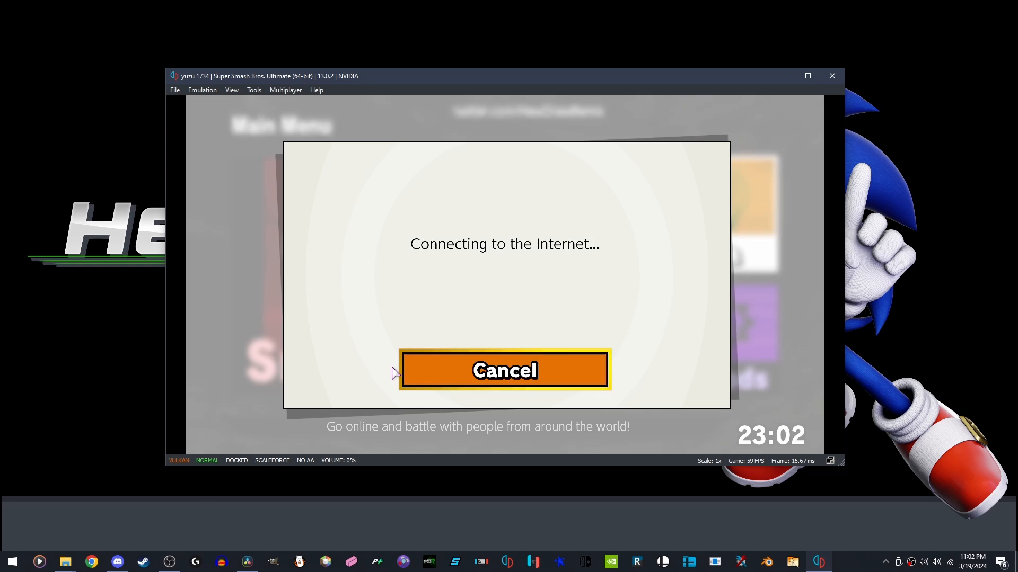
{"action": "left_click", "coordinate": [505, 370]}
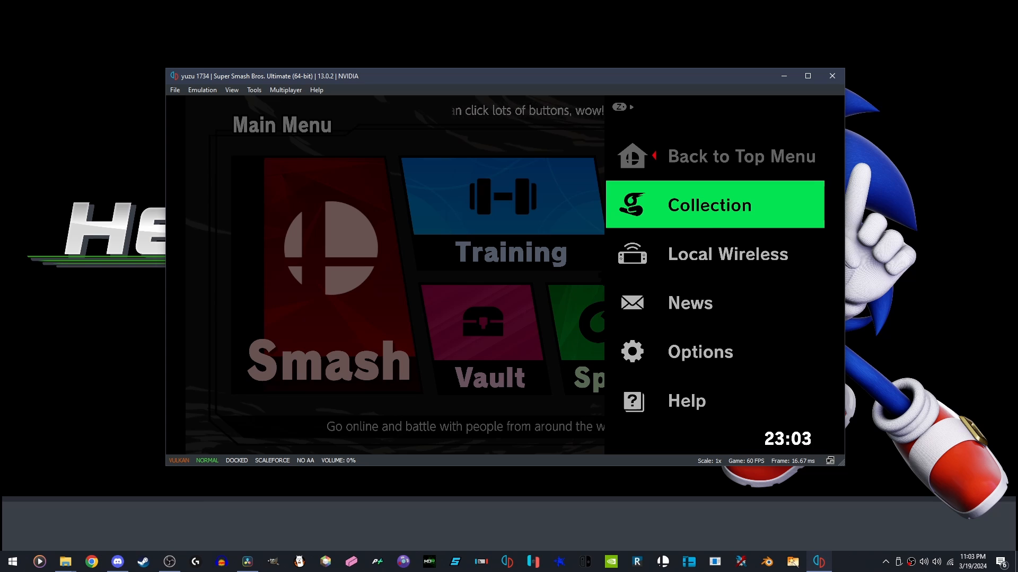
Go to Local Wireless and open yuzu's Browse Public Game Lobby
{"action": "left_click", "coordinate": [714, 205]}
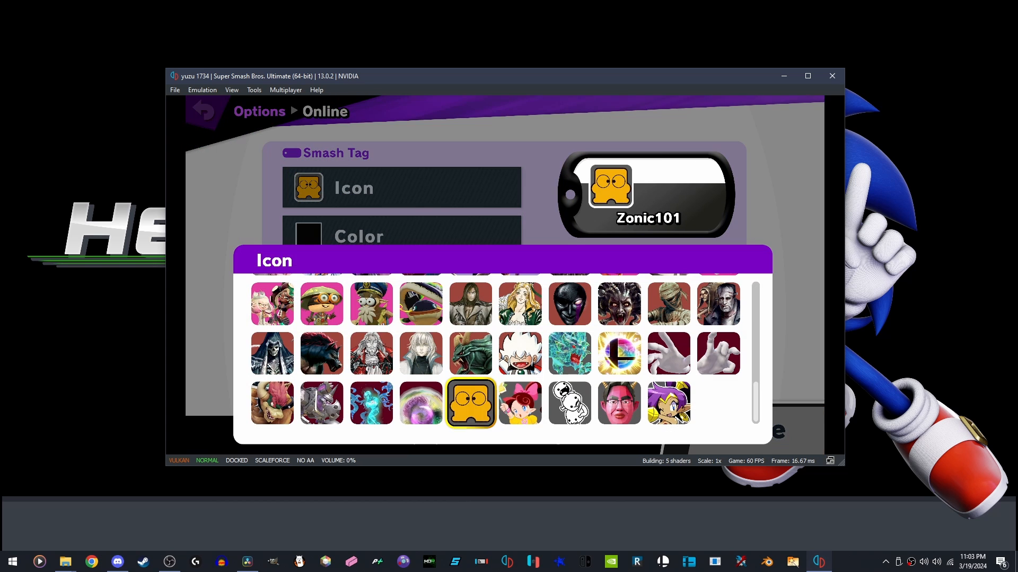
{"action": "left_click", "coordinate": [569, 303]}
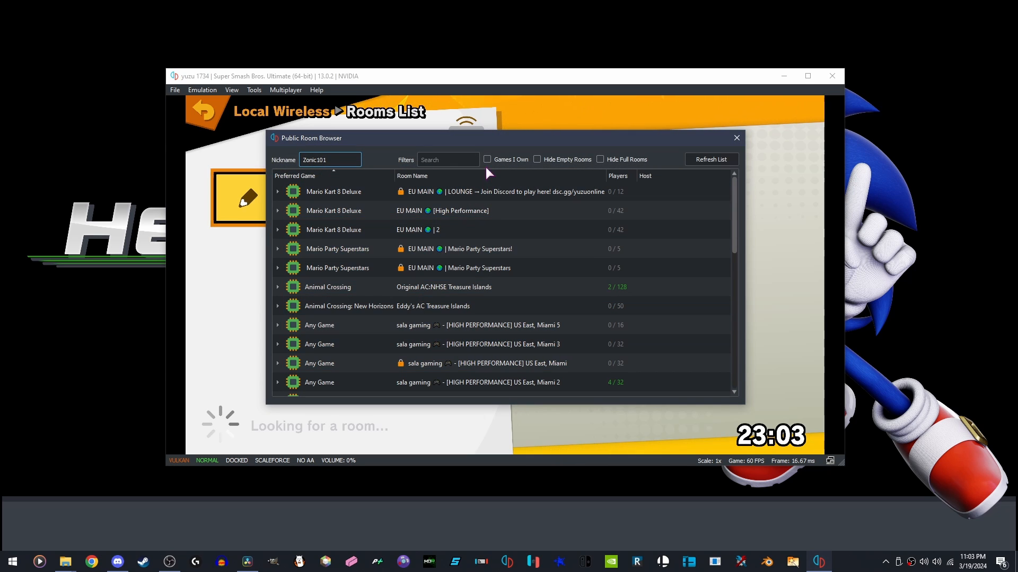
Filter public rooms to Games I Own, Hide Full Rooms, and search 'HDR'
{"action": "left_click", "coordinate": [487, 159]}
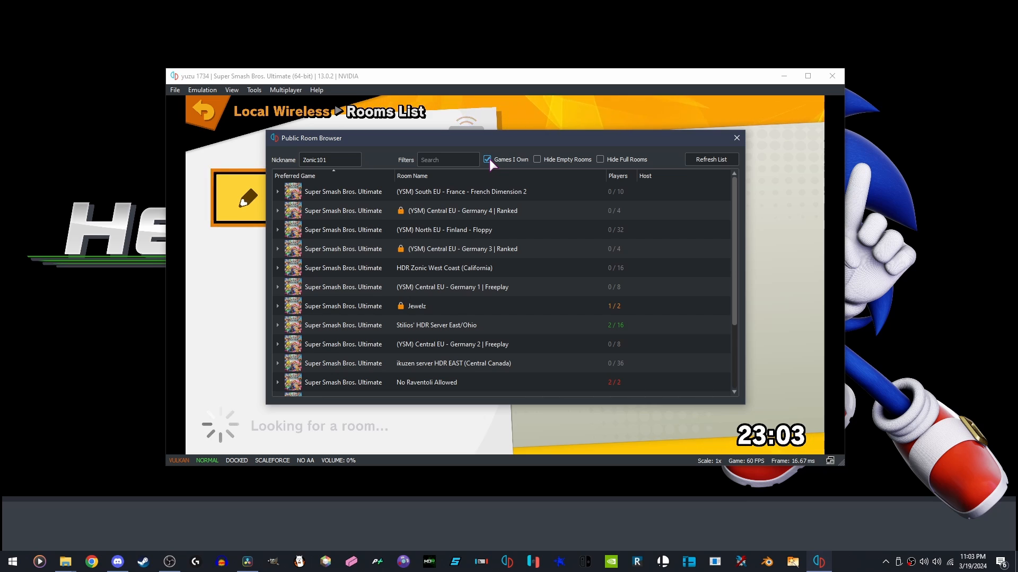
{"action": "left_click", "coordinate": [600, 159]}
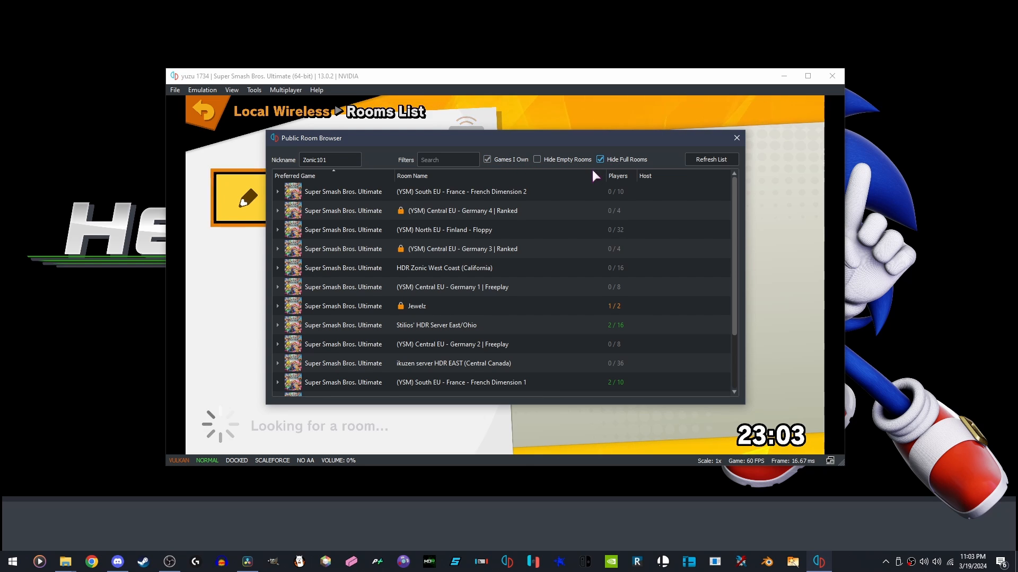
{"action": "left_click", "coordinate": [461, 191]}
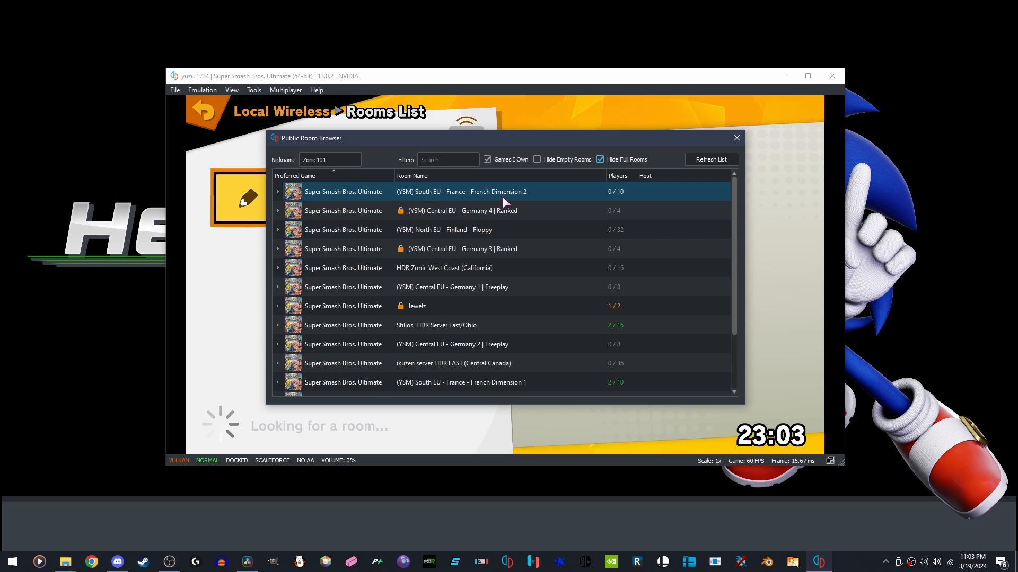
{"action": "type", "text": "HDR"}
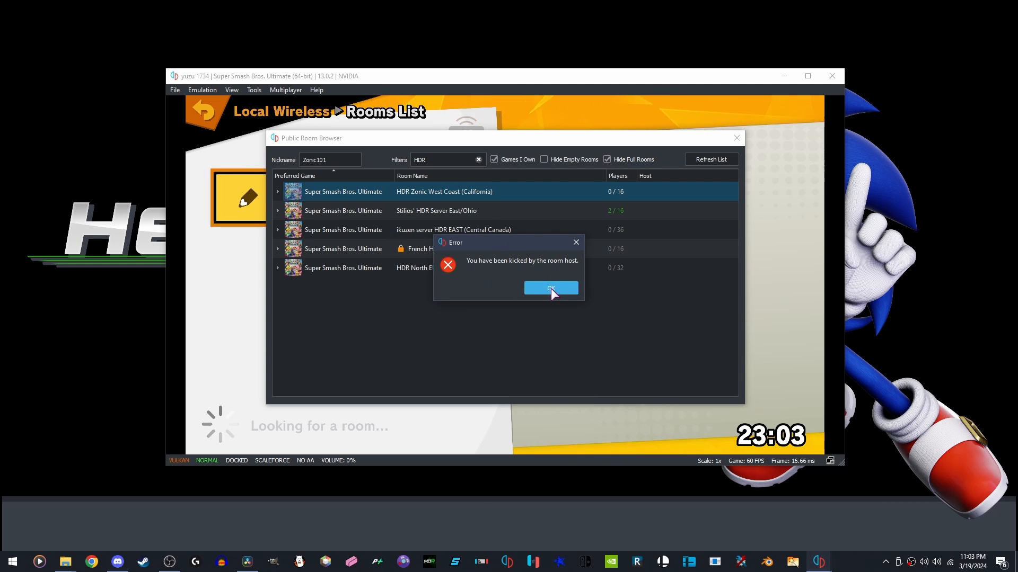
Dismiss the kicked-by-host error and join HDR Zonic West Coast
{"action": "left_click", "coordinate": [551, 288]}
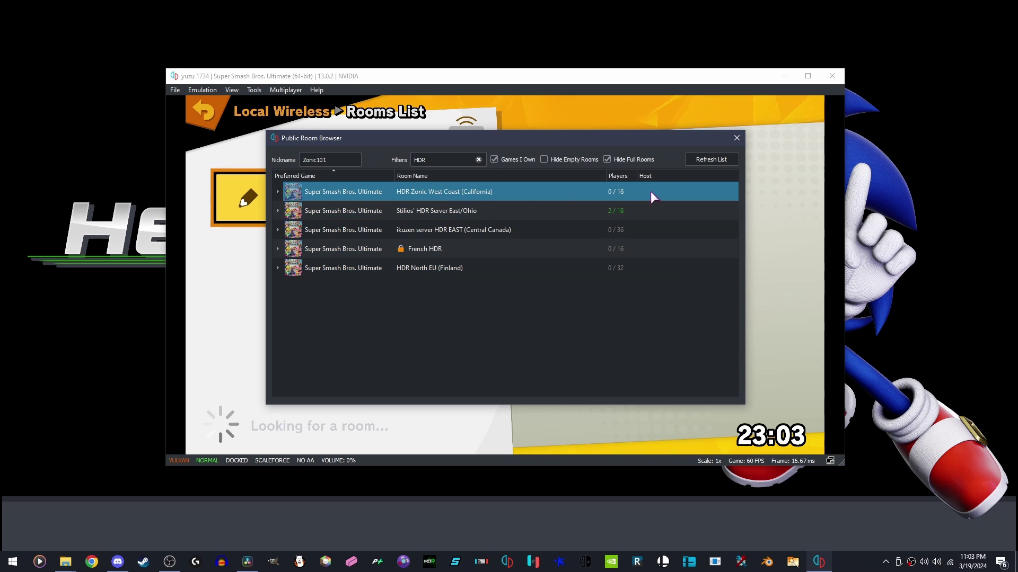
{"action": "mouse_move", "coordinate": [534, 191]}
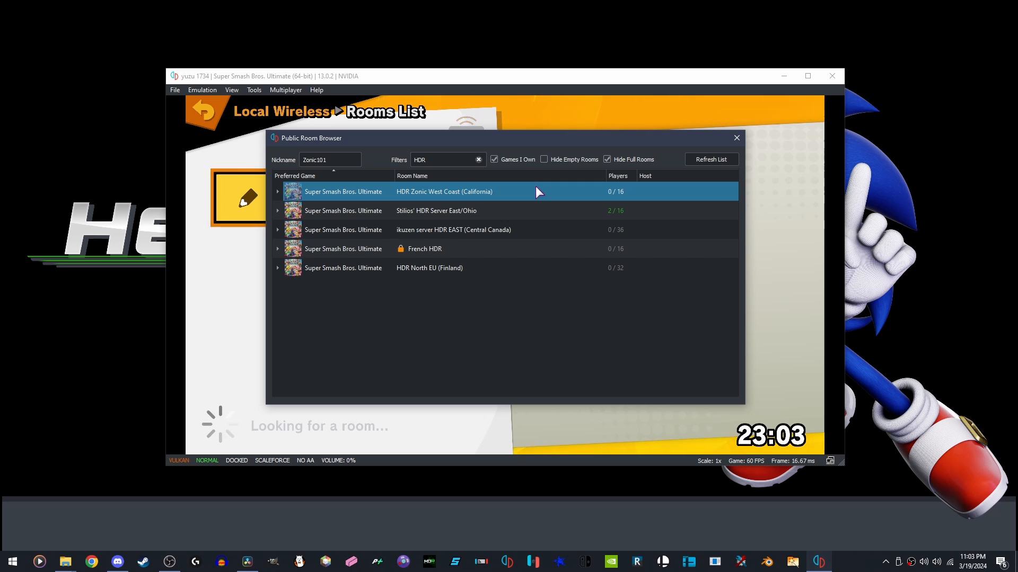
{"action": "mouse_move", "coordinate": [501, 195]}
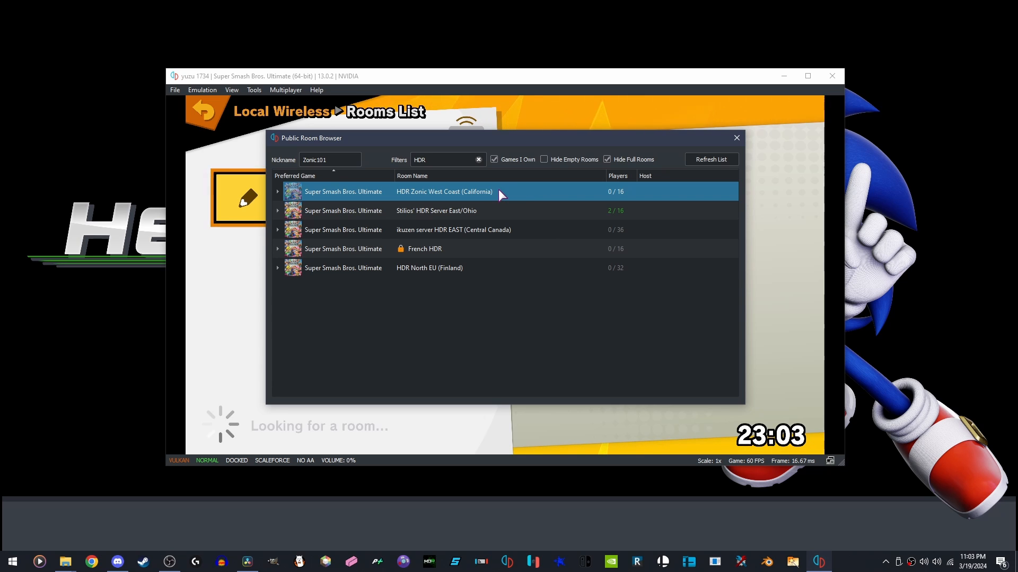
{"action": "mouse_move", "coordinate": [506, 195]}
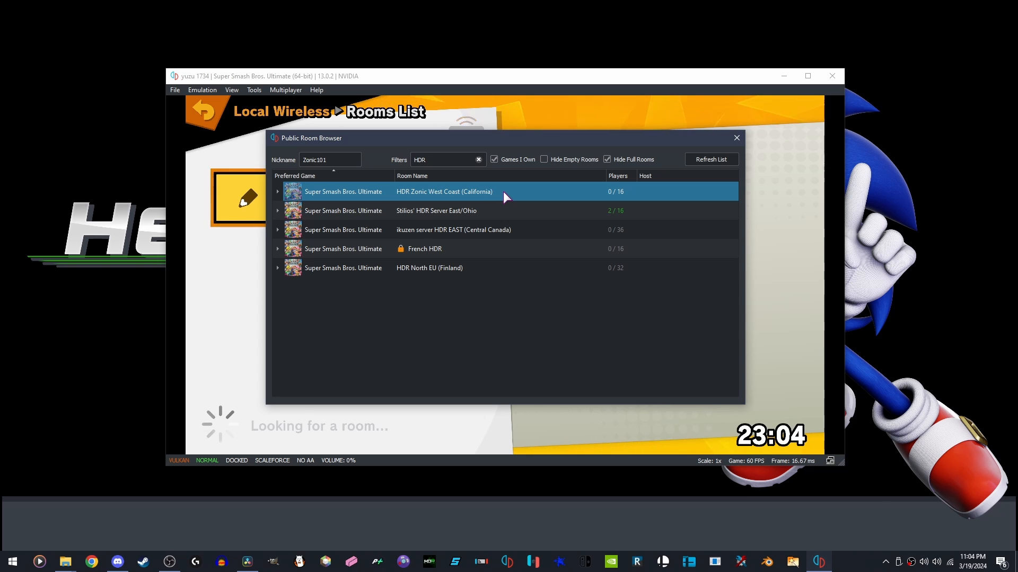
{"action": "left_click", "coordinate": [736, 137]}
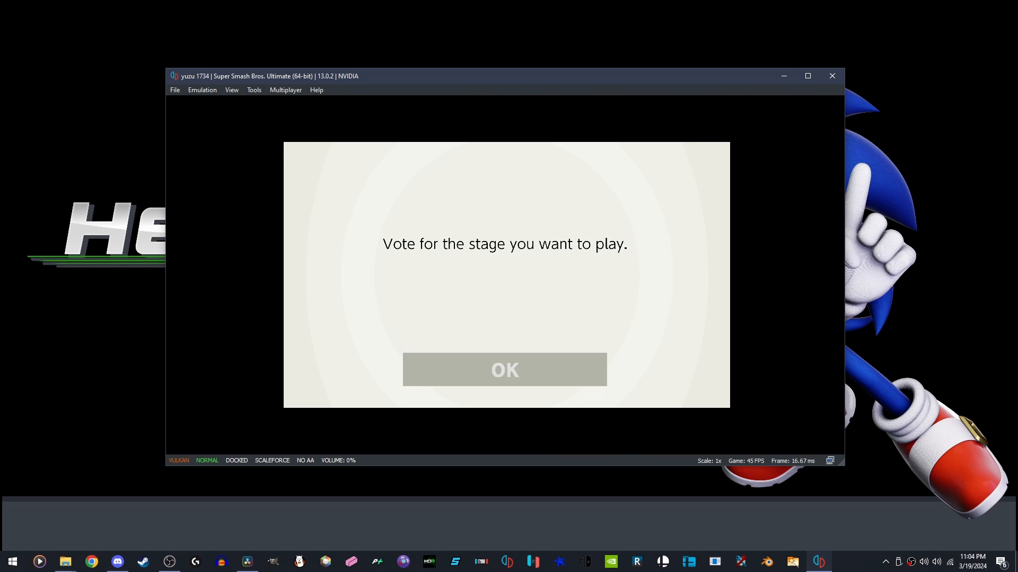
Dismiss the 'Vote for the stage you want to play' notice with OK
{"action": "left_click", "coordinate": [504, 370]}
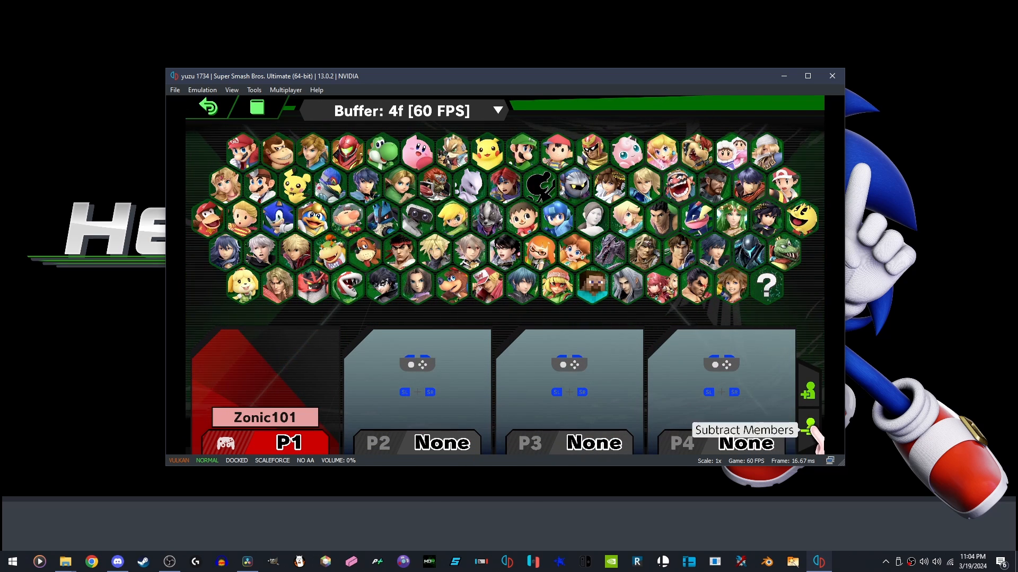
Reduce character select to two player slots and pick Mario for P1
{"action": "left_click", "coordinate": [440, 186]}
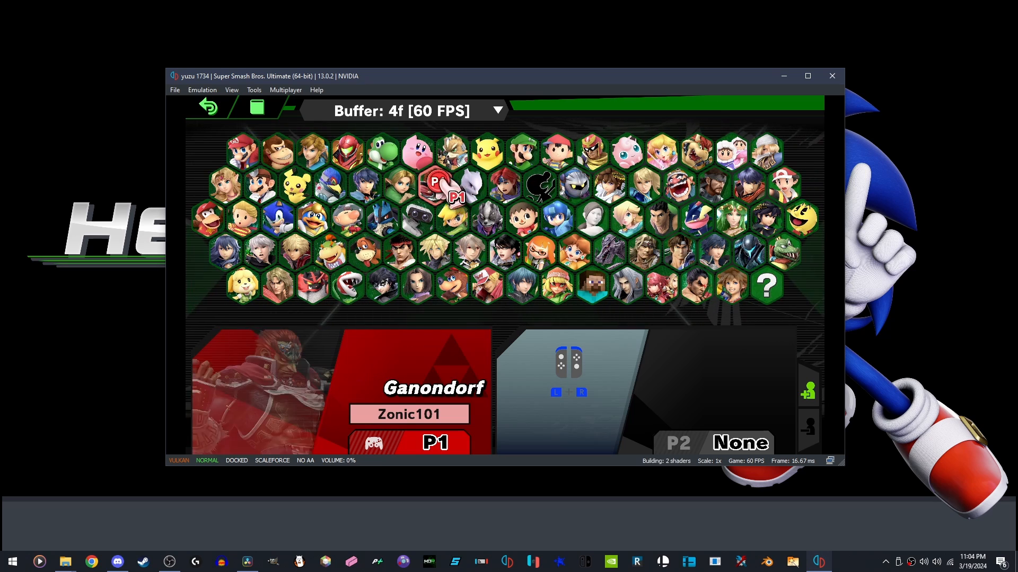
{"action": "left_click", "coordinate": [243, 151]}
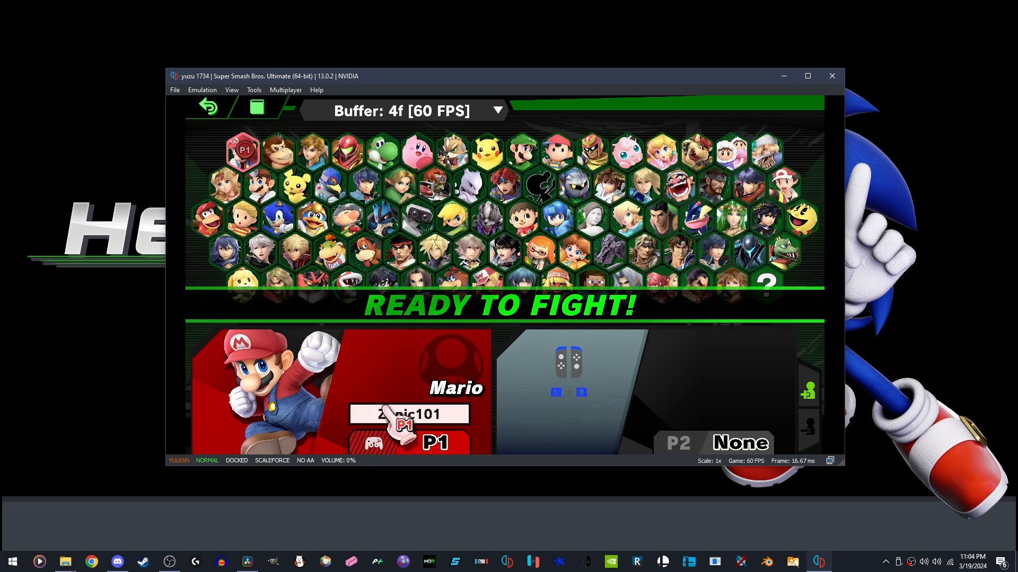
Give P1 the zonic101 name tag and the GameCube control layout
{"action": "left_click", "coordinate": [409, 414]}
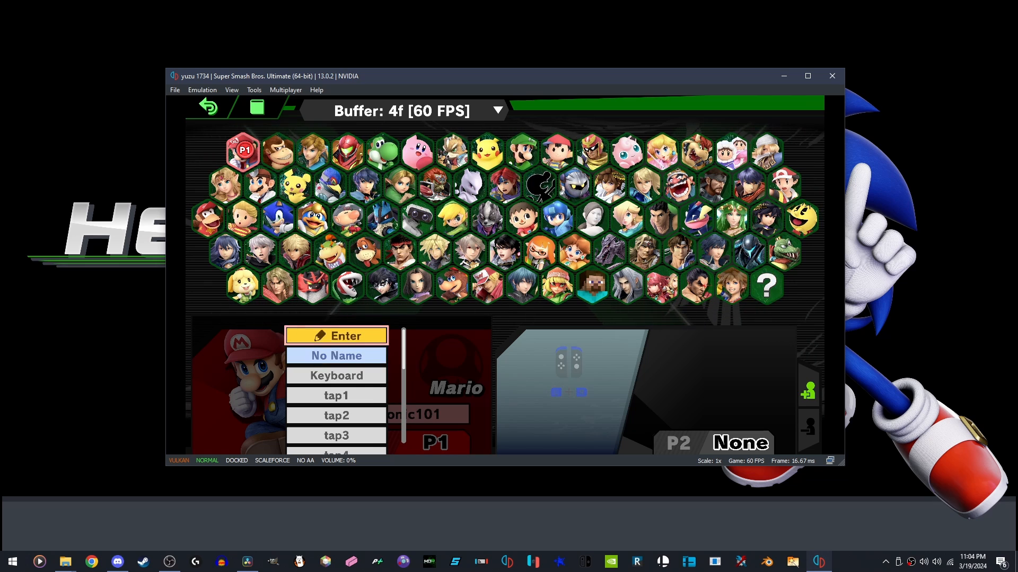
{"action": "left_click", "coordinate": [335, 336]}
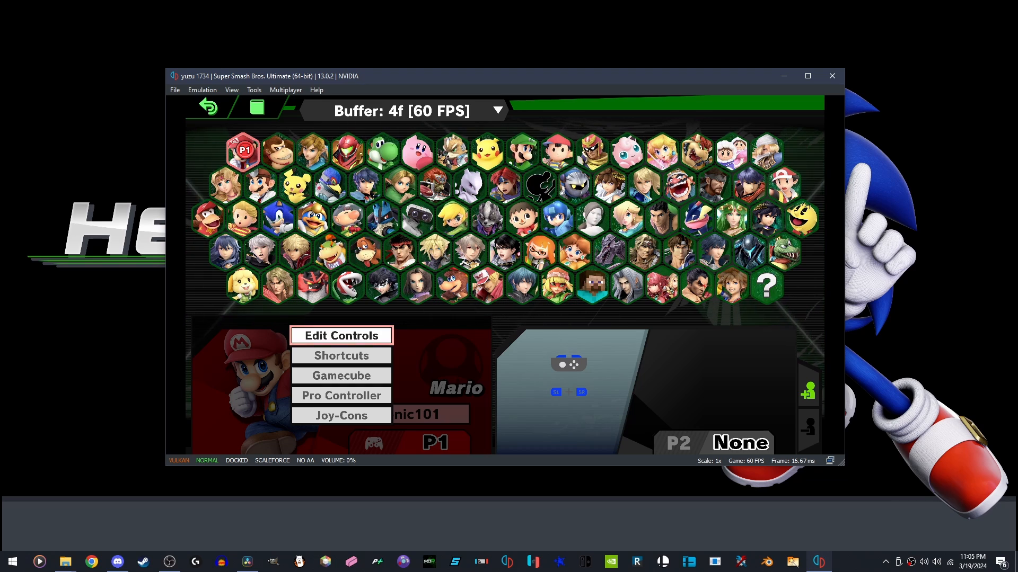
{"action": "left_click", "coordinate": [341, 375]}
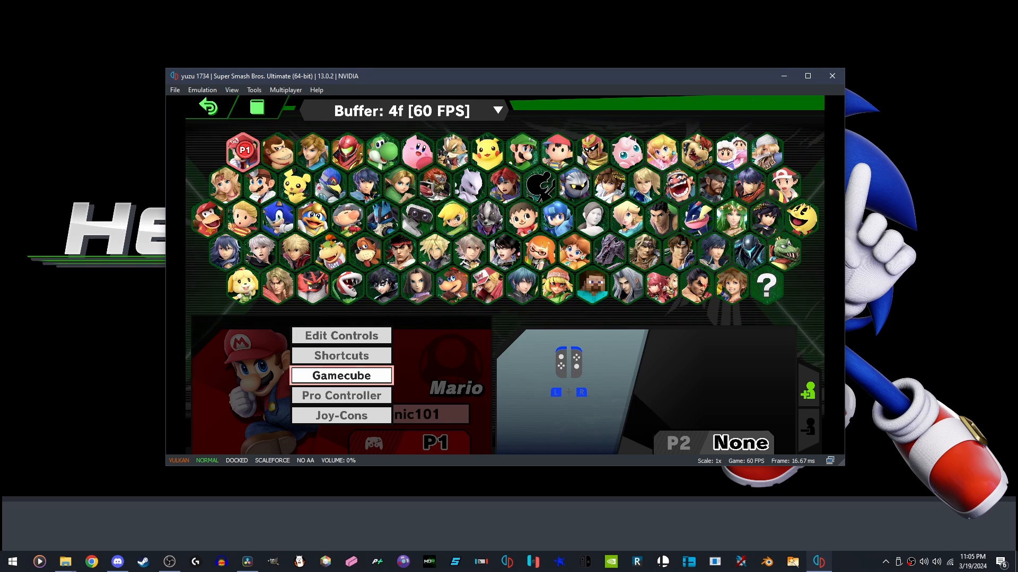
{"action": "left_click", "coordinate": [341, 375]}
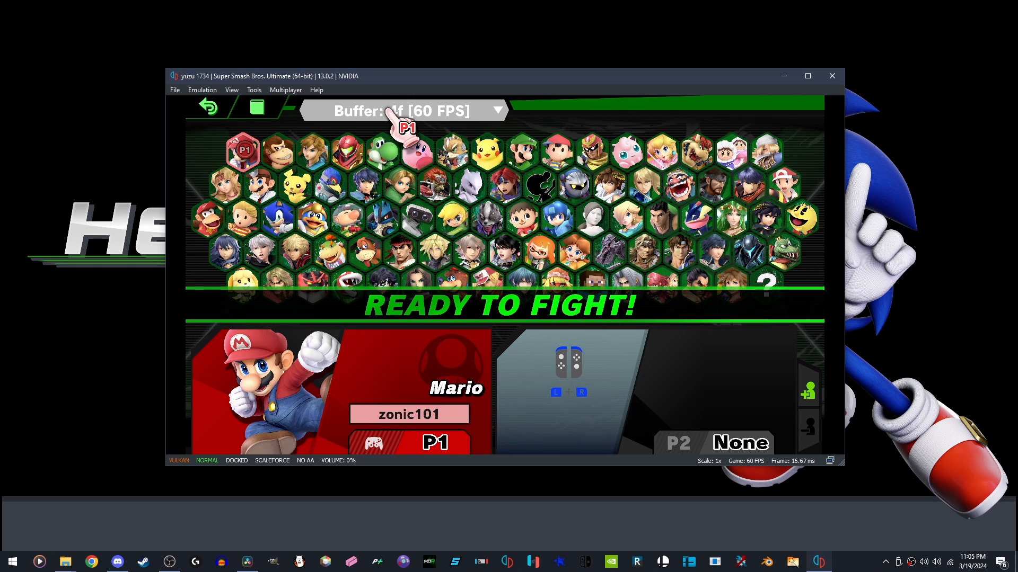
{"action": "mouse_move", "coordinate": [604, 128]}
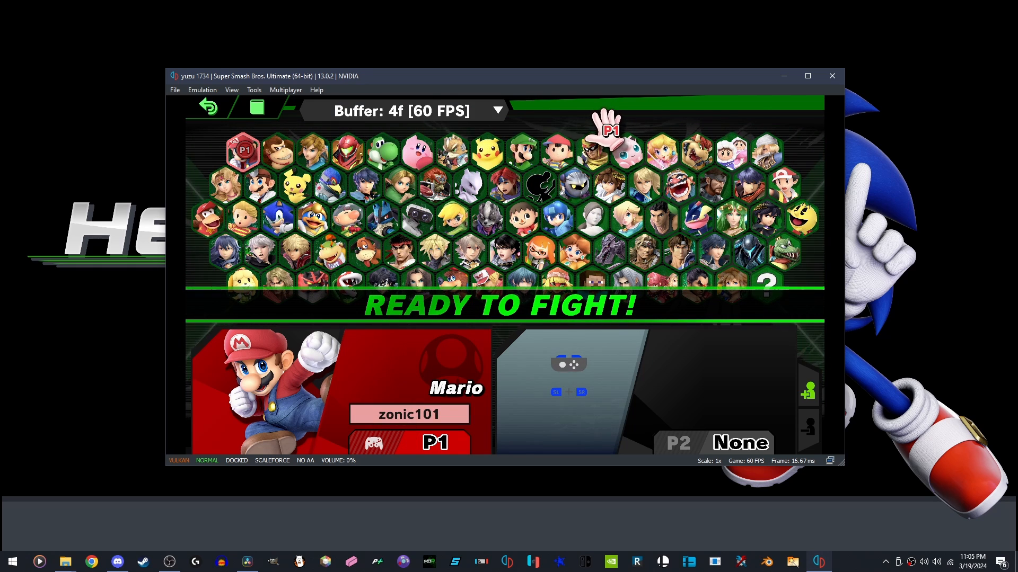